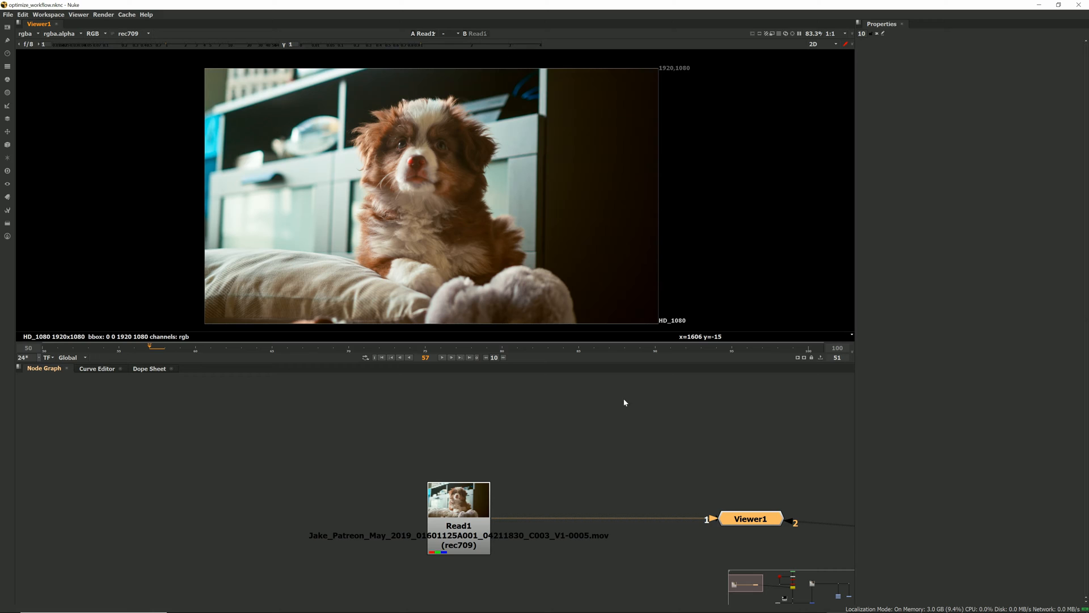
pyautogui.moveTo(463, 504)
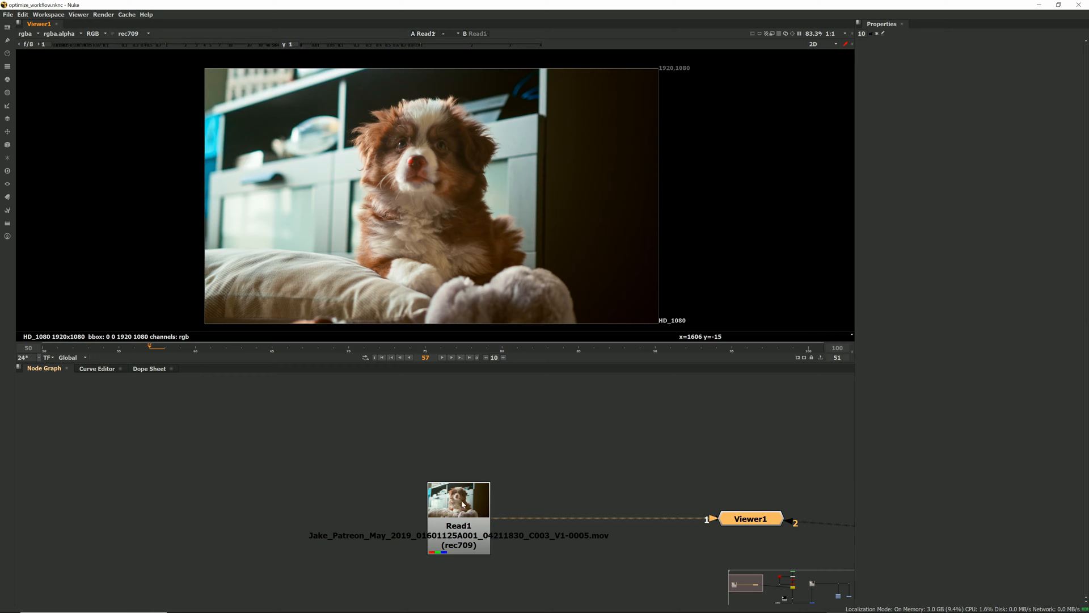
pyautogui.moveTo(476, 499)
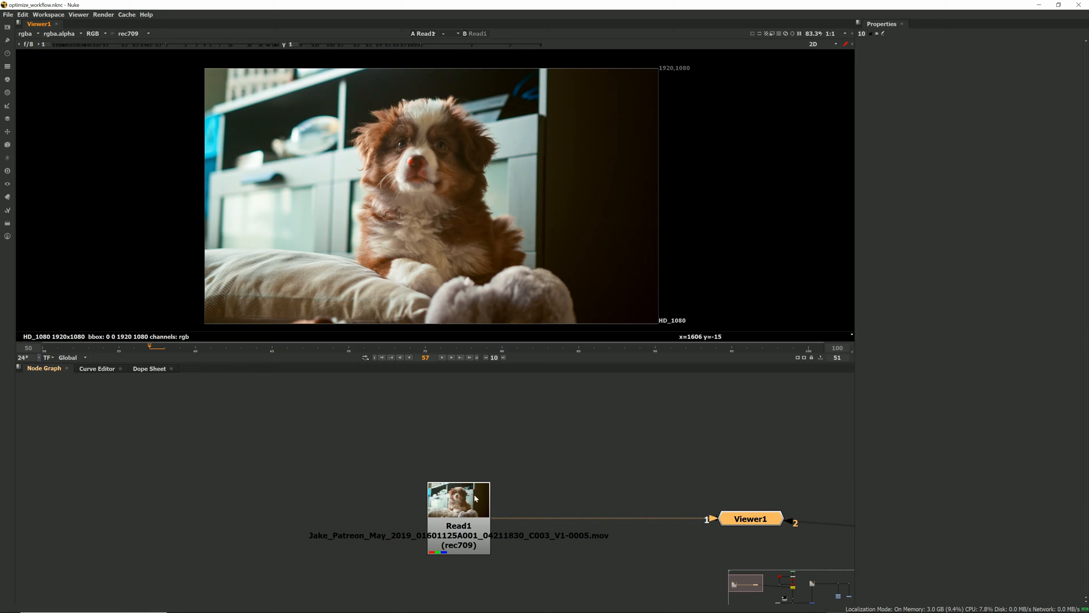
pyautogui.moveTo(422, 471)
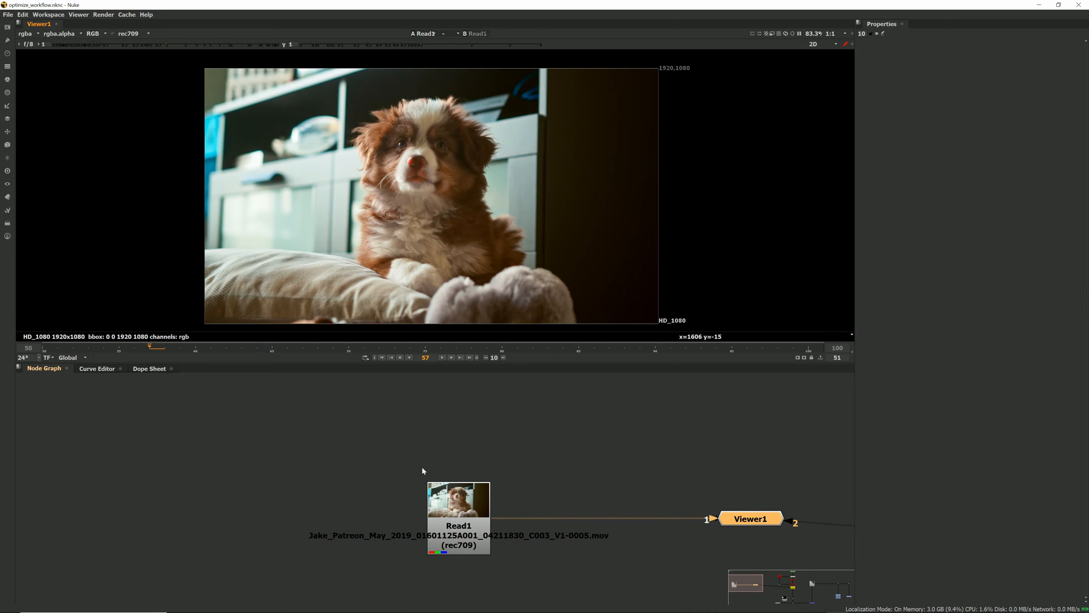
# Step: Play back the puppy footage in the viewer
pyautogui.click(762, 348)
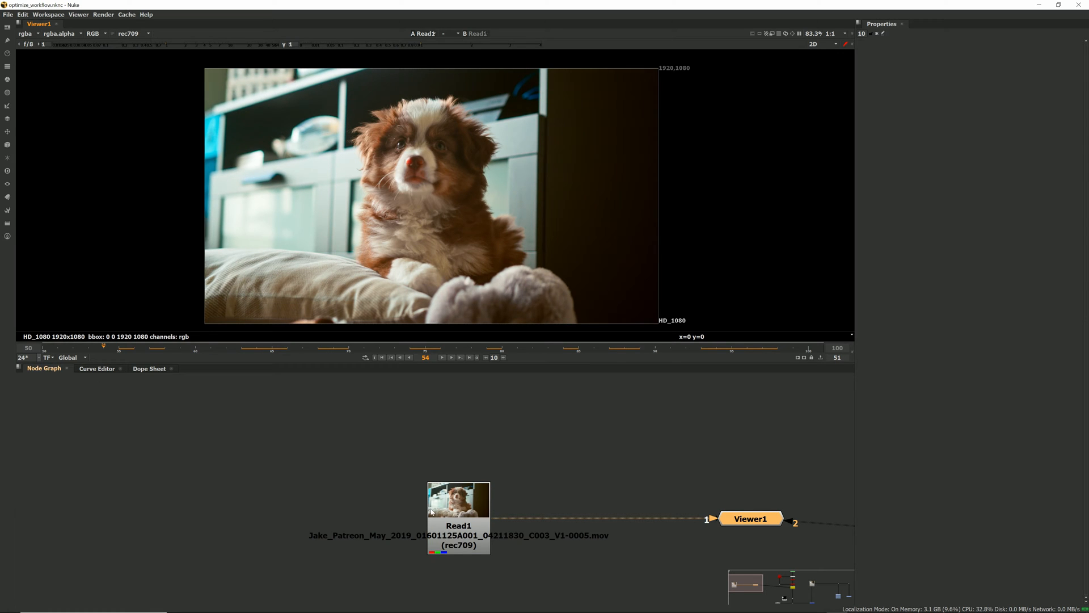
pyautogui.click(593, 345)
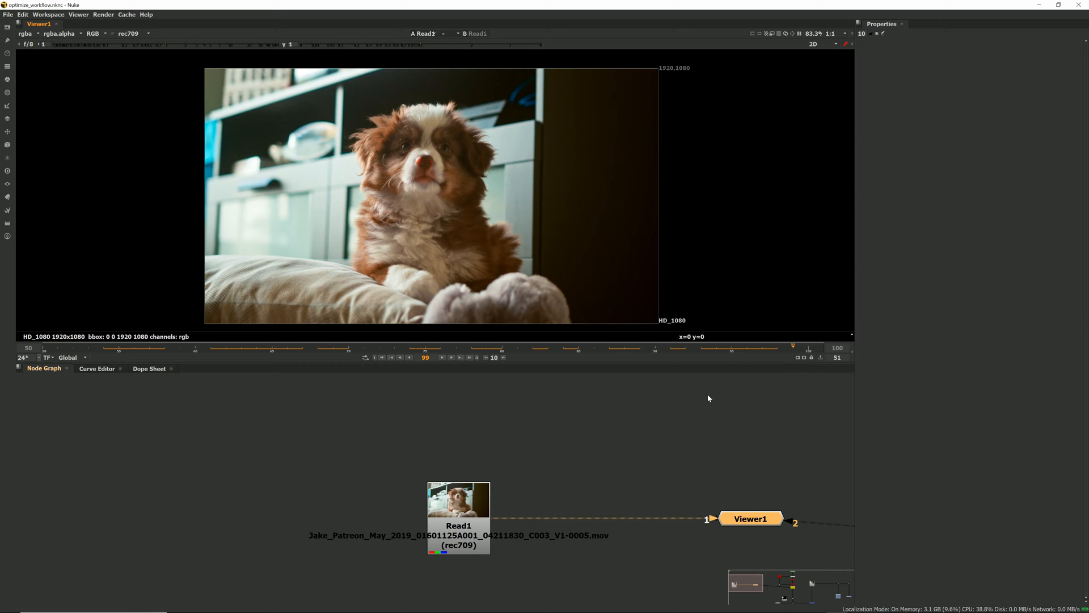
pyautogui.moveTo(693, 401)
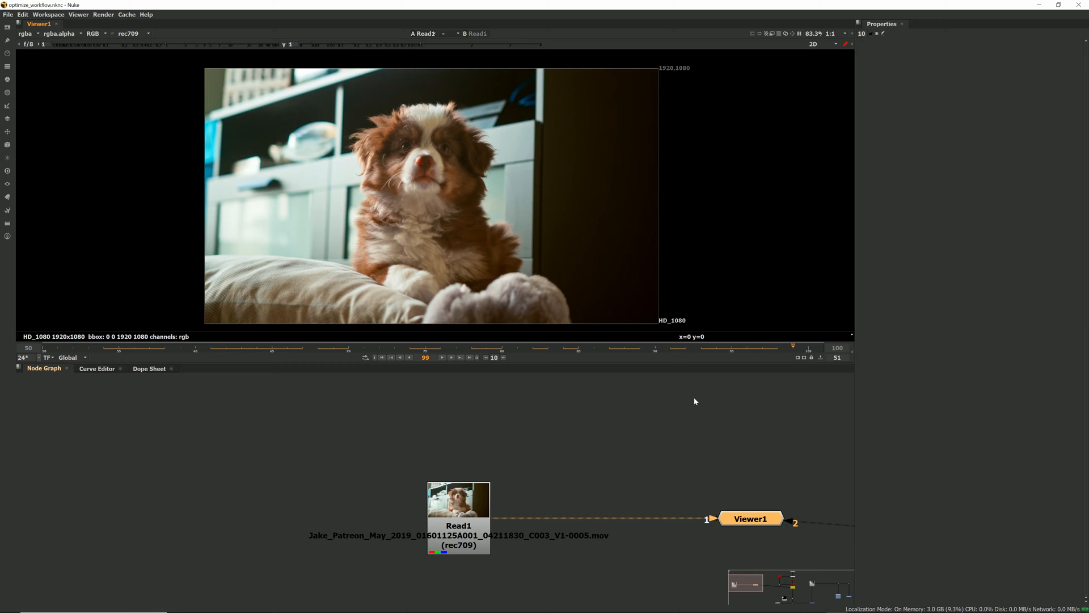
pyautogui.moveTo(452, 295)
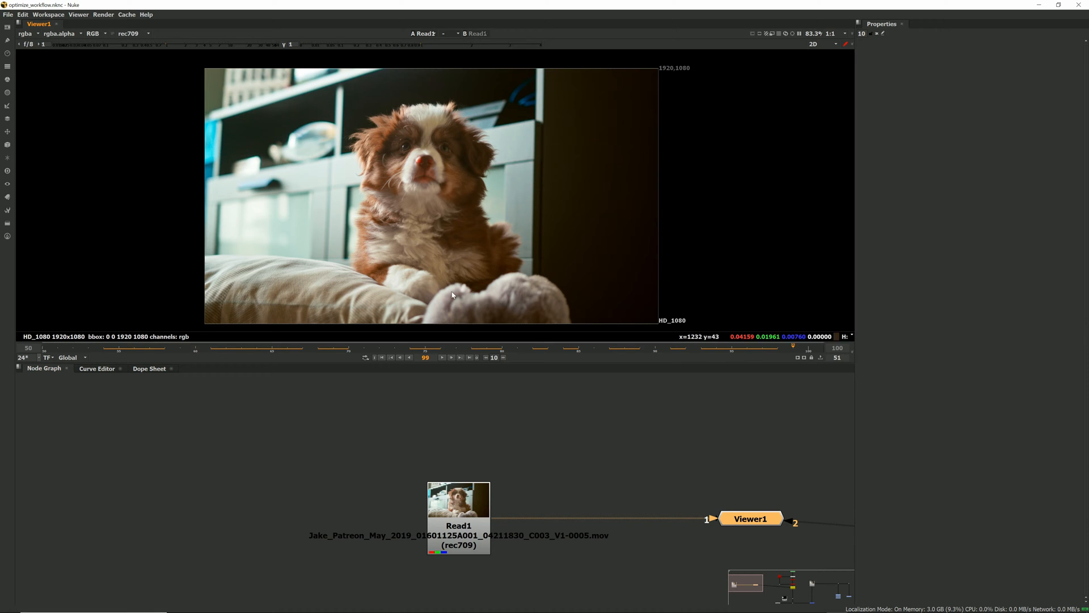
# Step: In Preferences > Node Graph, set postage stamp mode to Static frame and confirm
pyautogui.click(23, 14)
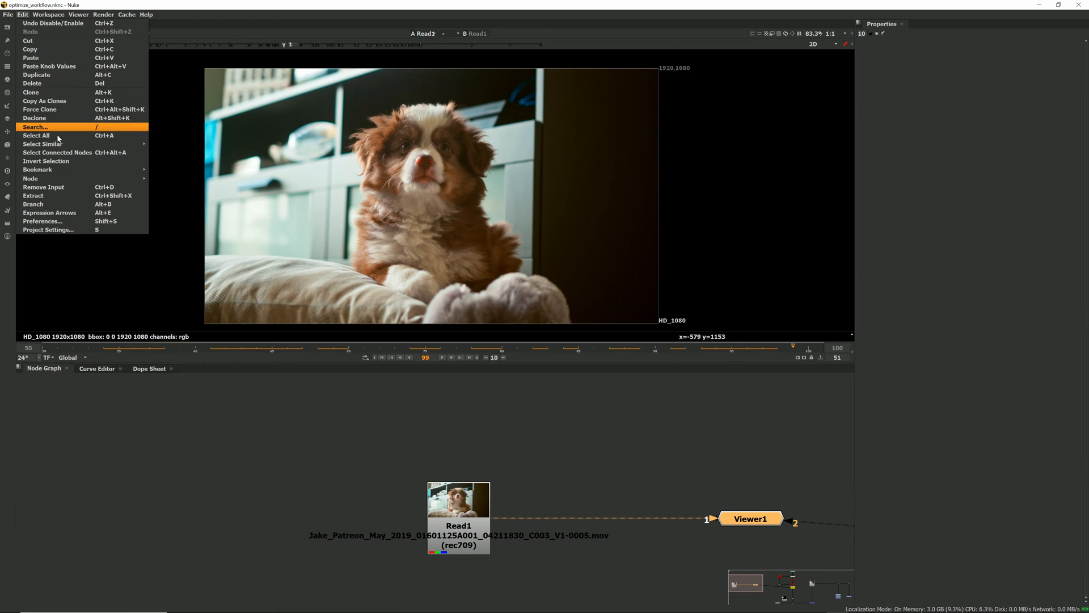
pyautogui.click(42, 221)
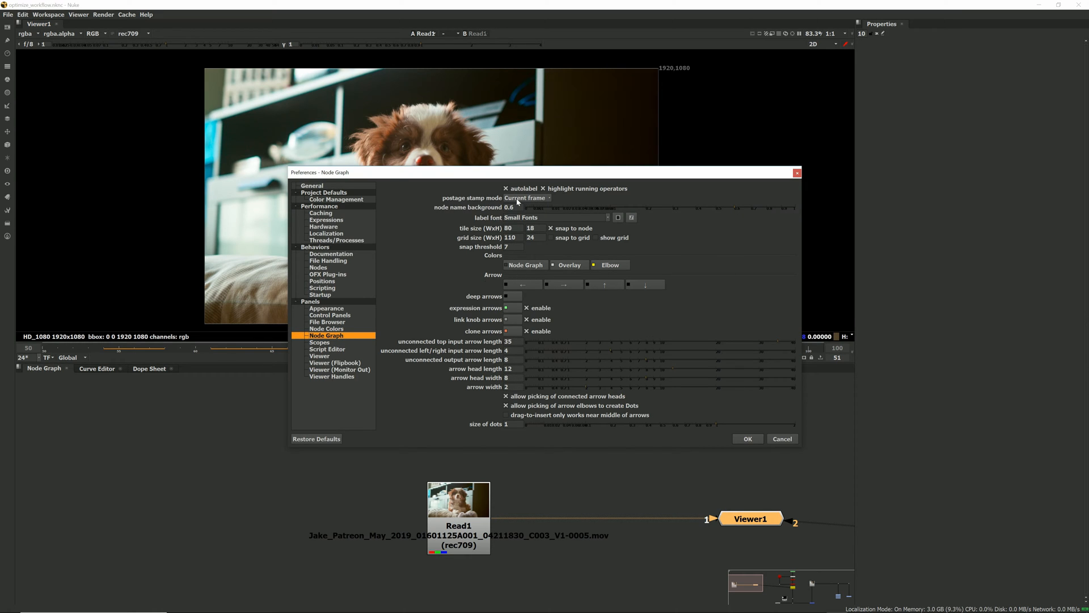
pyautogui.click(526, 198)
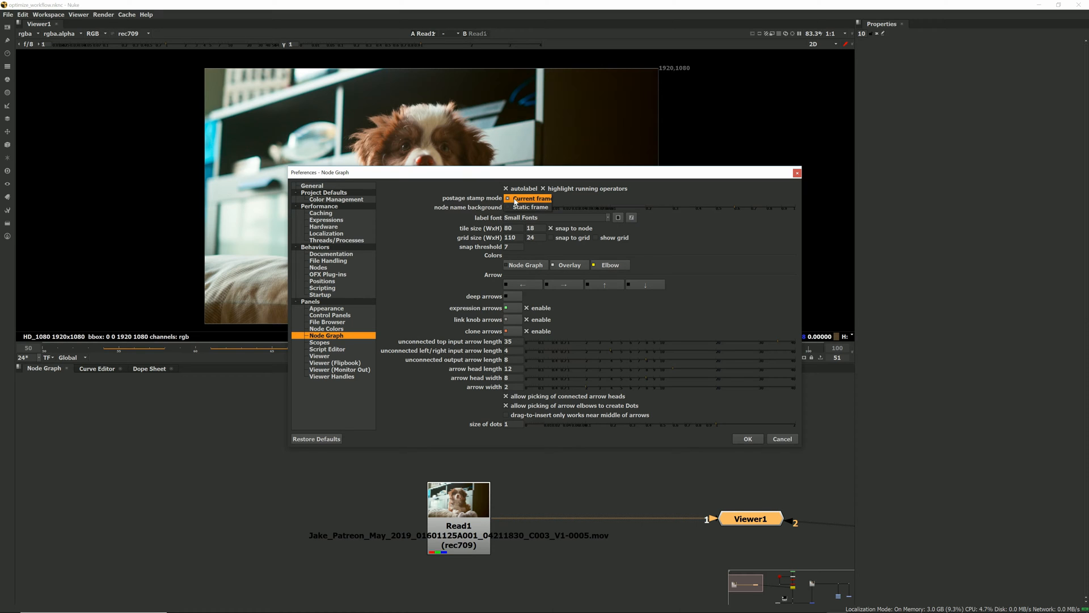
pyautogui.click(527, 197)
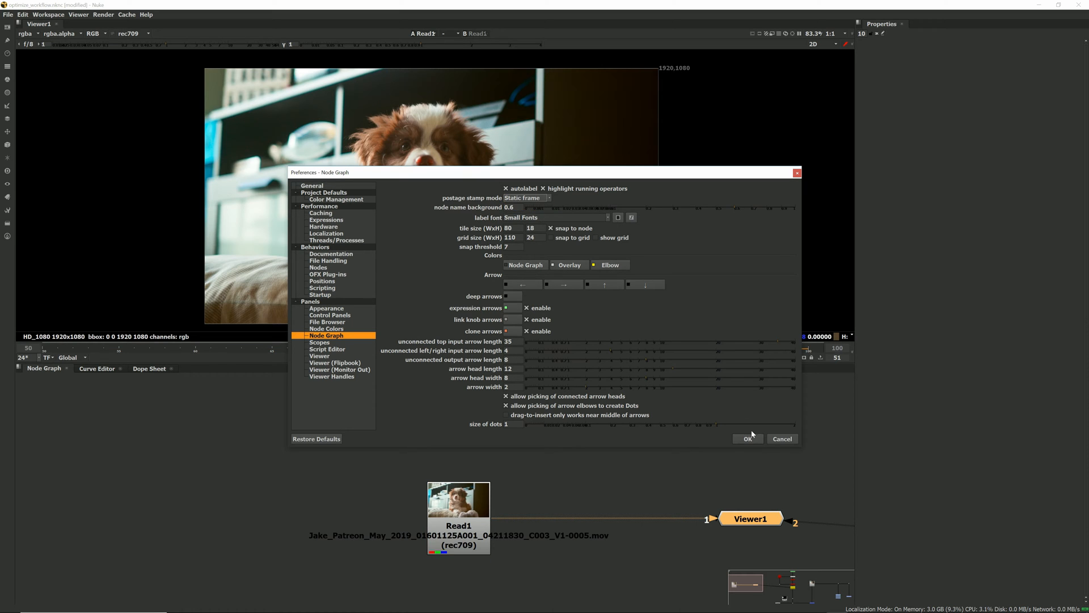
pyautogui.click(748, 438)
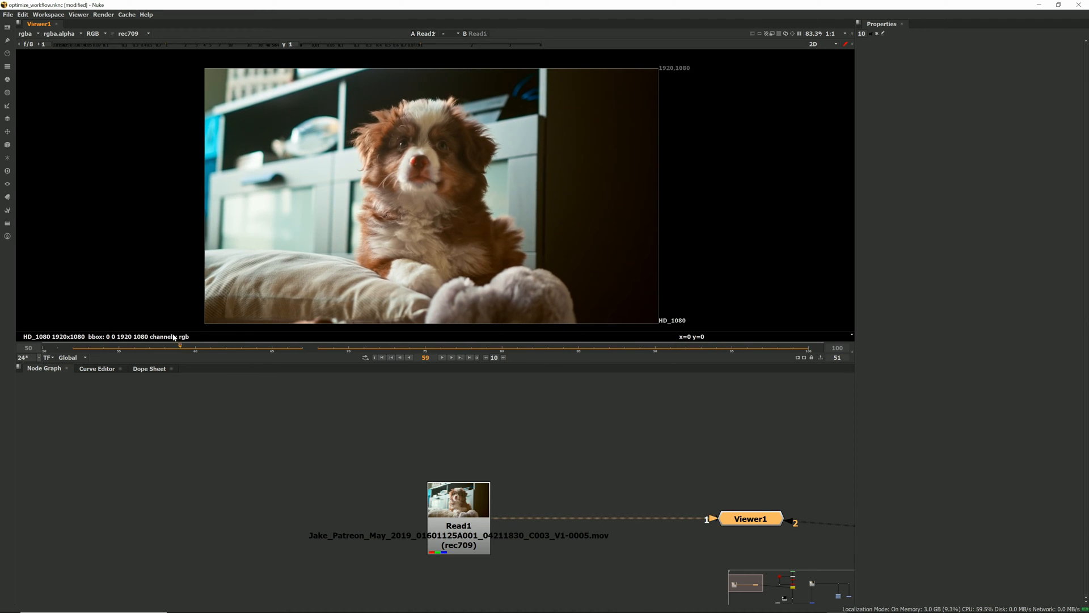
pyautogui.click(808, 349)
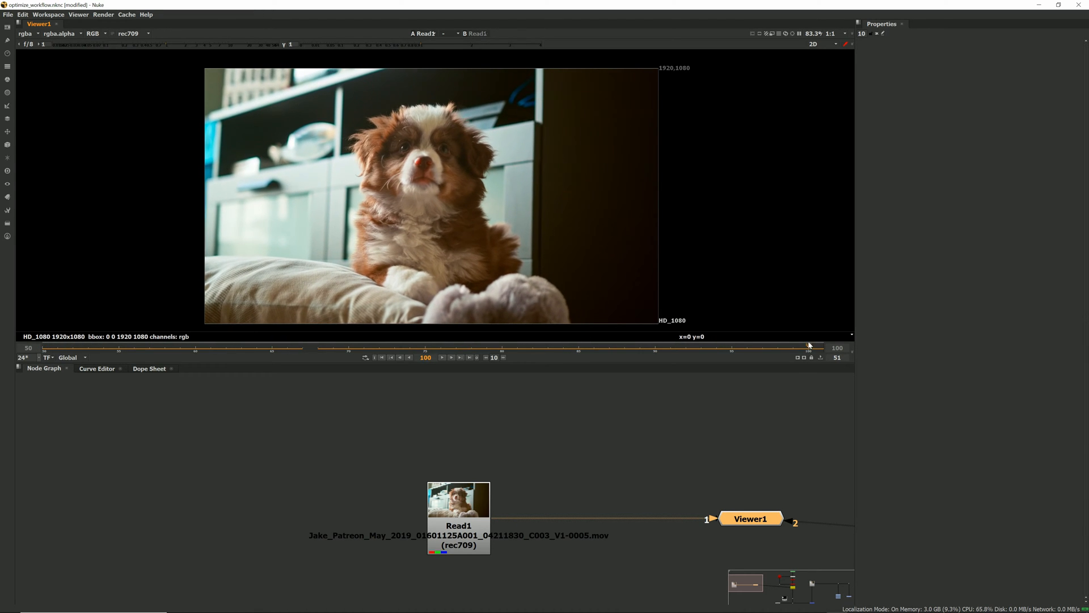
pyautogui.click(456, 347)
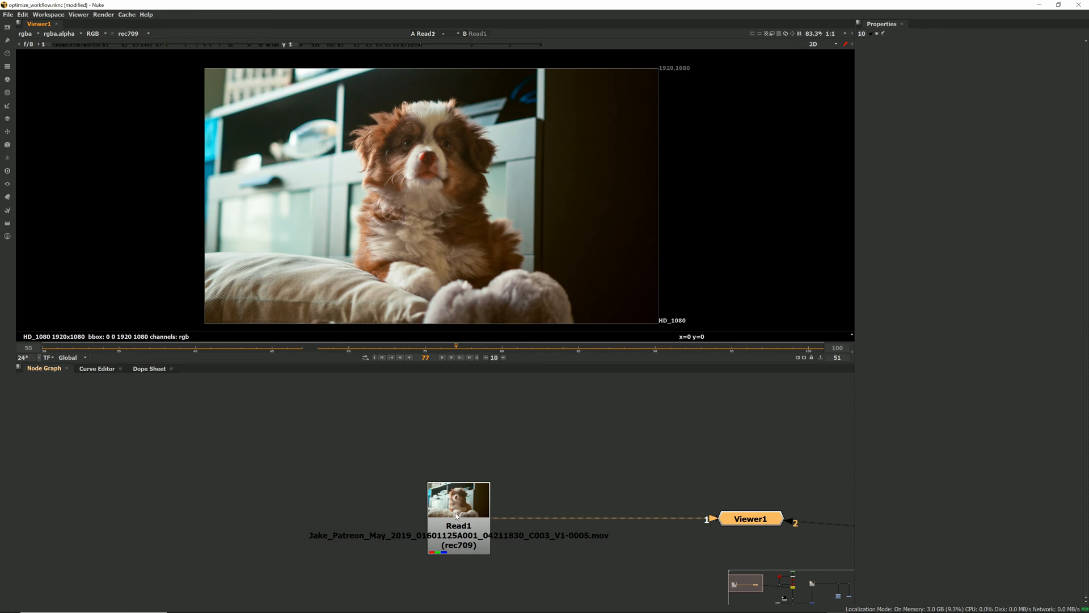
# Step: In Read1's Node settings, toggle the postage stamp thumbnail off and back on
pyautogui.click(458, 500)
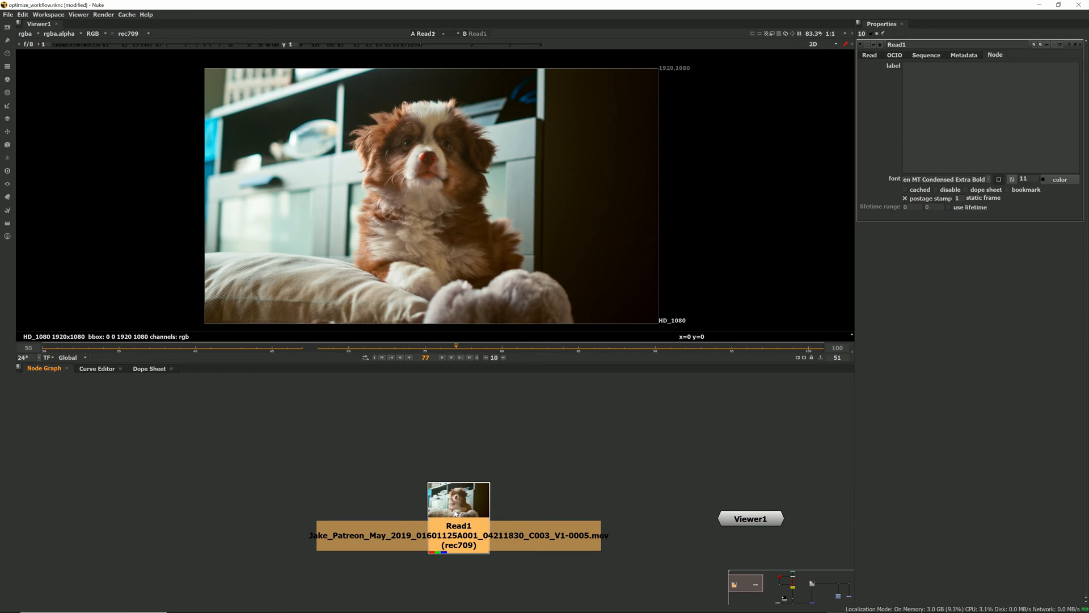
pyautogui.moveTo(762, 265)
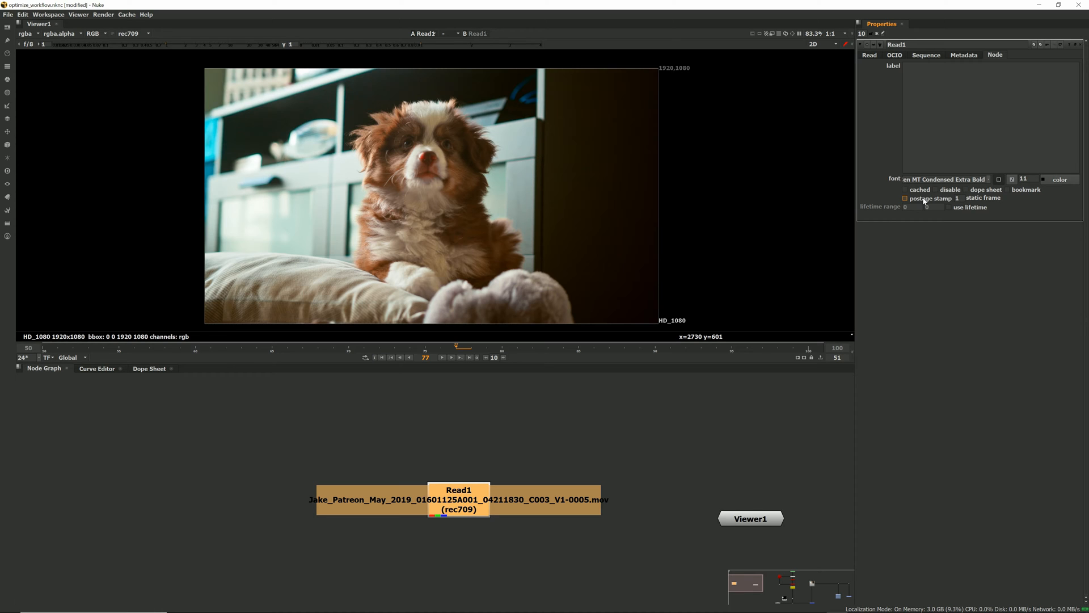
pyautogui.click(904, 197)
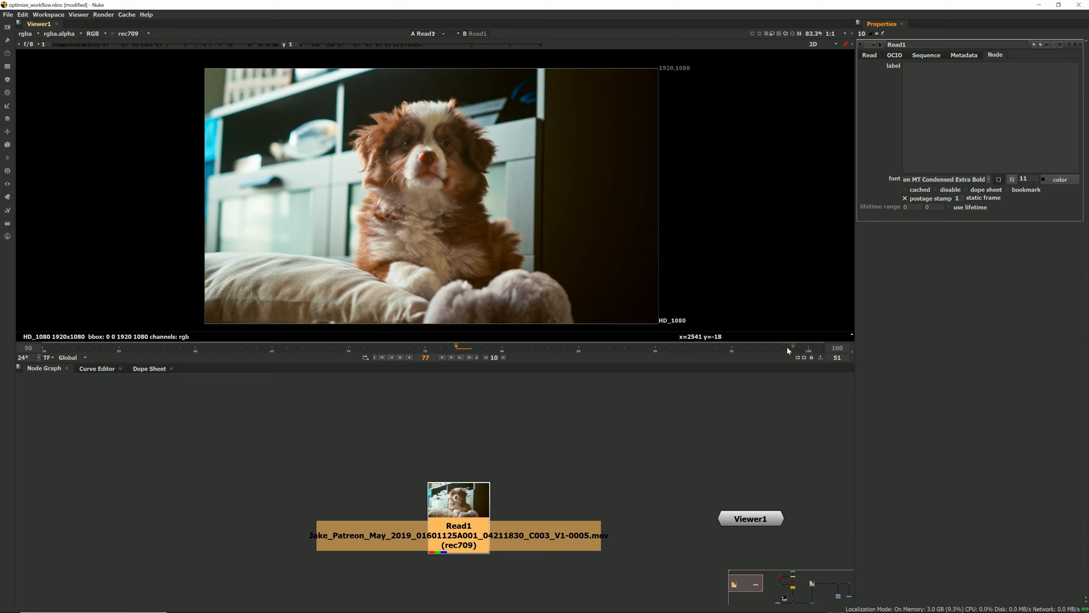
pyautogui.click(540, 445)
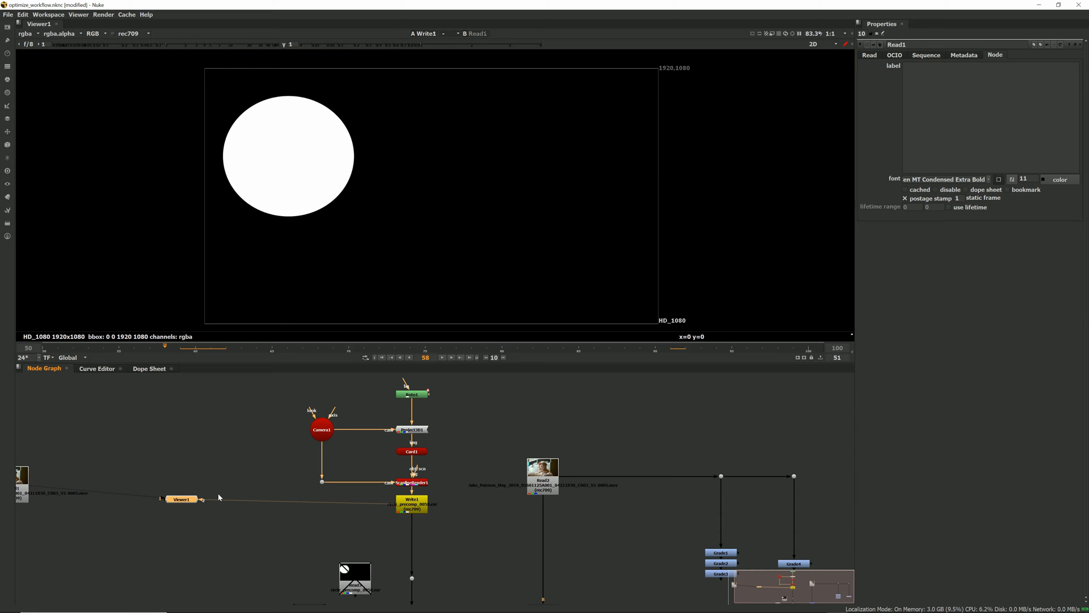
pyautogui.moveTo(347, 497)
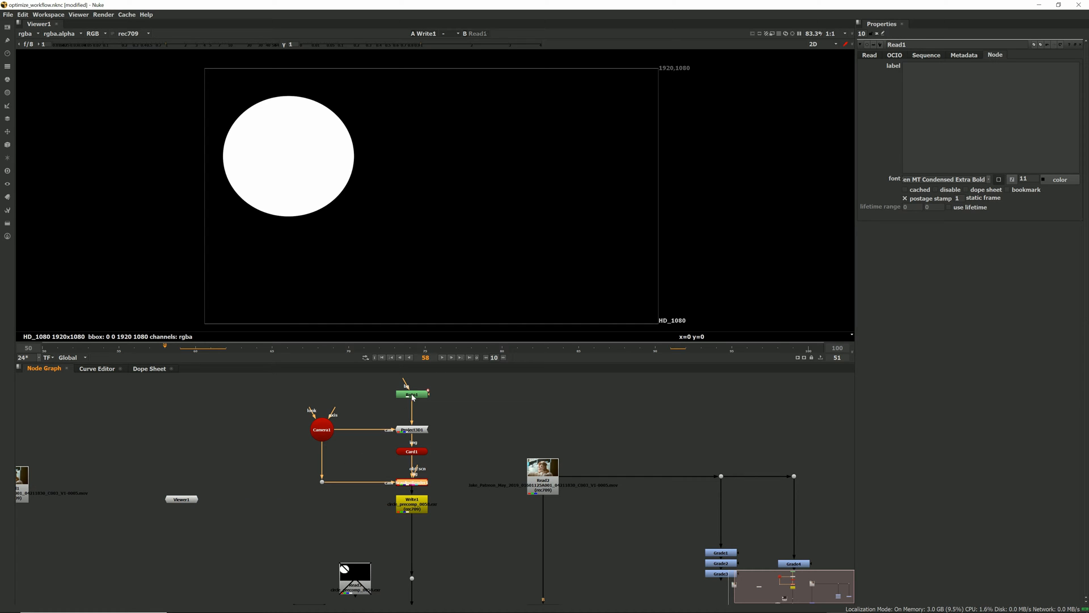
pyautogui.moveTo(410, 398)
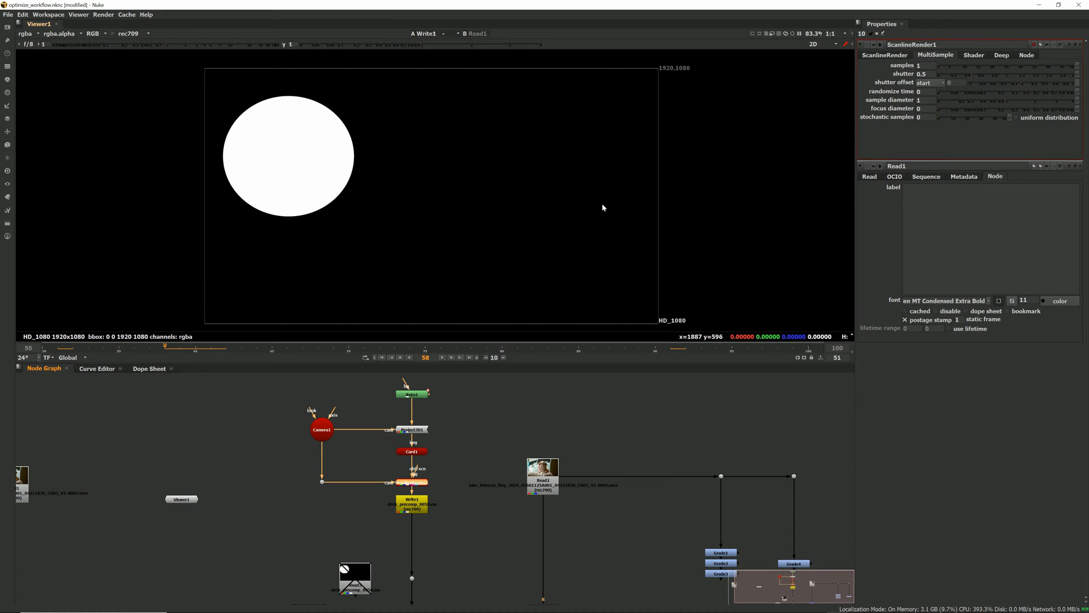
pyautogui.moveTo(697, 336)
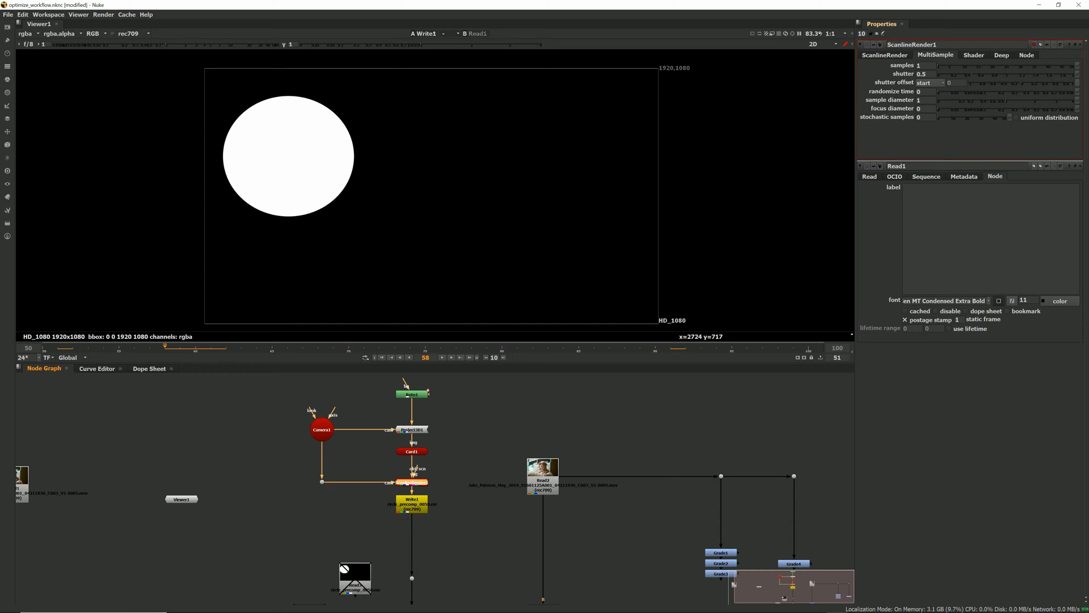
# Step: Set ScanlineRender1 samples to 16 and scrub frames to preview the motion-blurred circle
pyautogui.click(925, 66)
pyautogui.write('6')
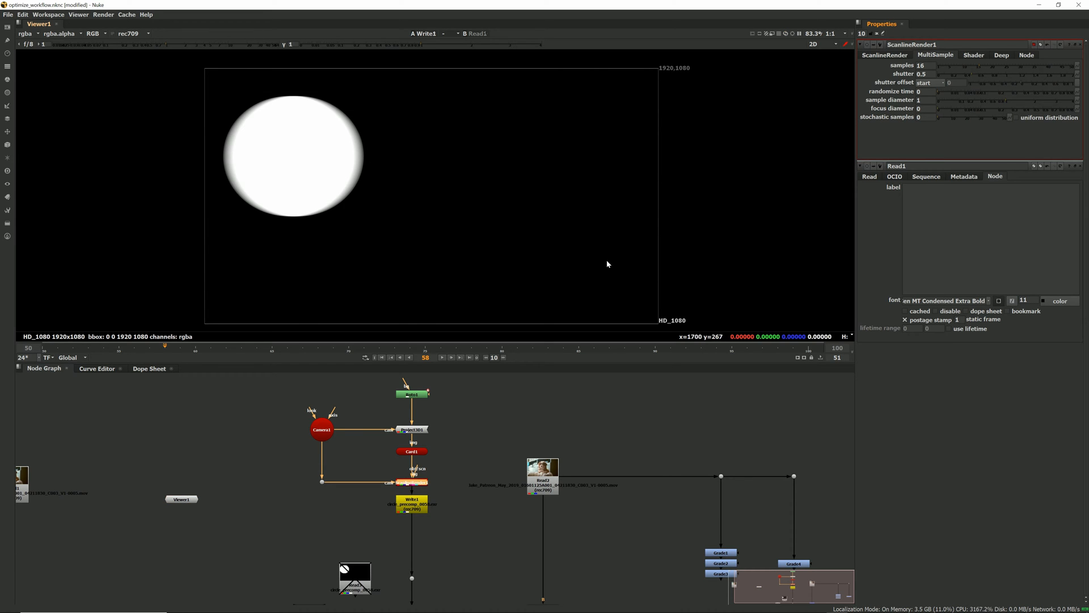
pyautogui.click(125, 347)
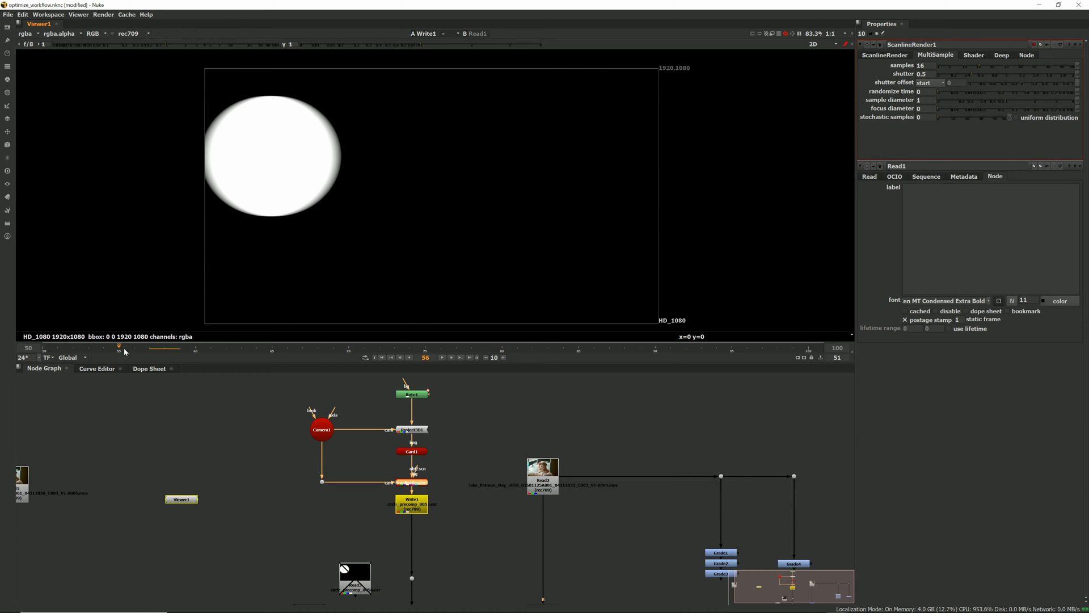
pyautogui.click(400, 358)
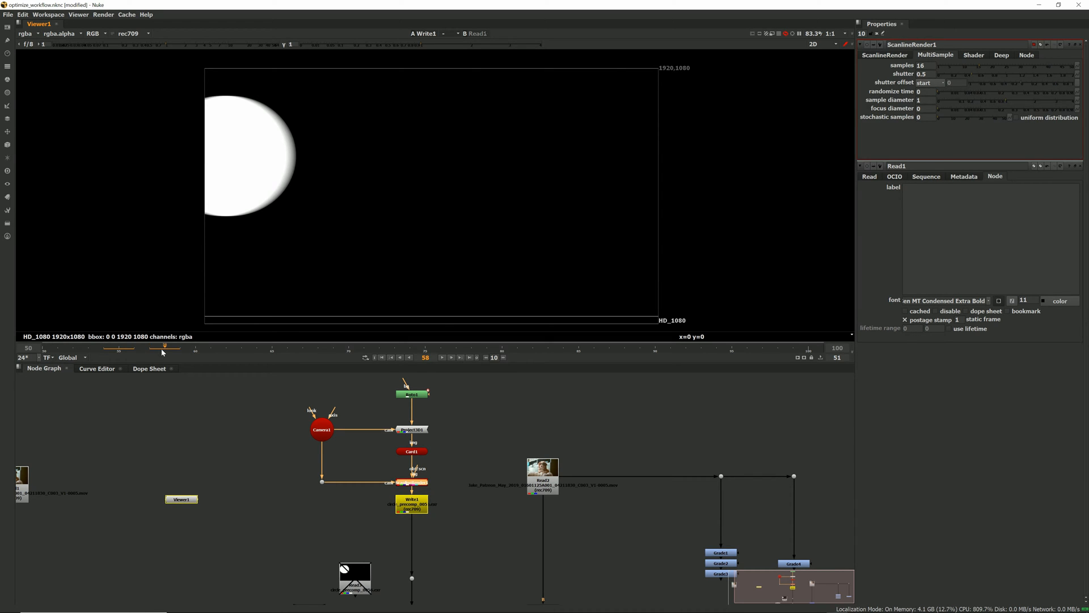
pyautogui.moveTo(171, 353)
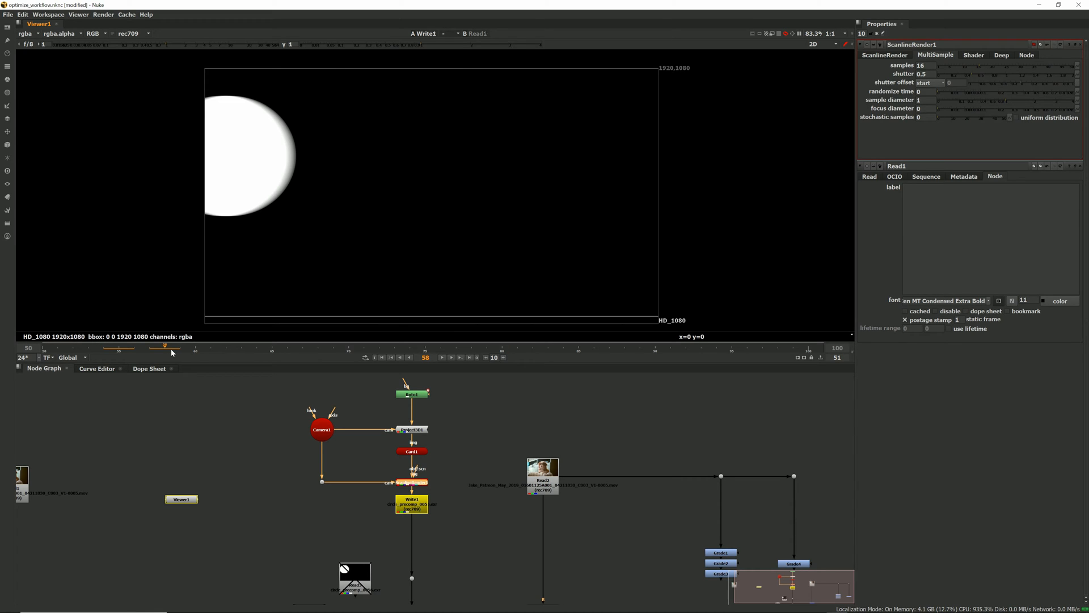
pyautogui.click(172, 348)
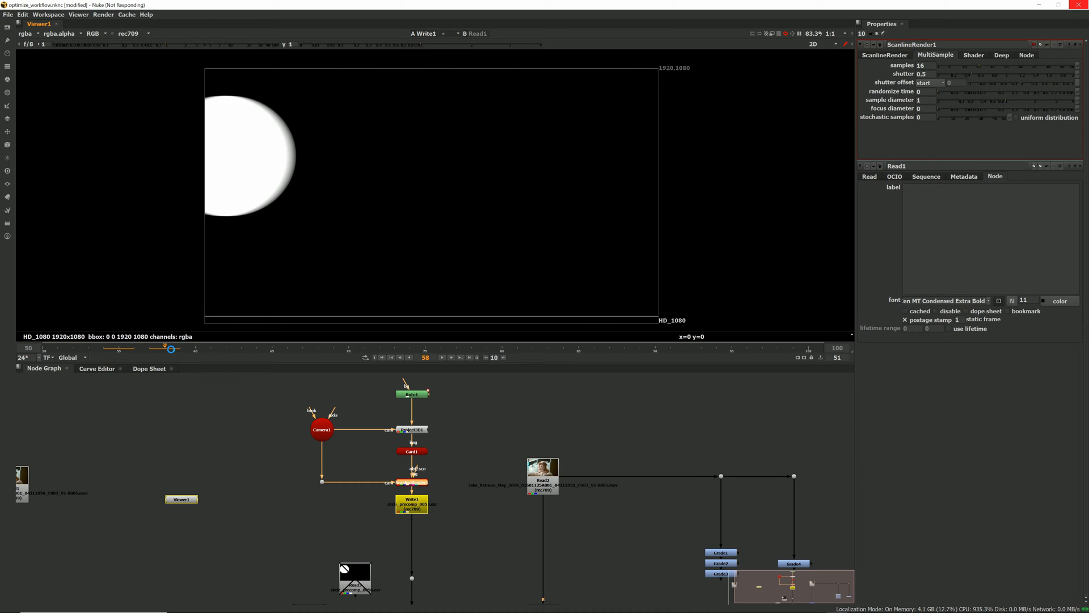
pyautogui.tripleClick(920, 65)
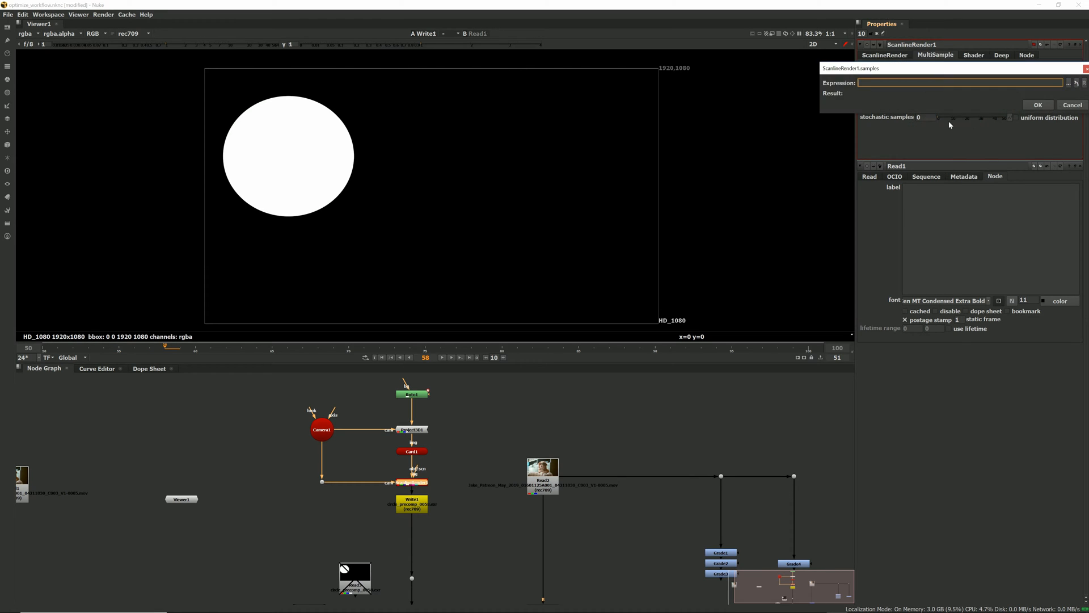
# Step: Enter the samples expression $gui?1:16 and confirm it
pyautogui.write('$gui')
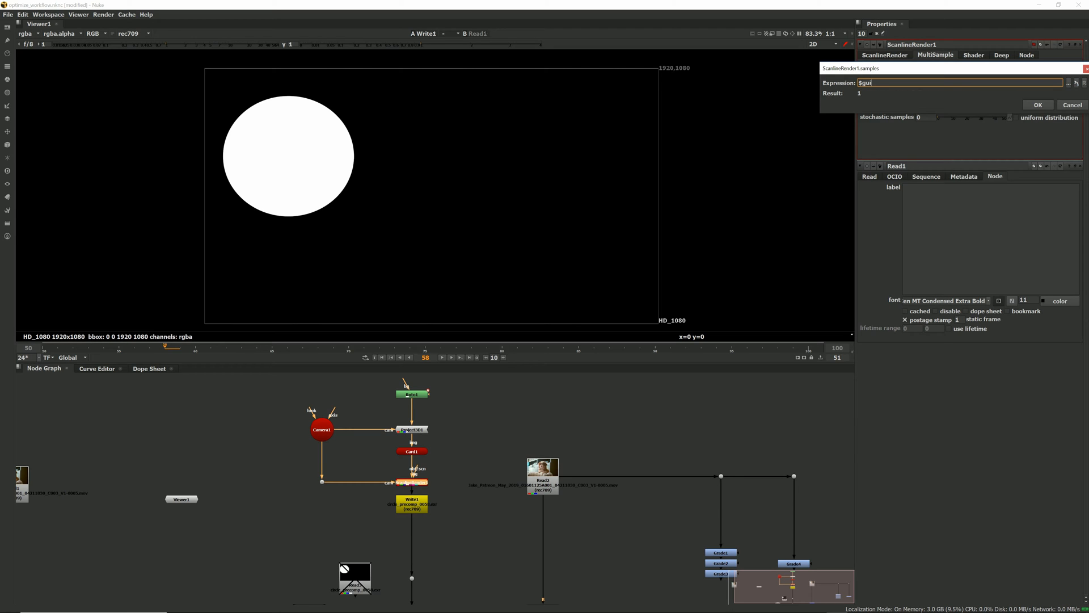
pyautogui.write('?')
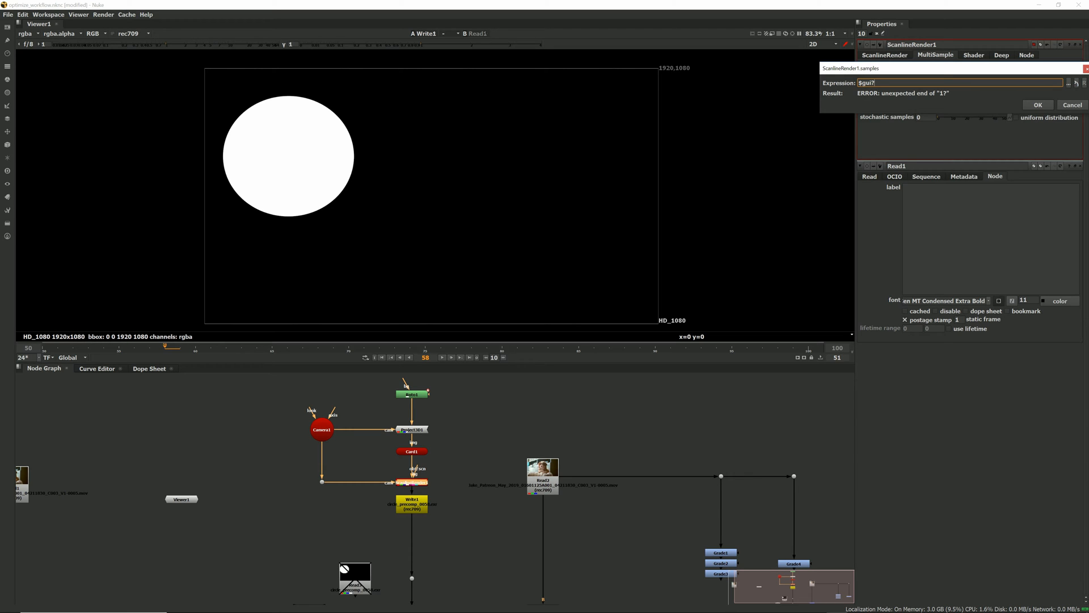
pyautogui.write('1:16')
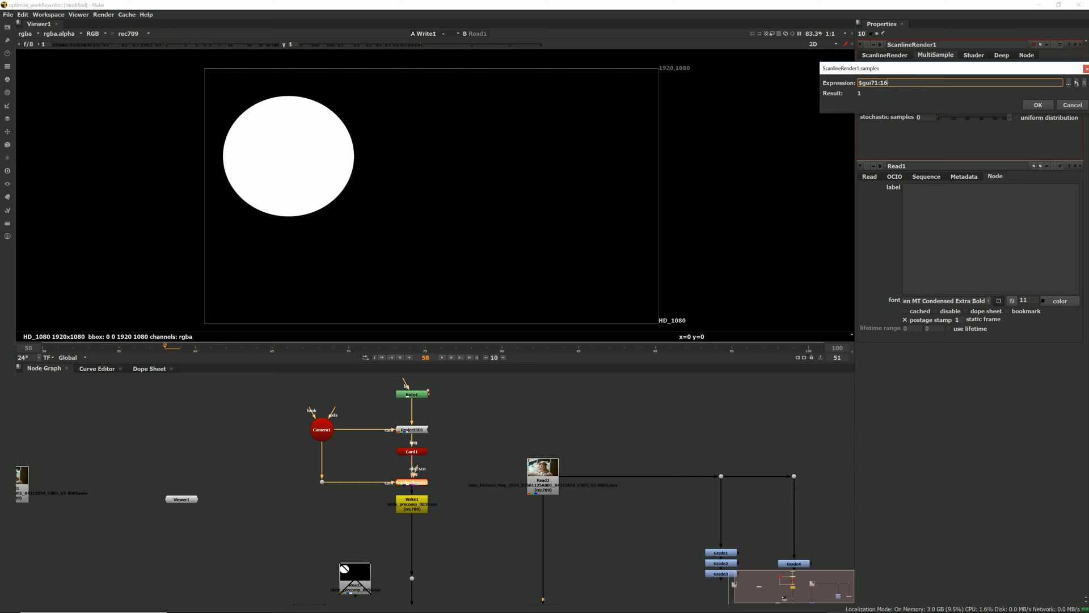
pyautogui.moveTo(861, 97)
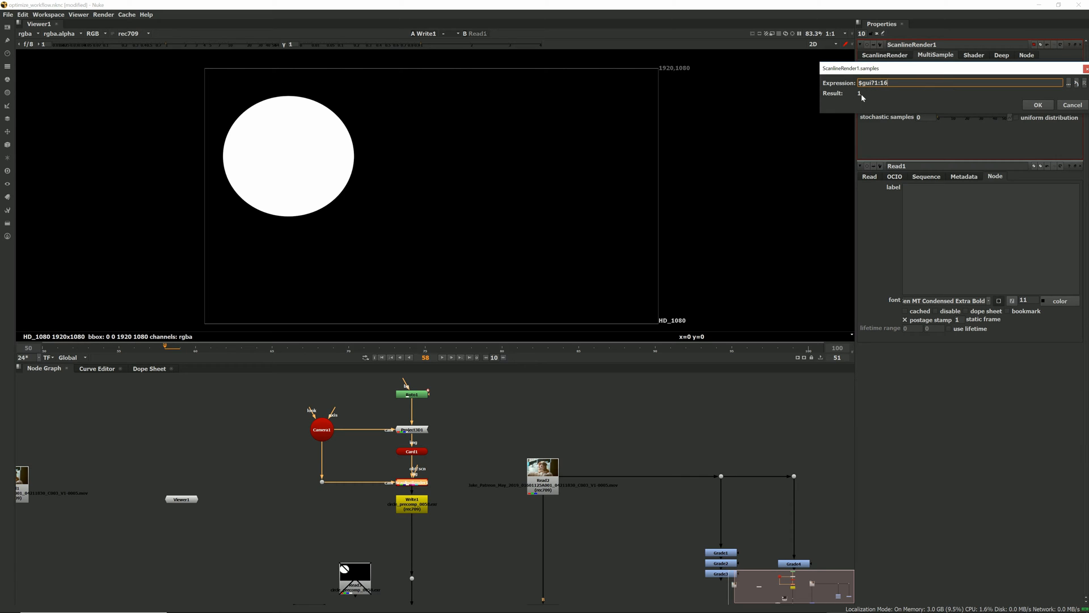
pyautogui.moveTo(902, 91)
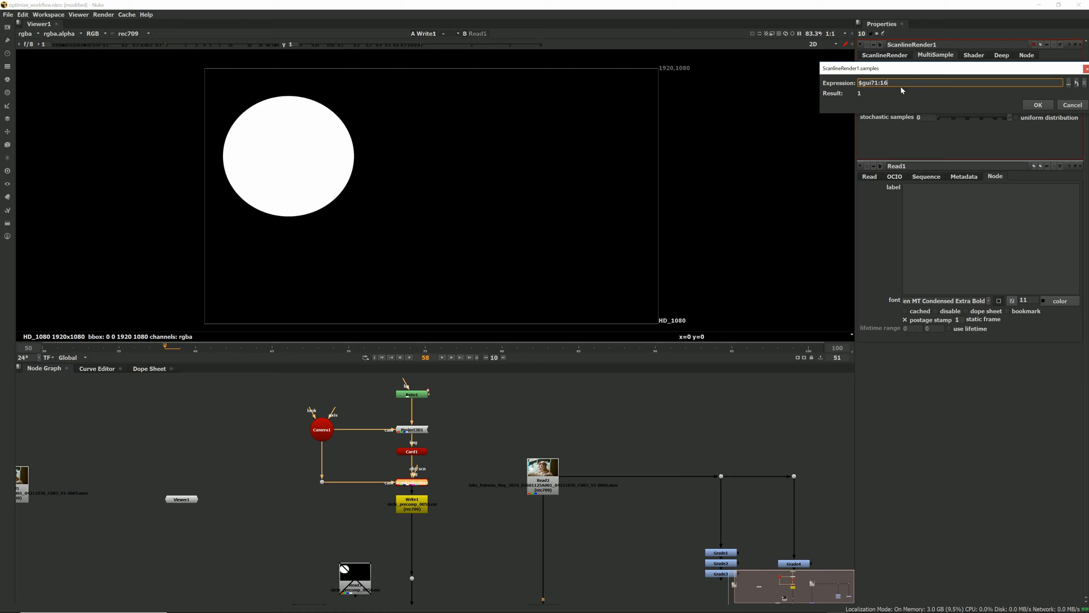
pyautogui.moveTo(853, 124)
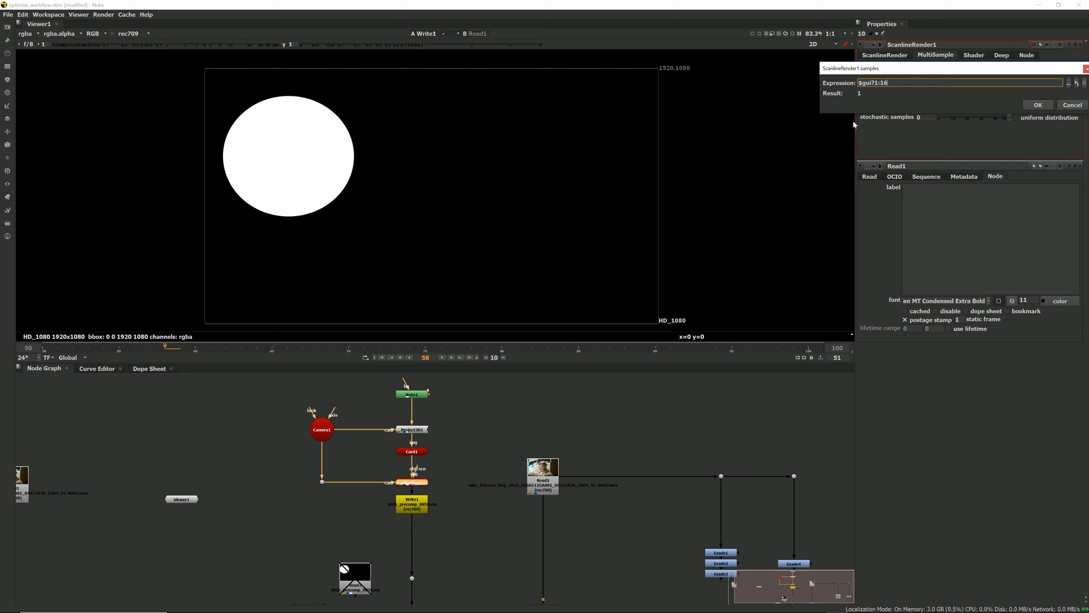
pyautogui.moveTo(879, 101)
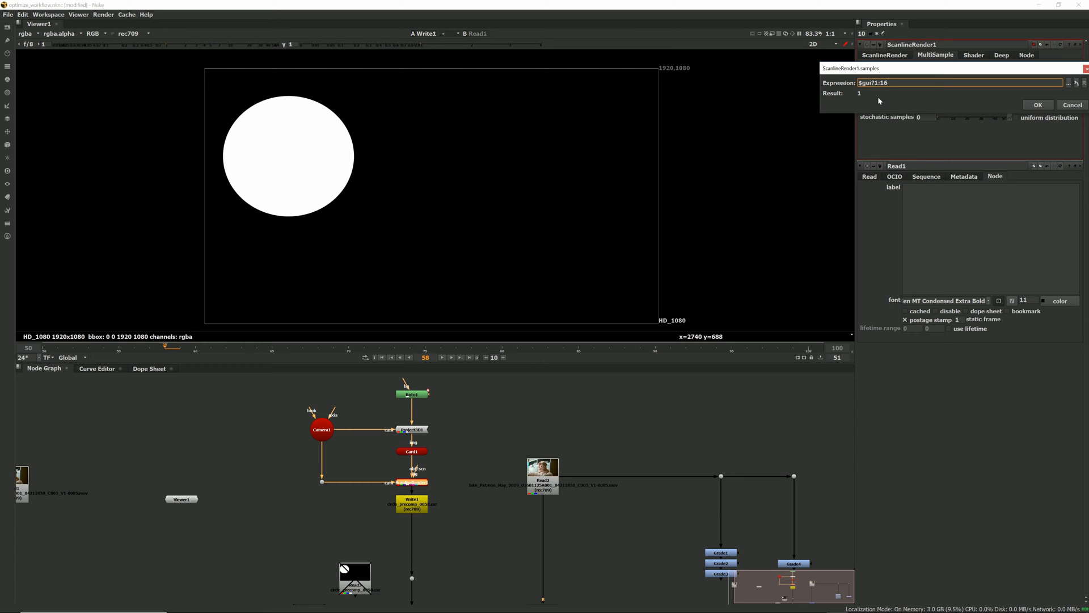
pyautogui.moveTo(883, 90)
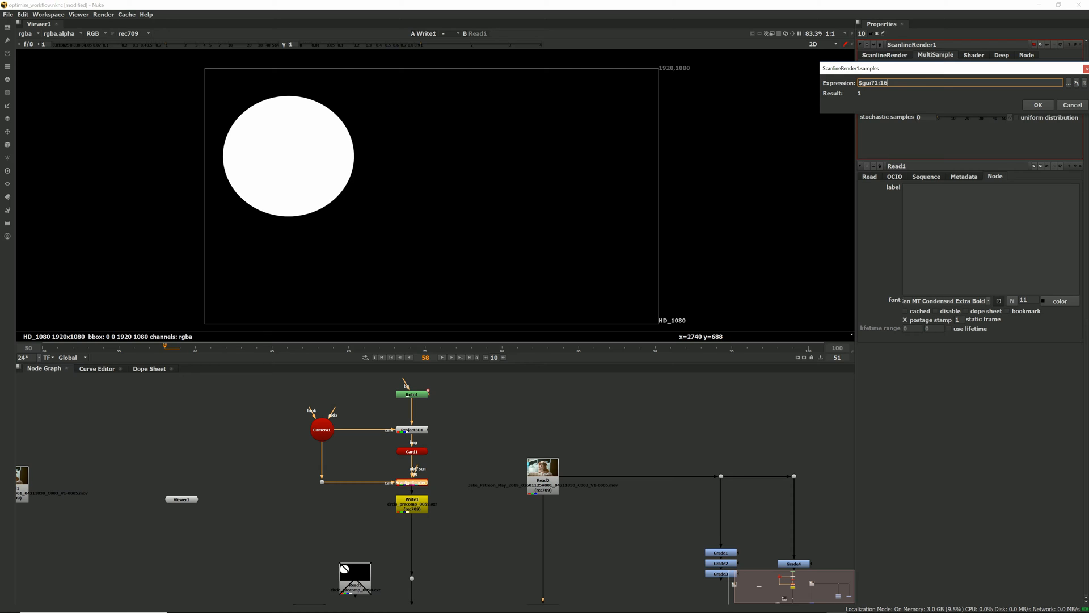
pyautogui.moveTo(1038, 105)
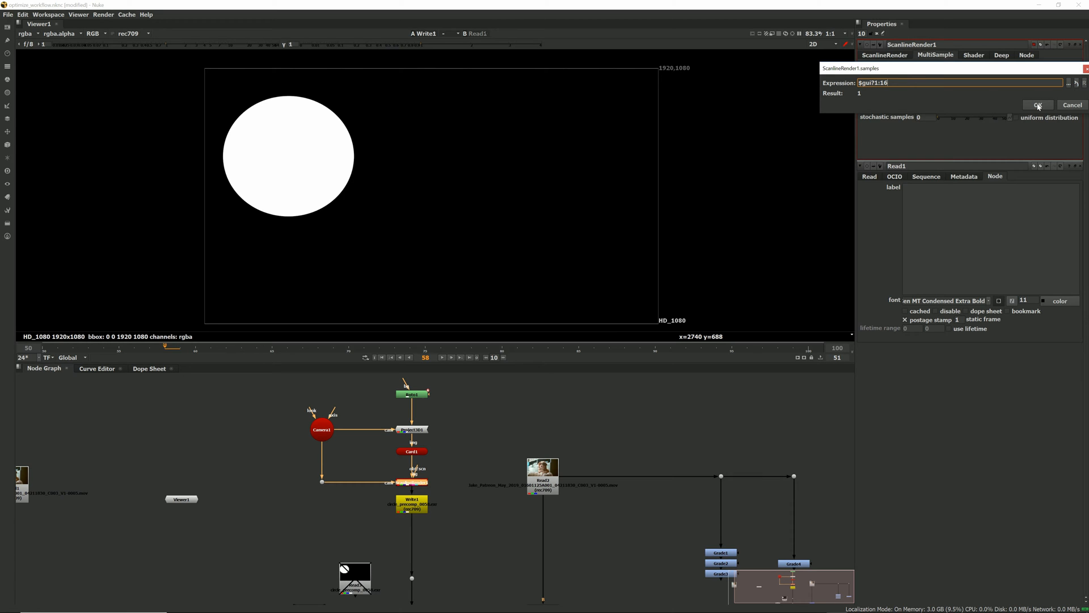
pyautogui.click(1038, 104)
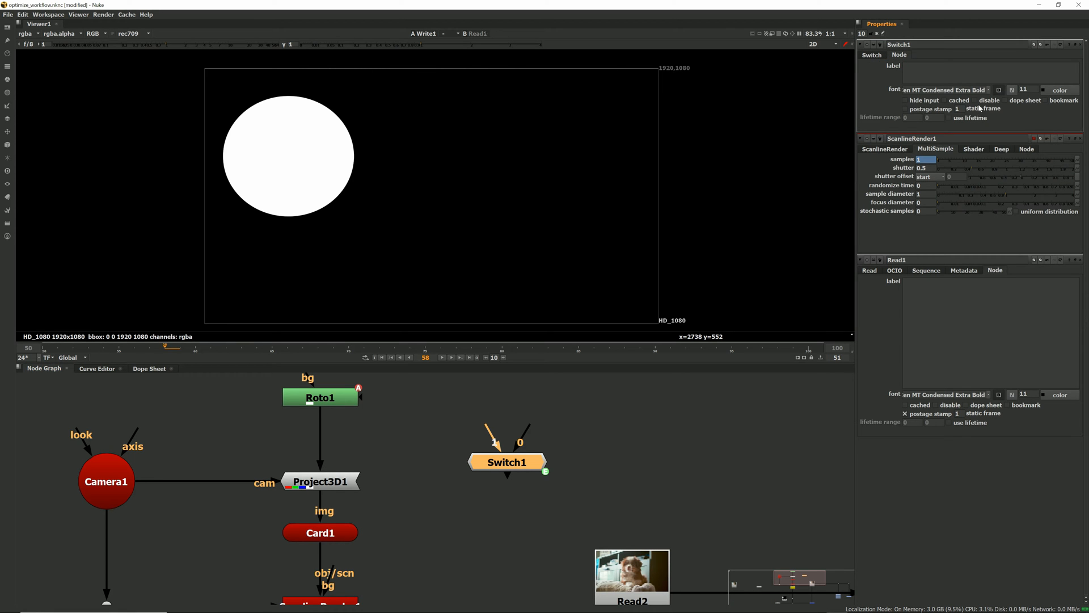
# Step: Give Switch1's disable knob a $gui expression and confirm it
pyautogui.click(971, 99)
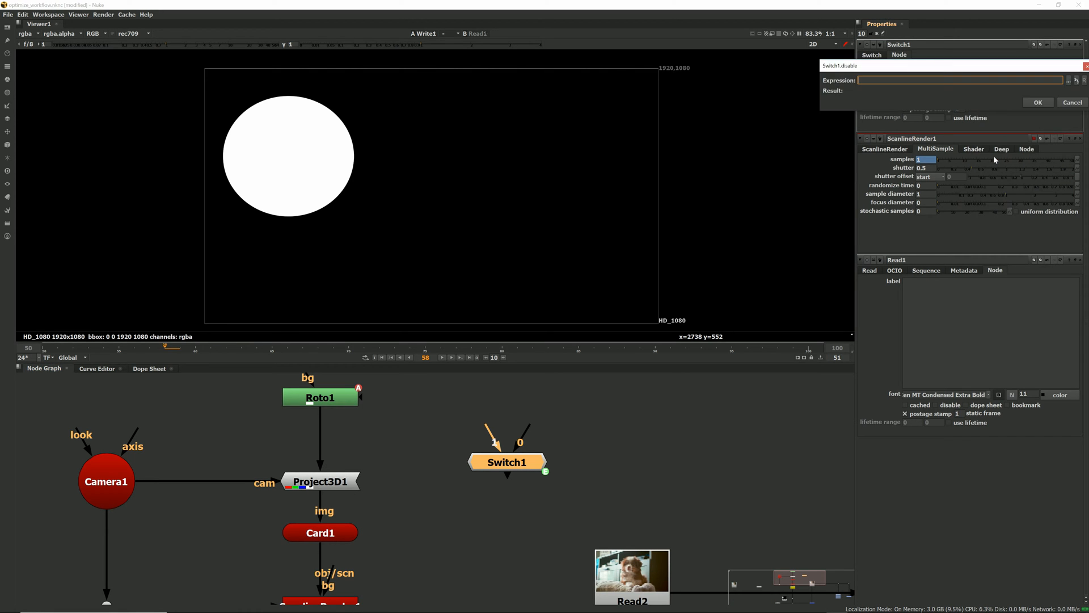
pyautogui.write('$gui')
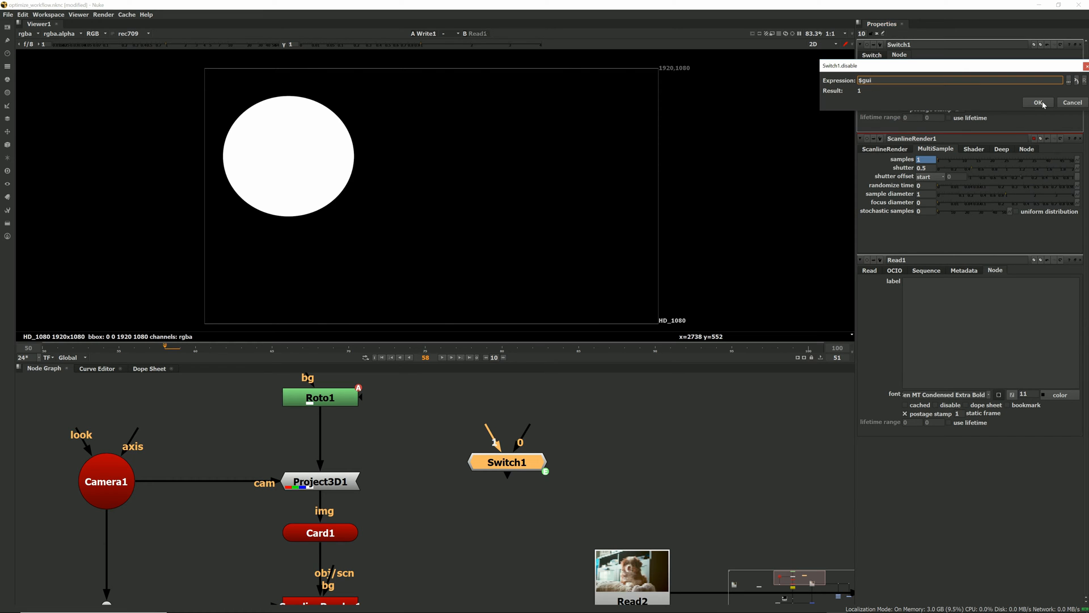
pyautogui.click(1037, 102)
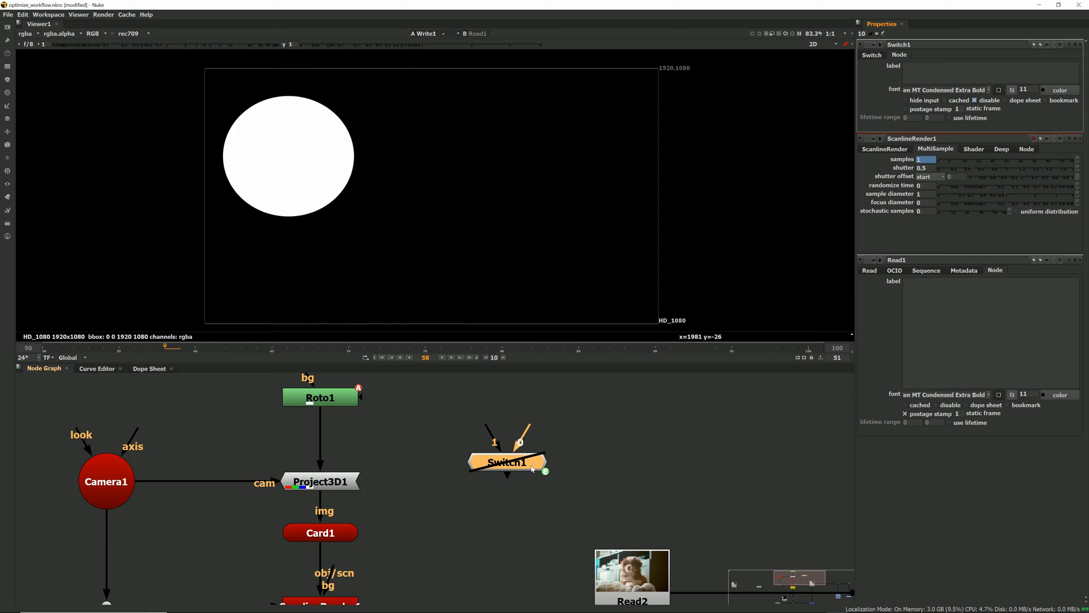
pyautogui.moveTo(473, 481)
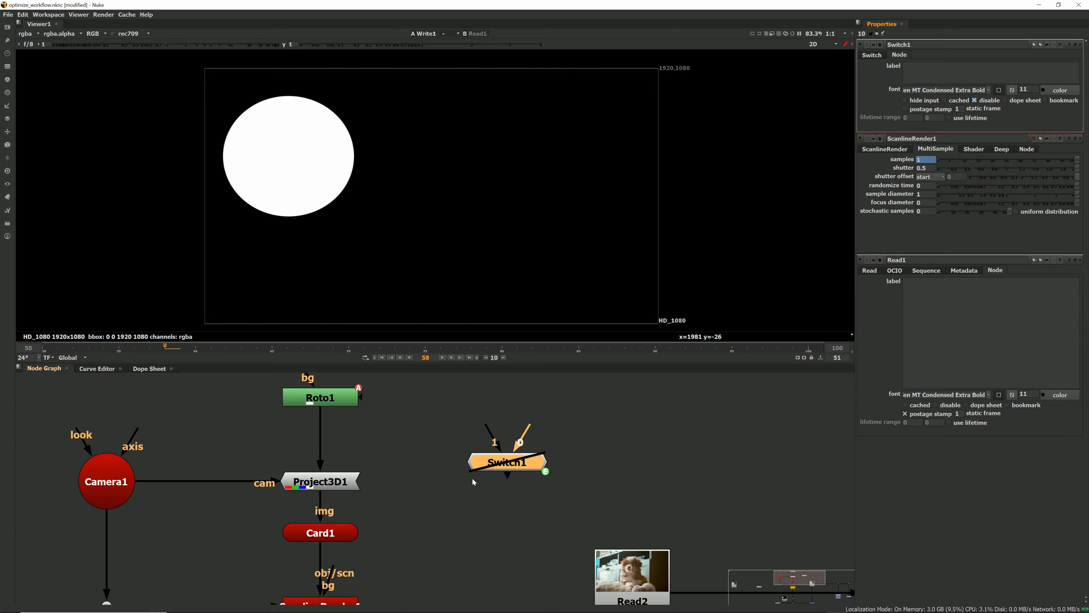
pyautogui.moveTo(487, 474)
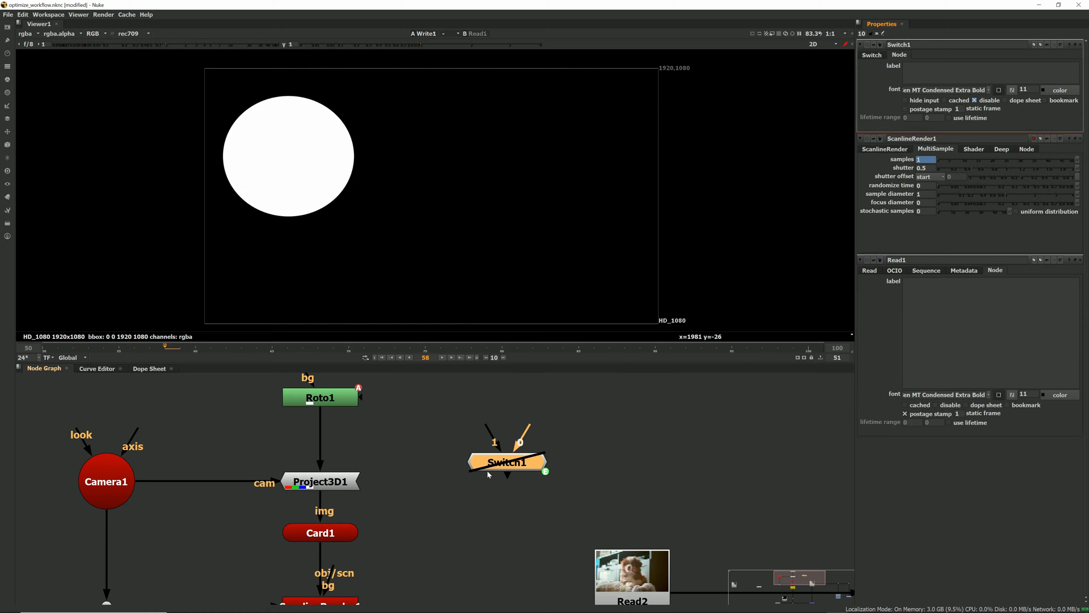
pyautogui.scroll(-3)
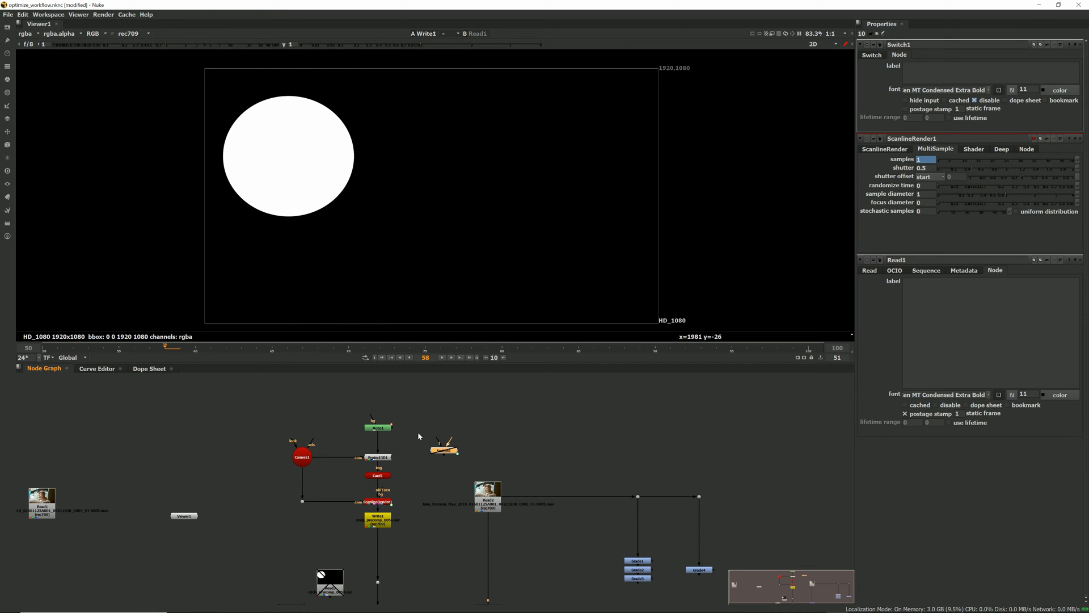
pyautogui.moveTo(441, 453)
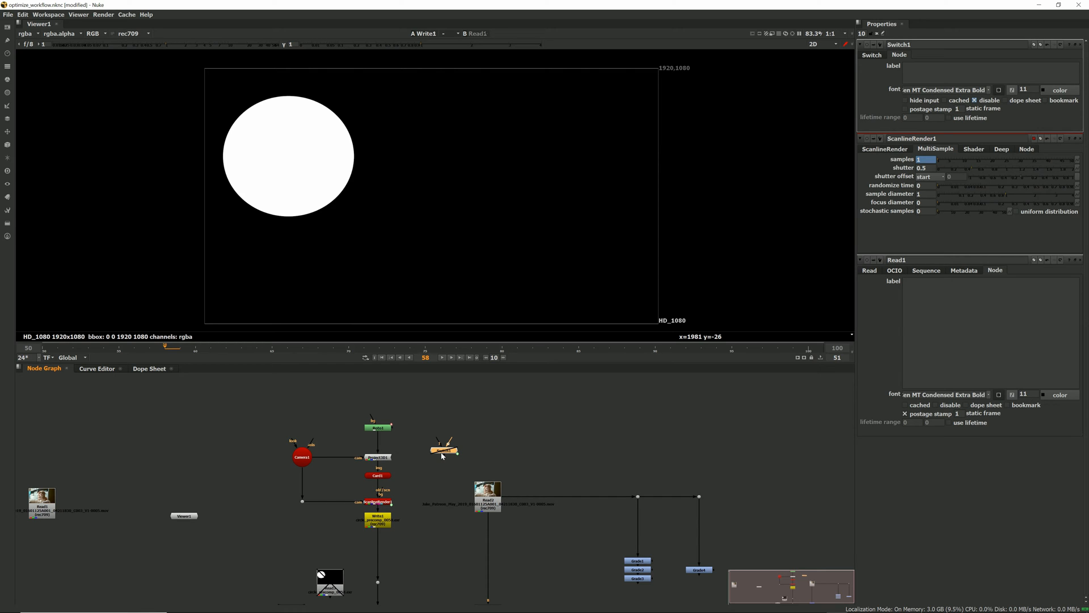
pyautogui.moveTo(440, 456)
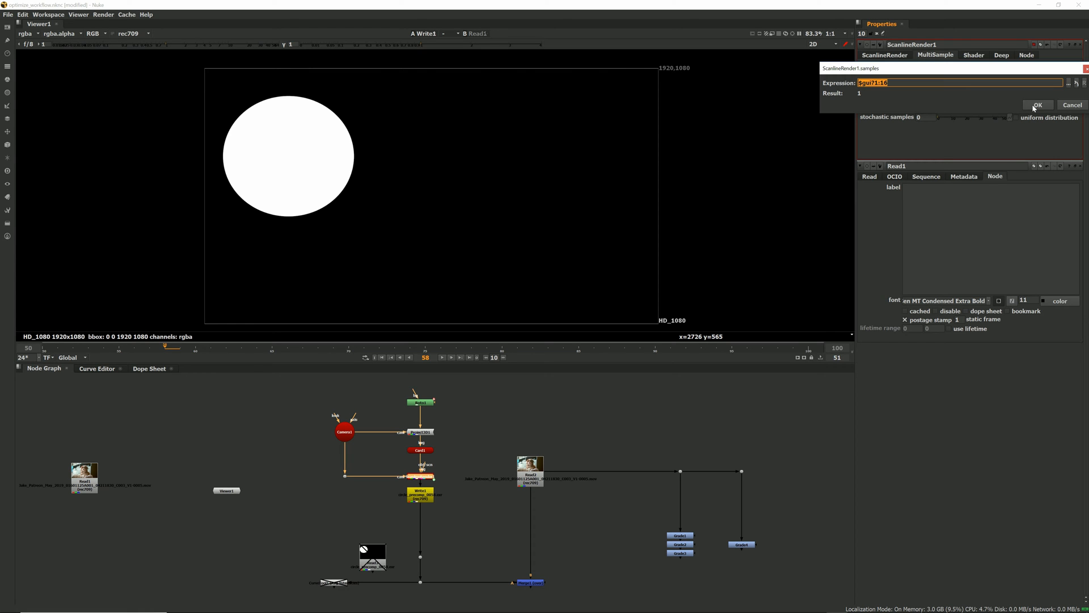
# Step: Confirm the $gui?1:16 samples expression on ScanlineRender1 again
pyautogui.click(1037, 105)
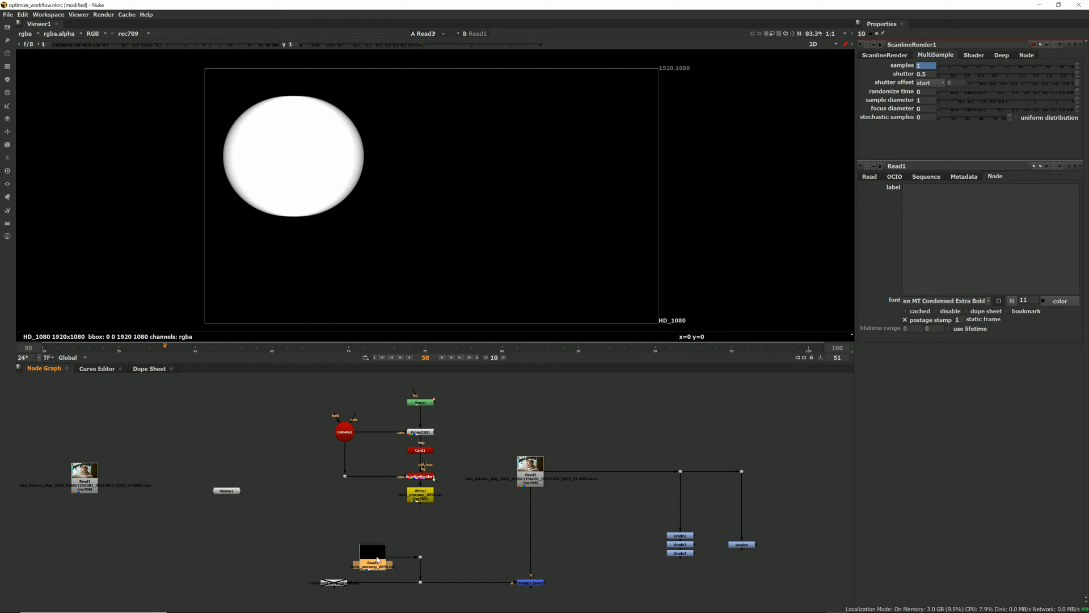
pyautogui.moveTo(196, 262)
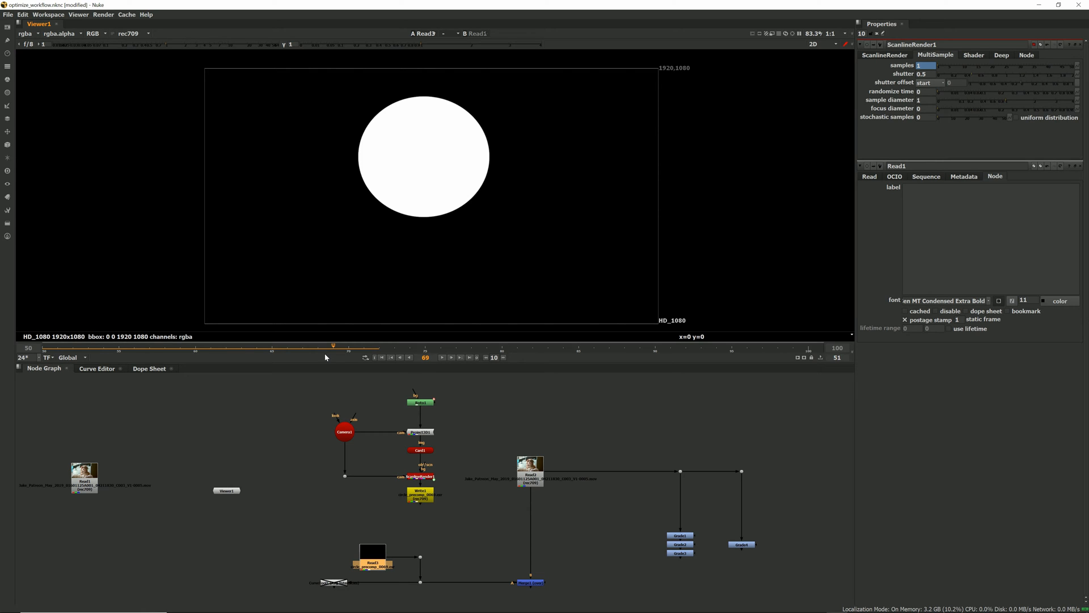
pyautogui.moveTo(375, 556)
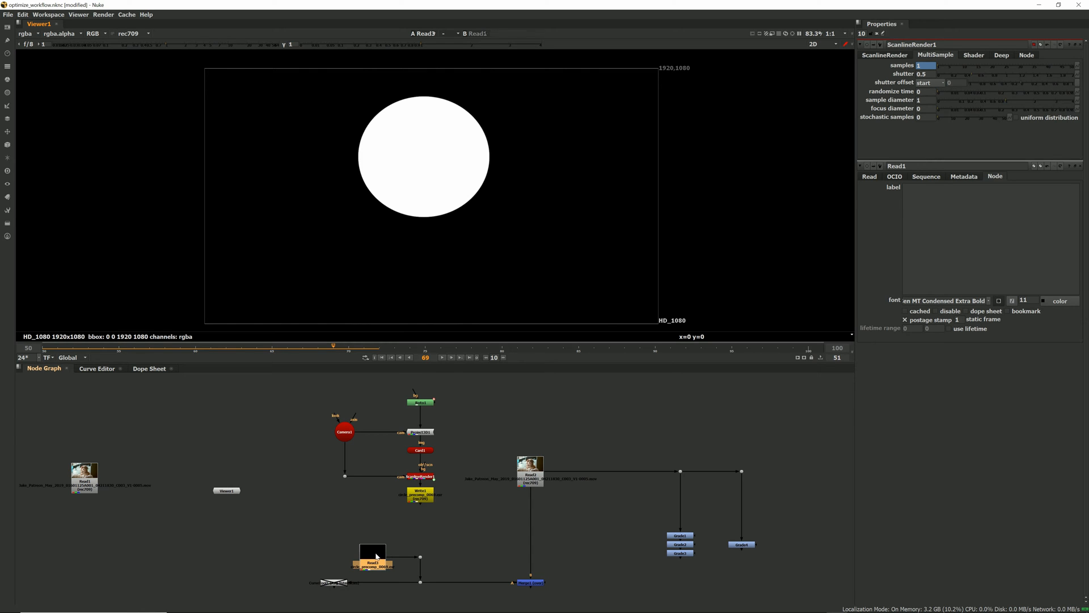
pyautogui.moveTo(347, 516)
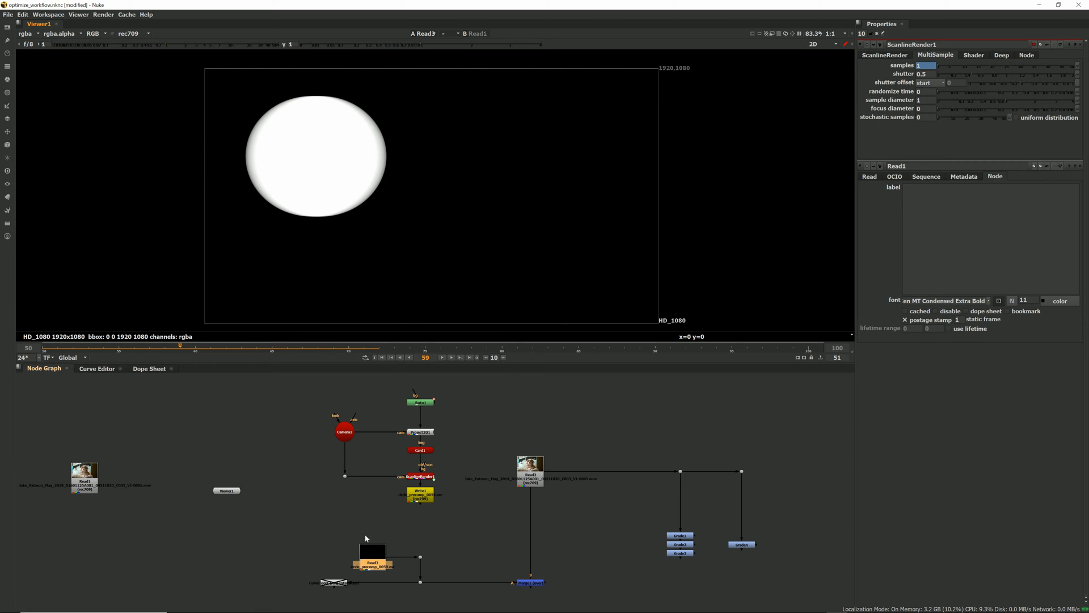
pyautogui.moveTo(341, 499)
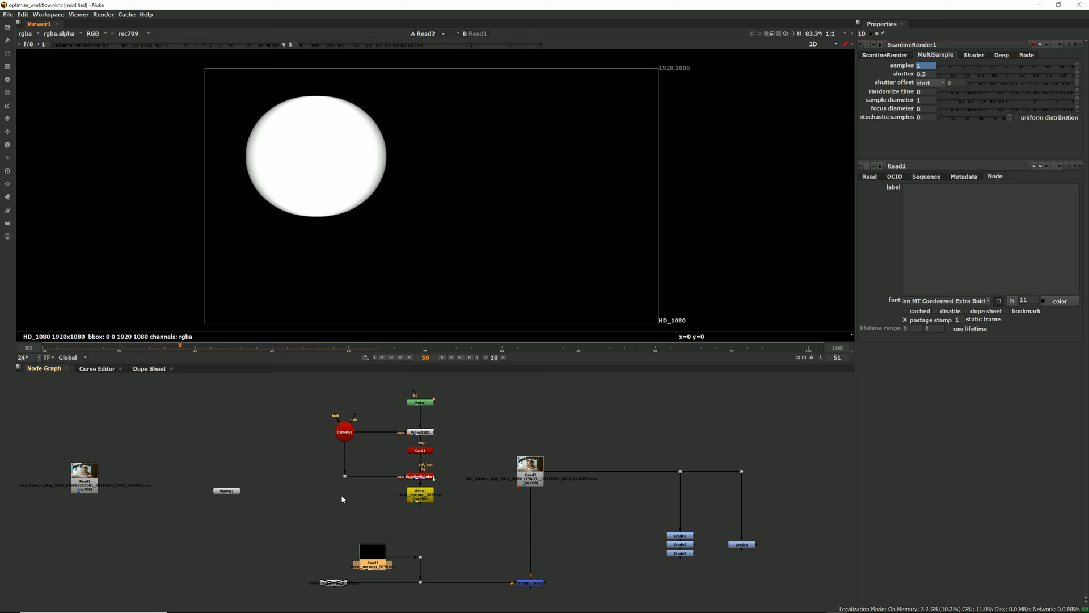
# Step: Step back to an earlier frame of the Read3 render to review the motion blur
pyautogui.click(156, 351)
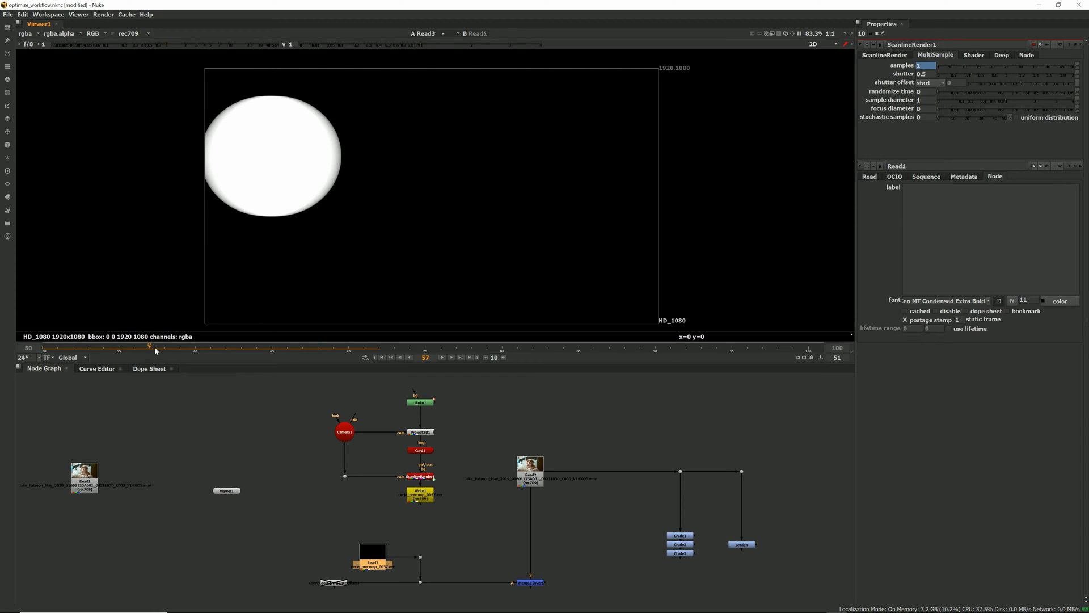
pyautogui.moveTo(170, 366)
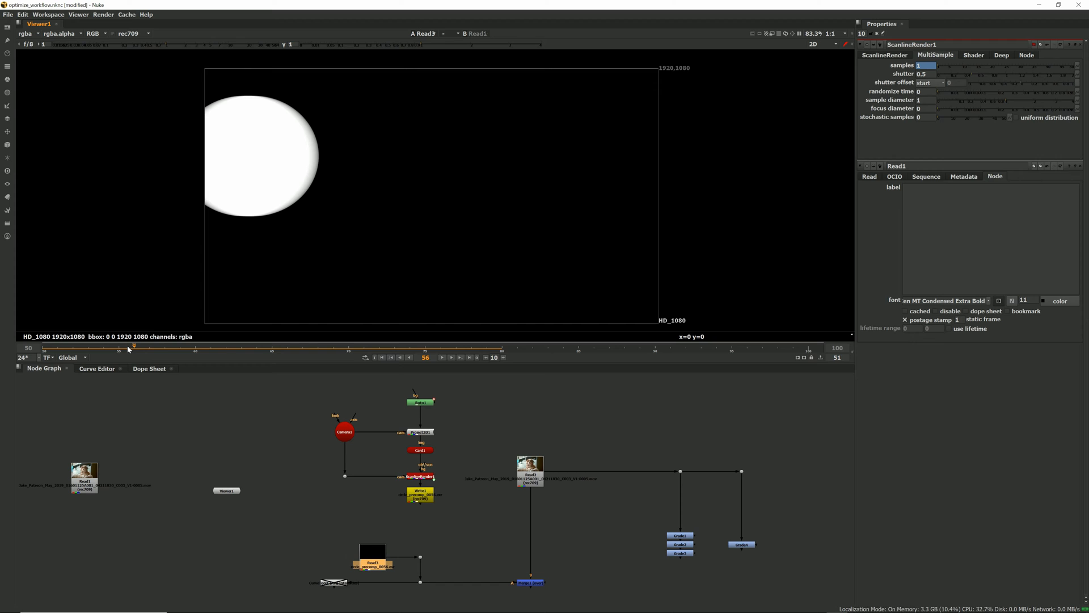
pyautogui.moveTo(138, 348)
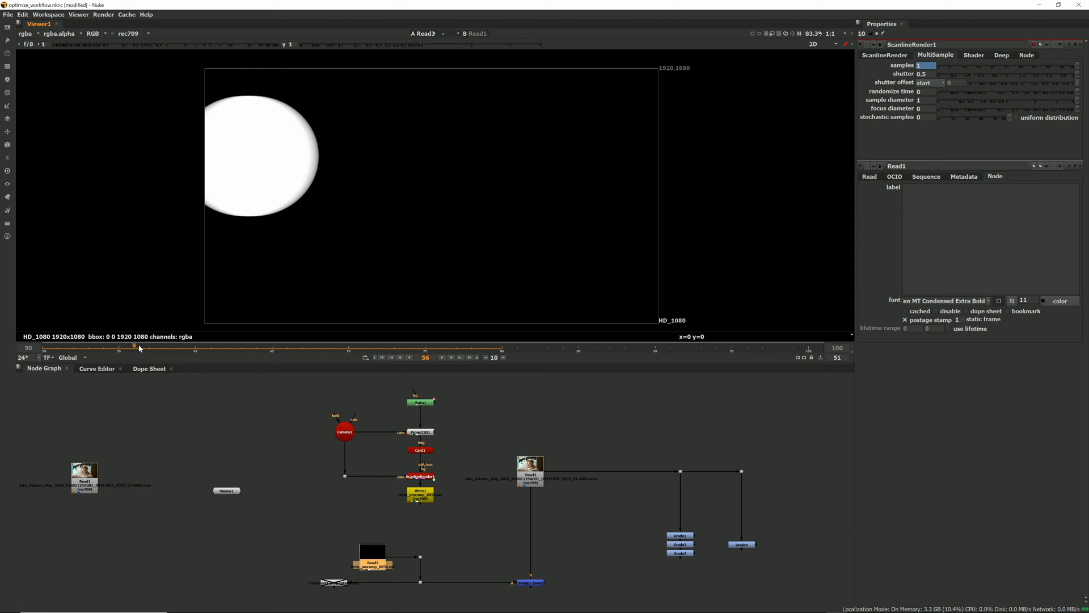
pyautogui.click(420, 402)
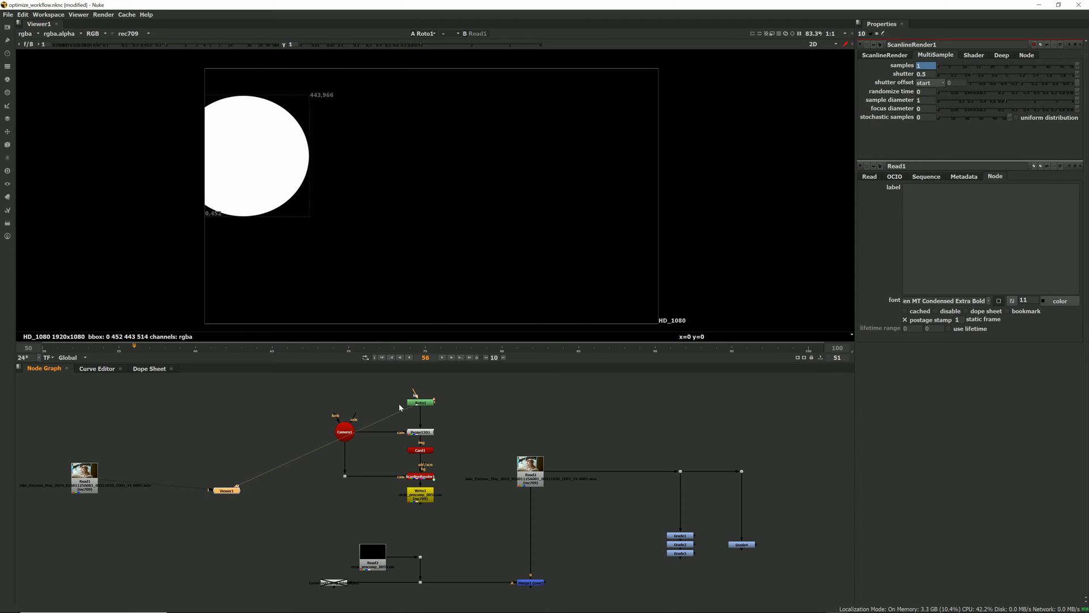
pyautogui.moveTo(262, 209)
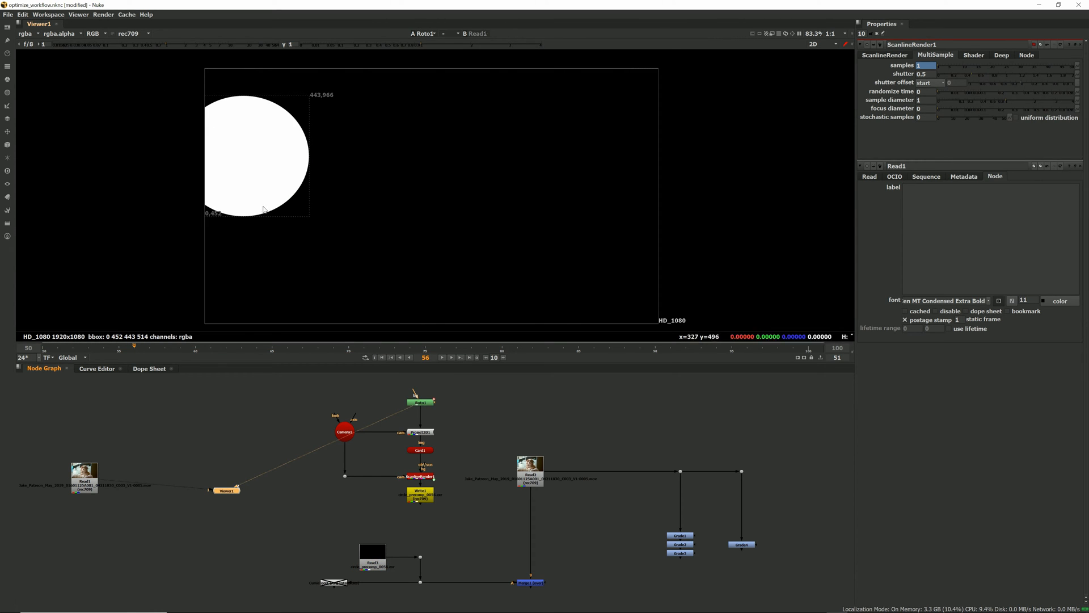
pyautogui.moveTo(292, 98)
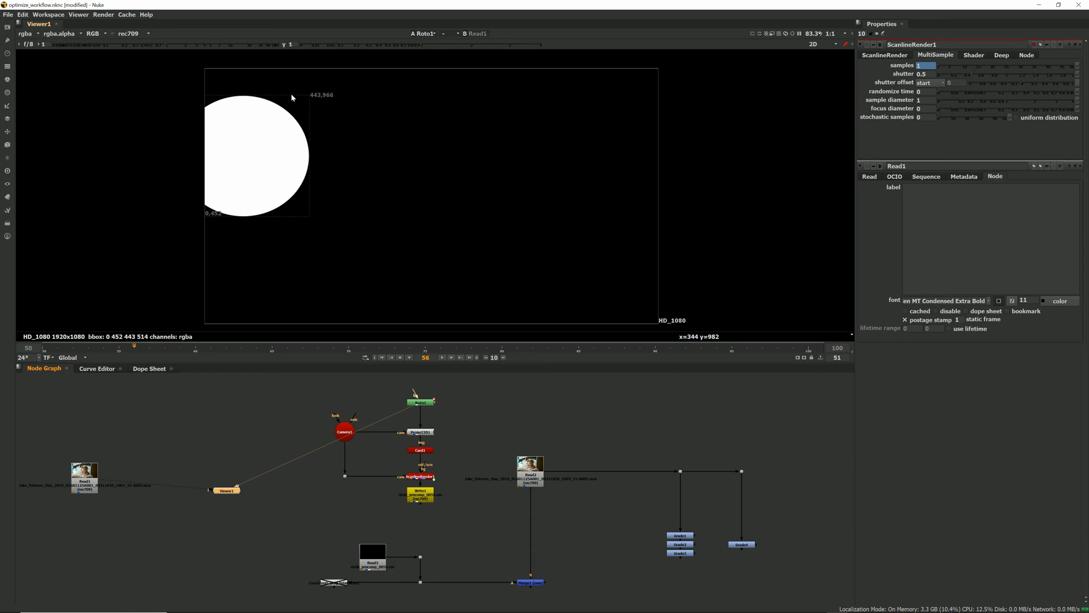
pyautogui.moveTo(259, 157)
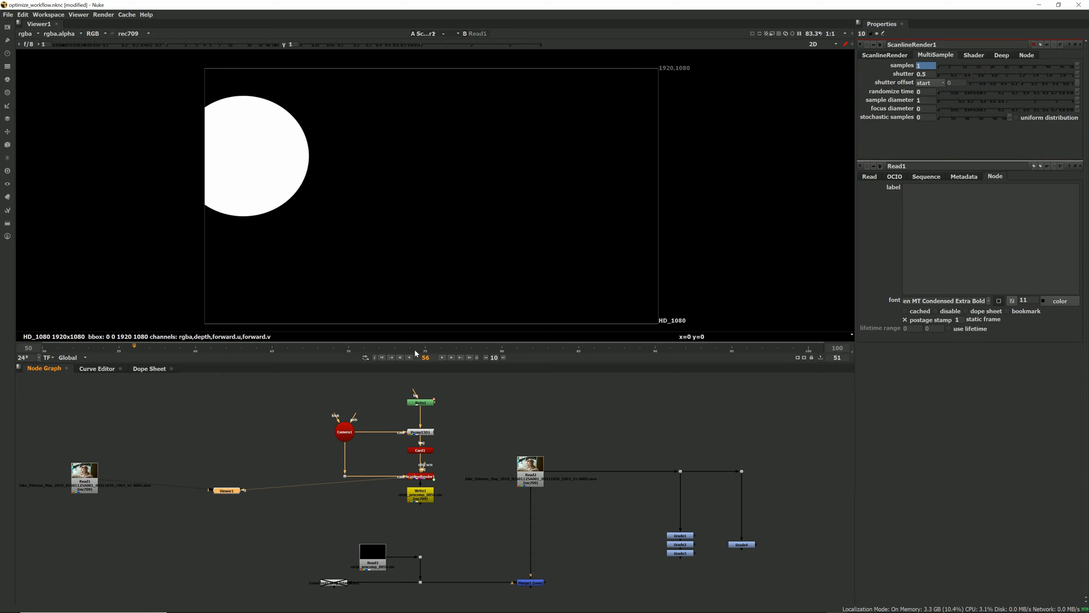
pyautogui.moveTo(625, 339)
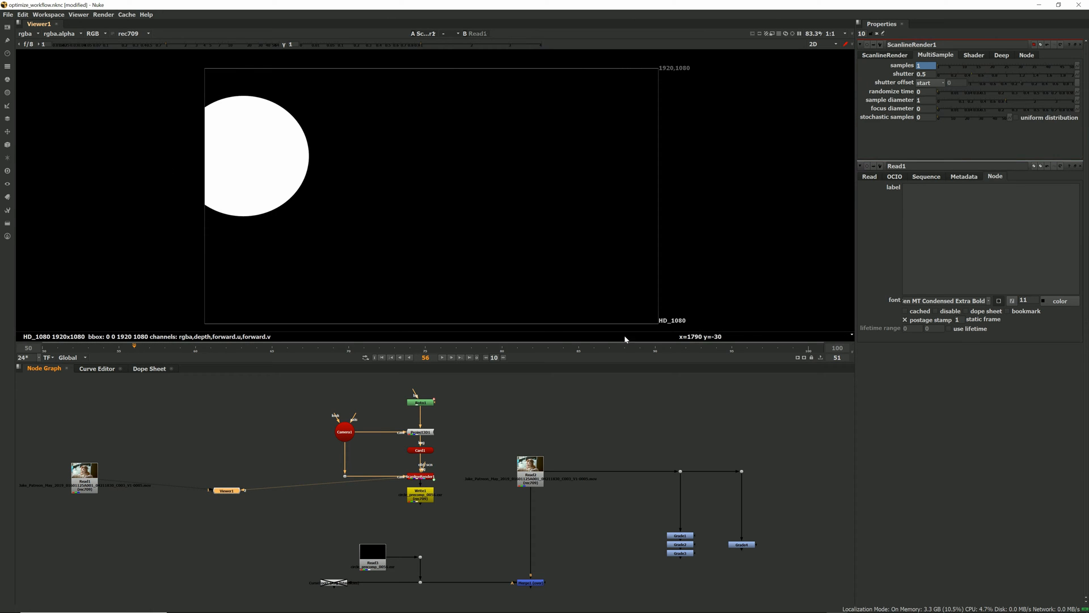
pyautogui.moveTo(205, 81)
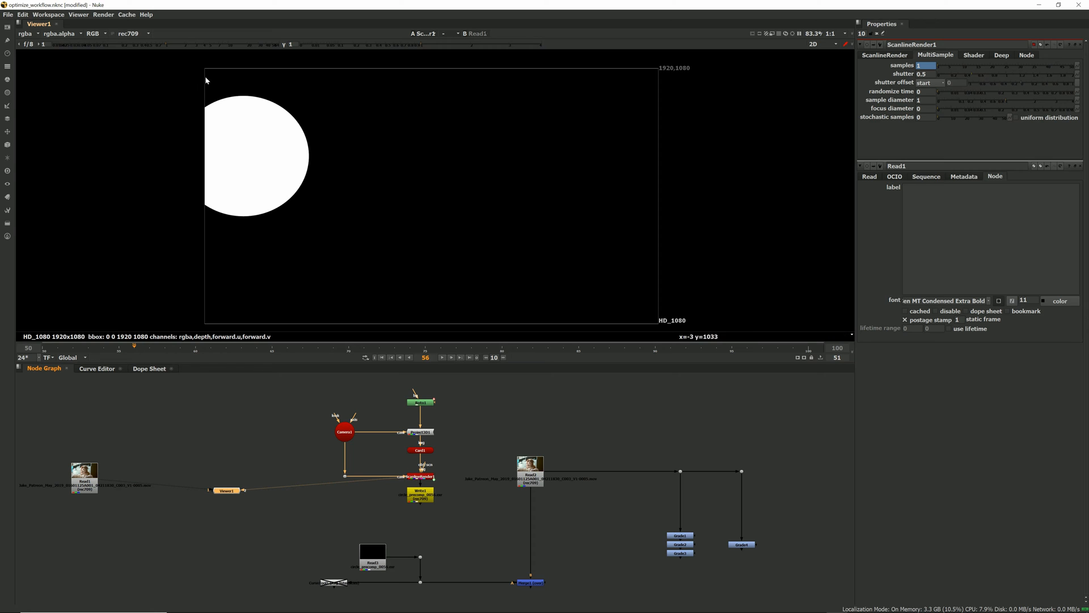
pyautogui.moveTo(214, 85)
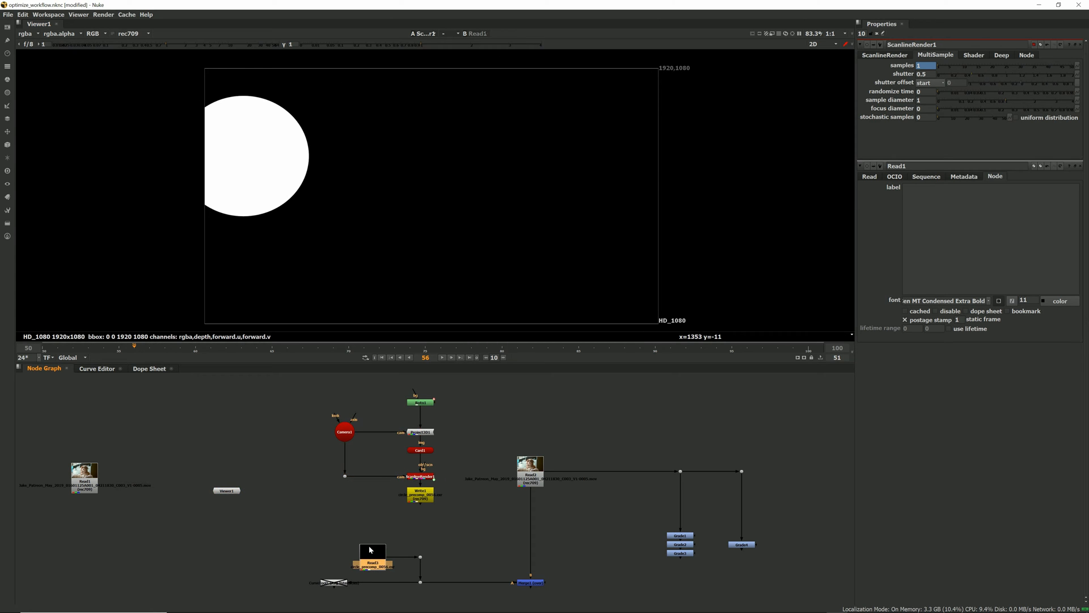
pyautogui.moveTo(301, 114)
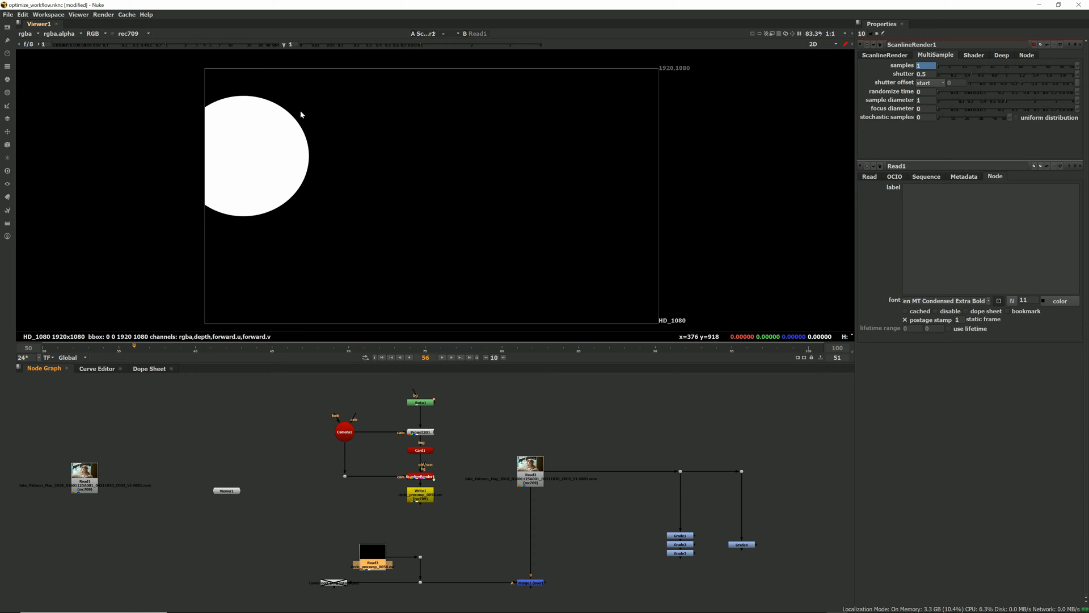
pyautogui.moveTo(226, 224)
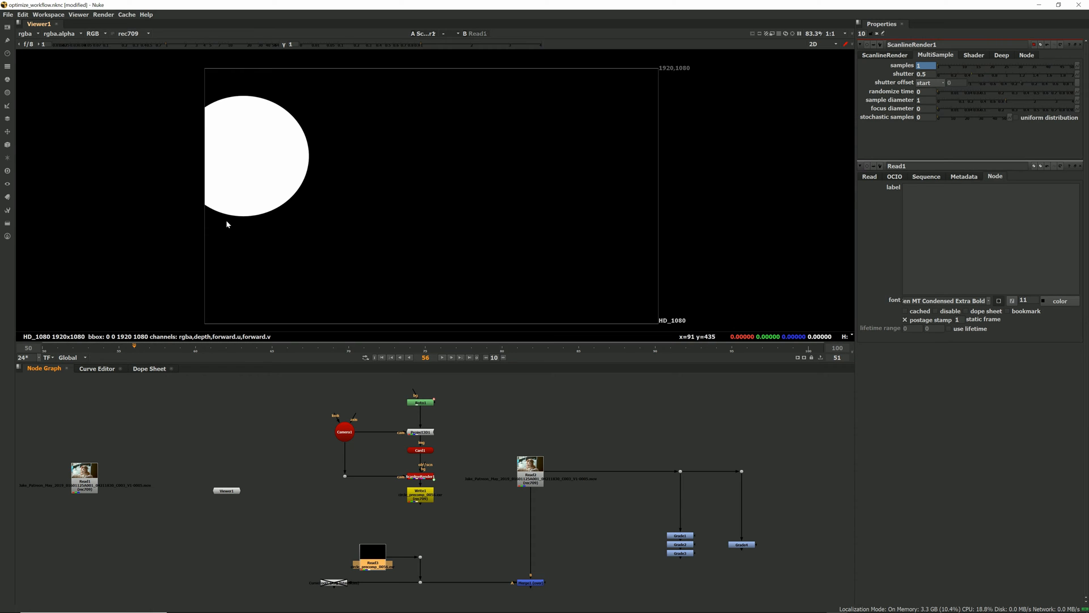
pyautogui.moveTo(674, 126)
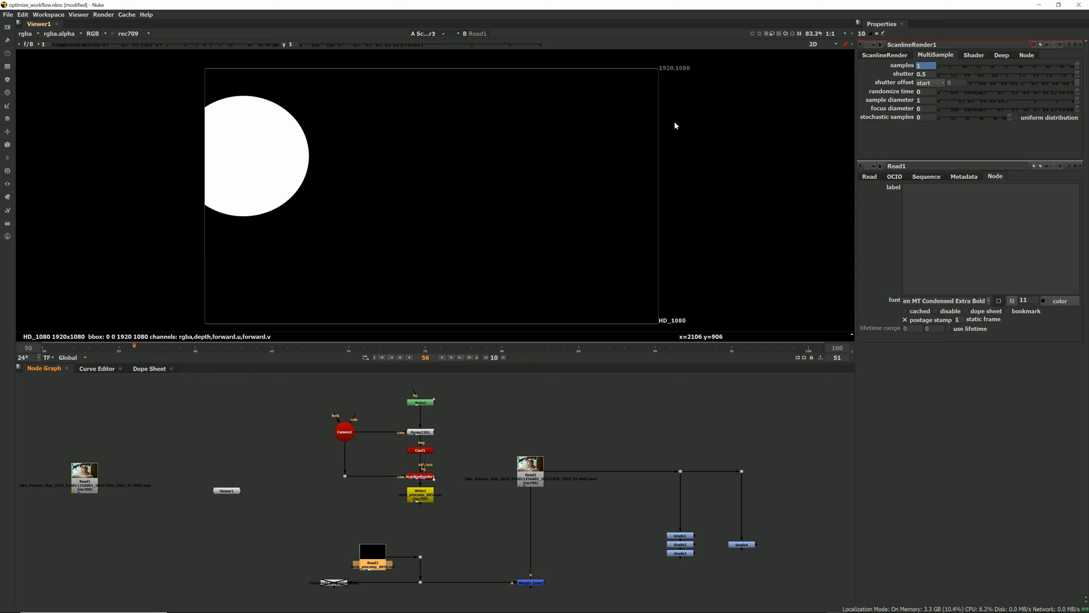
pyautogui.moveTo(367, 552)
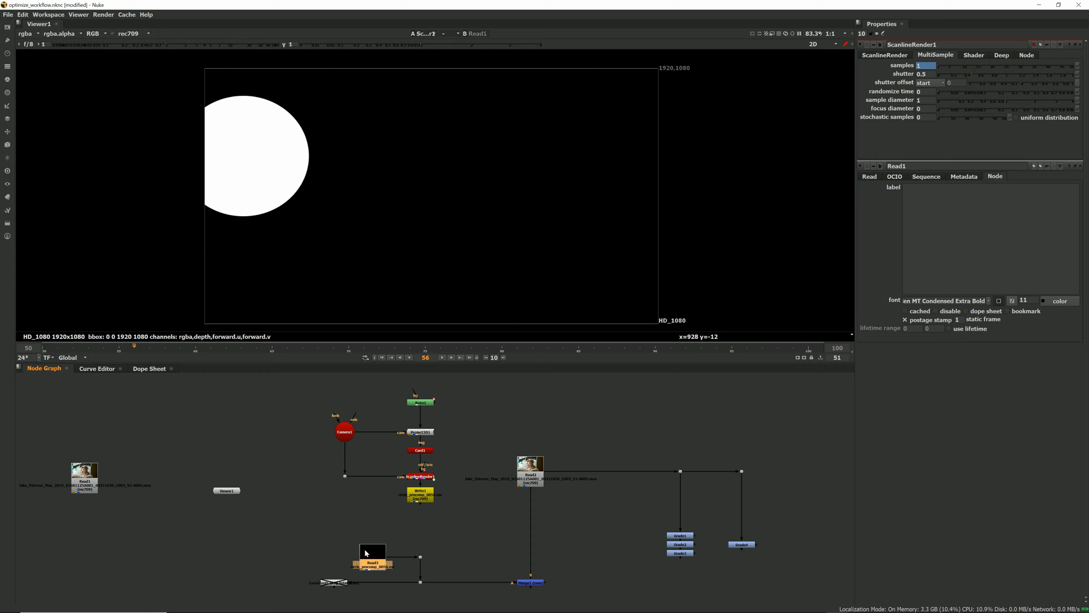
pyautogui.click(372, 562)
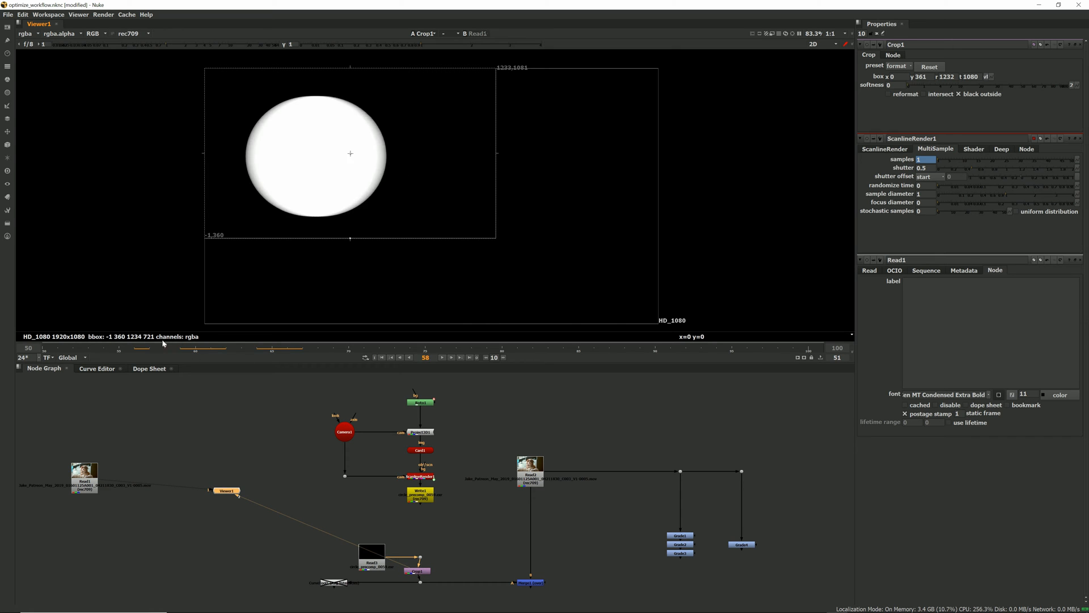
# Step: Scrub to a later frame and reset Crop1's box to the full 1920×1080 frame
pyautogui.click(103, 347)
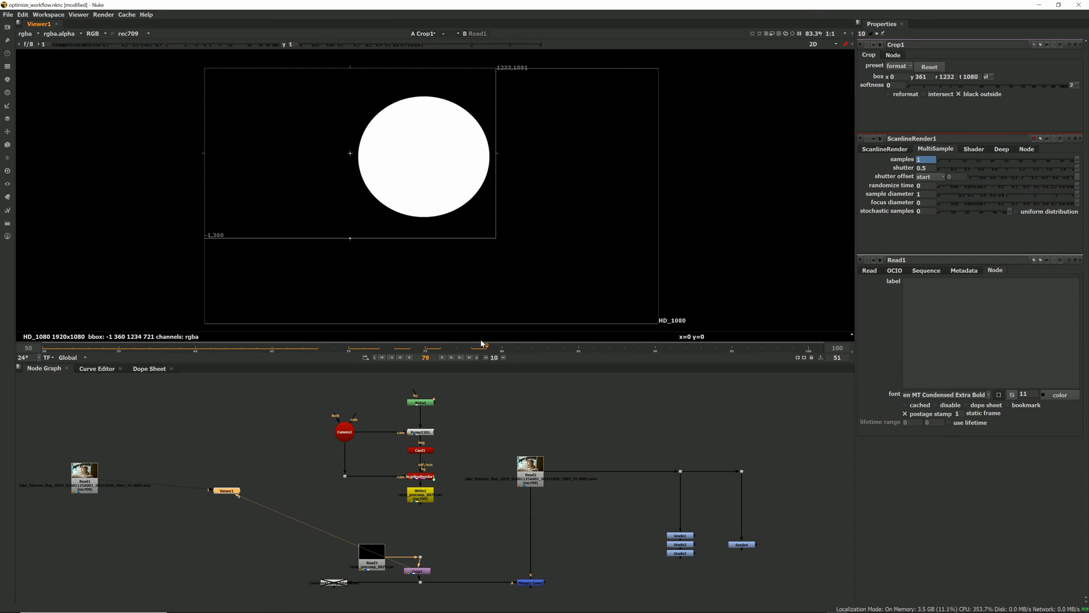
pyautogui.moveTo(941, 60)
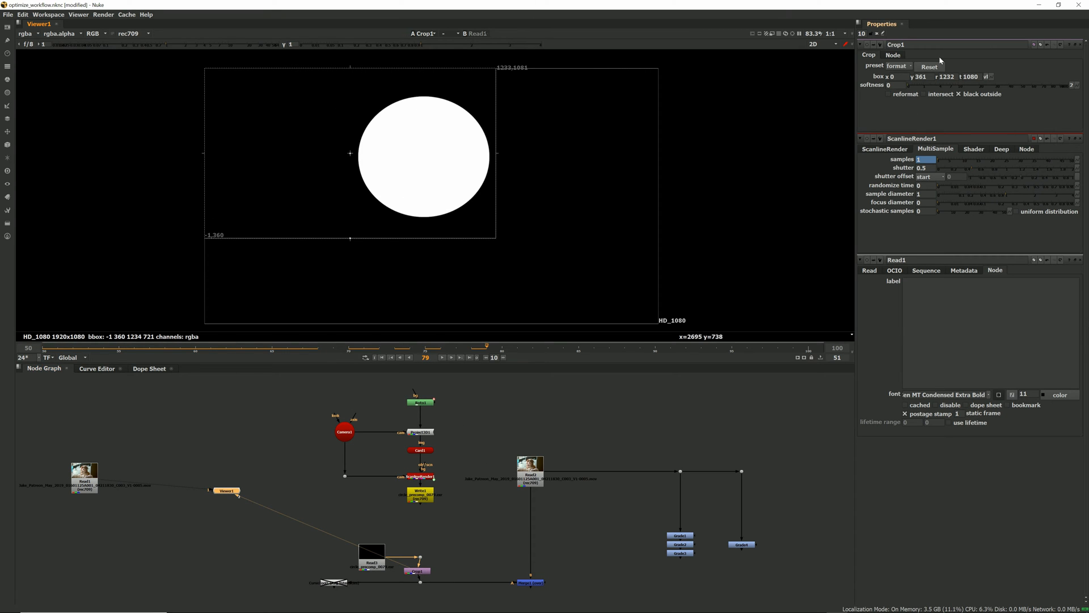
pyautogui.click(929, 67)
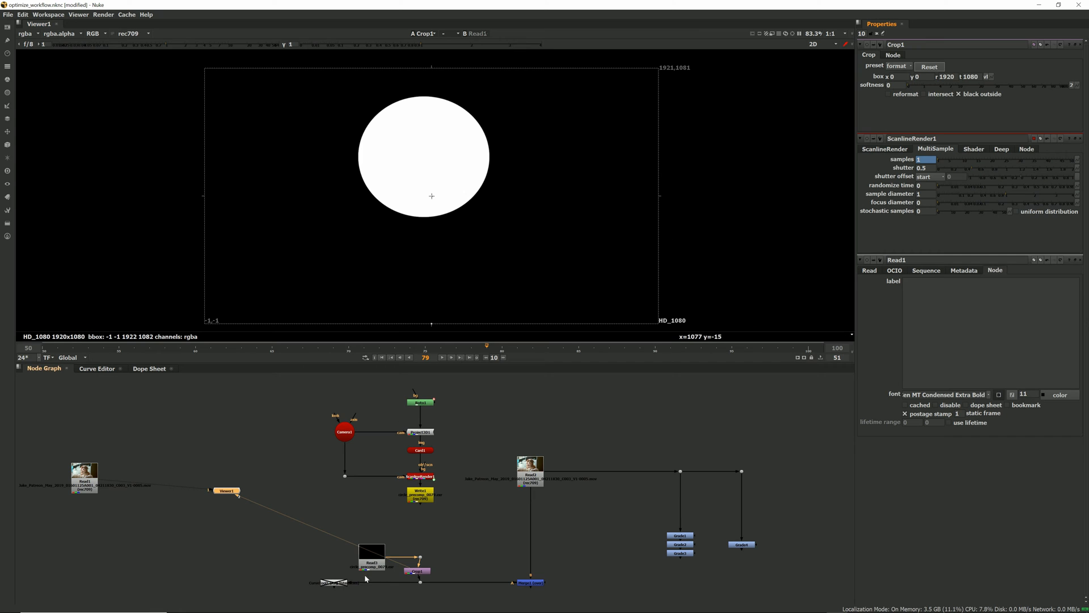
pyautogui.scroll(-3)
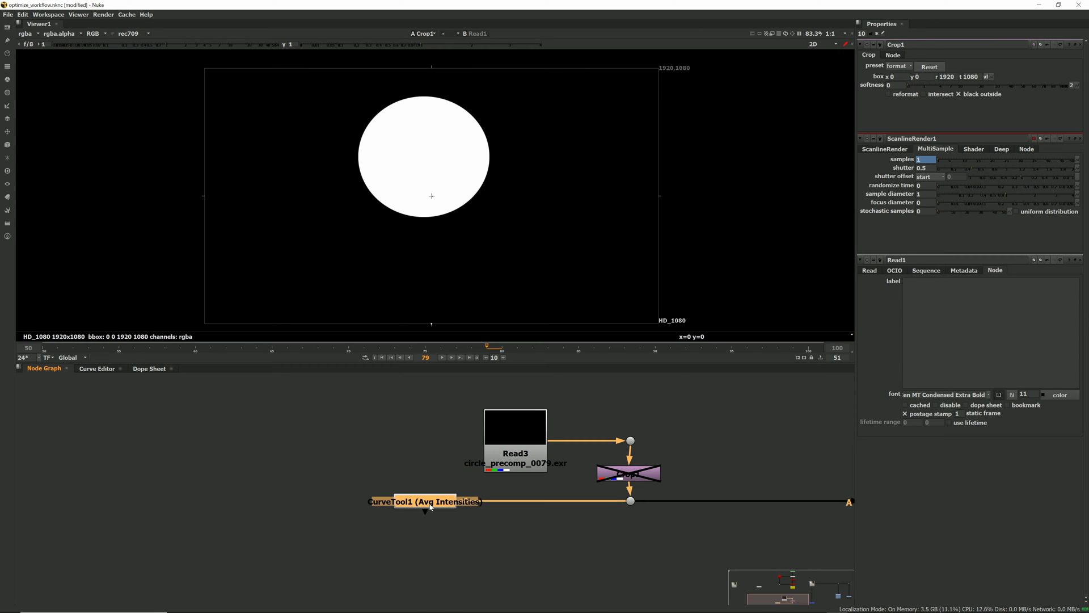
# Step: Set CurveTool1 to Auto Crop, run the analysis over frames 50–100, and check an earlier frame
pyautogui.click(424, 501)
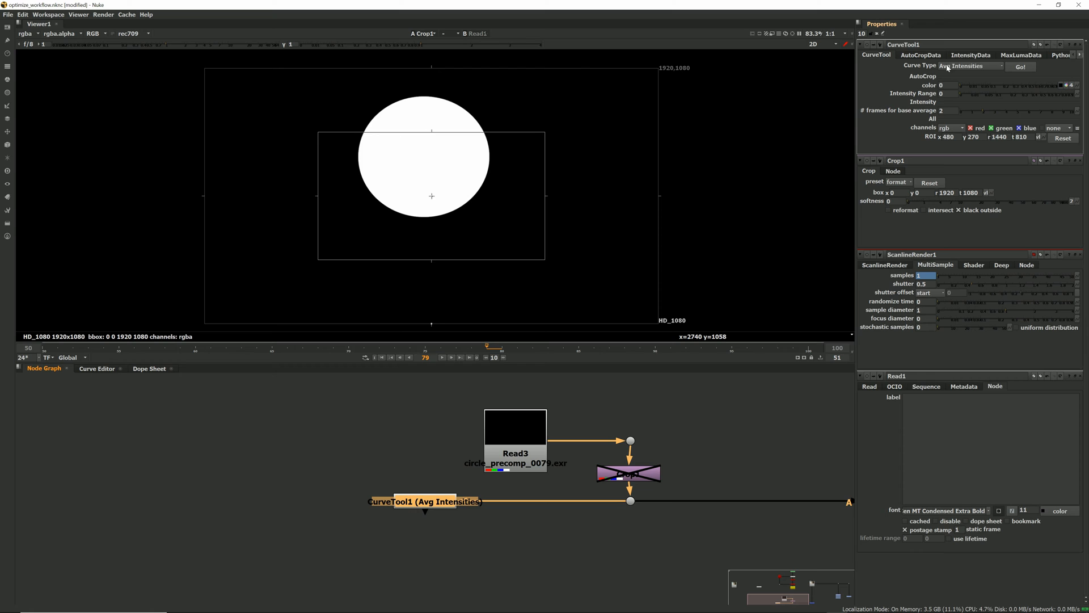
pyautogui.click(970, 66)
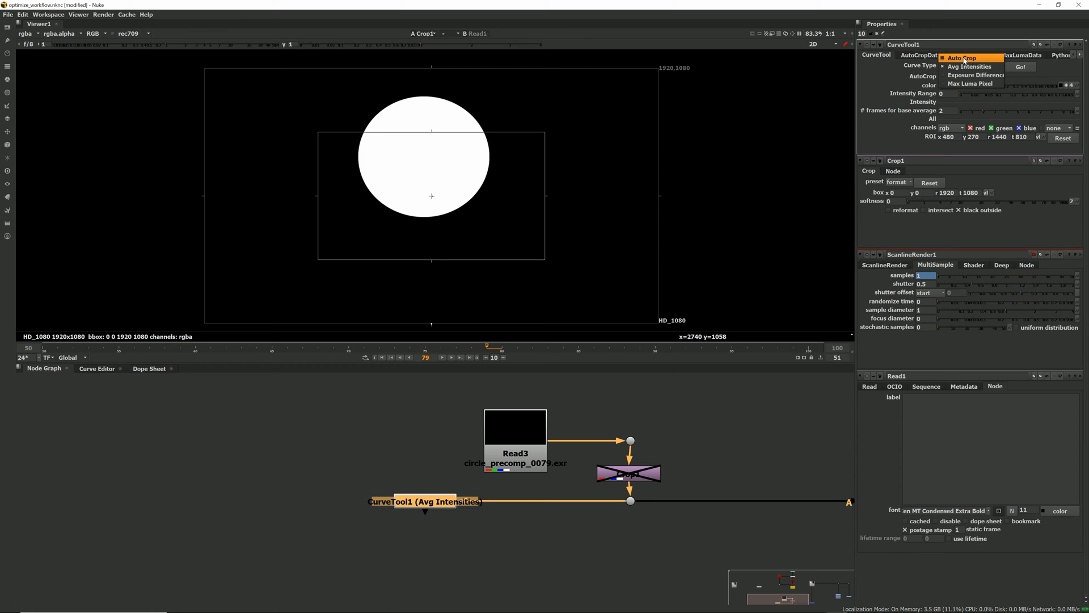
pyautogui.click(963, 56)
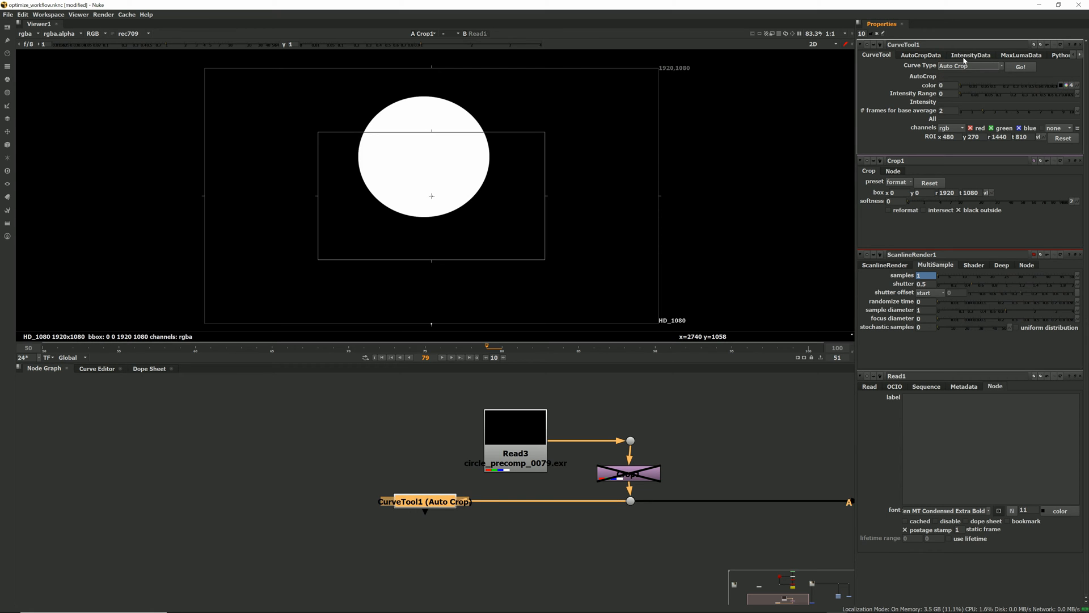
pyautogui.moveTo(428, 133)
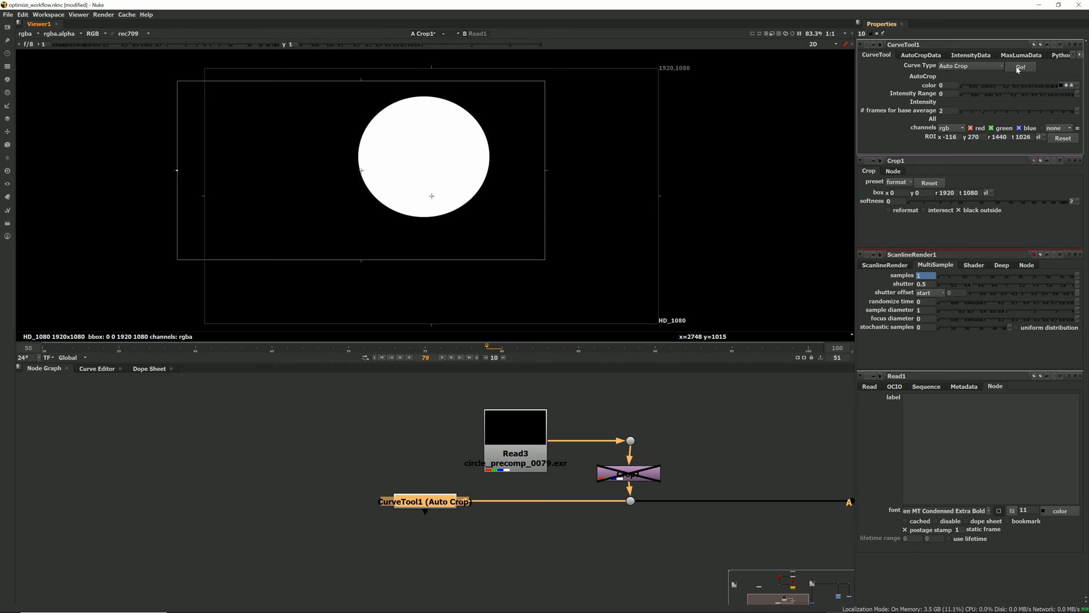
pyautogui.click(1020, 65)
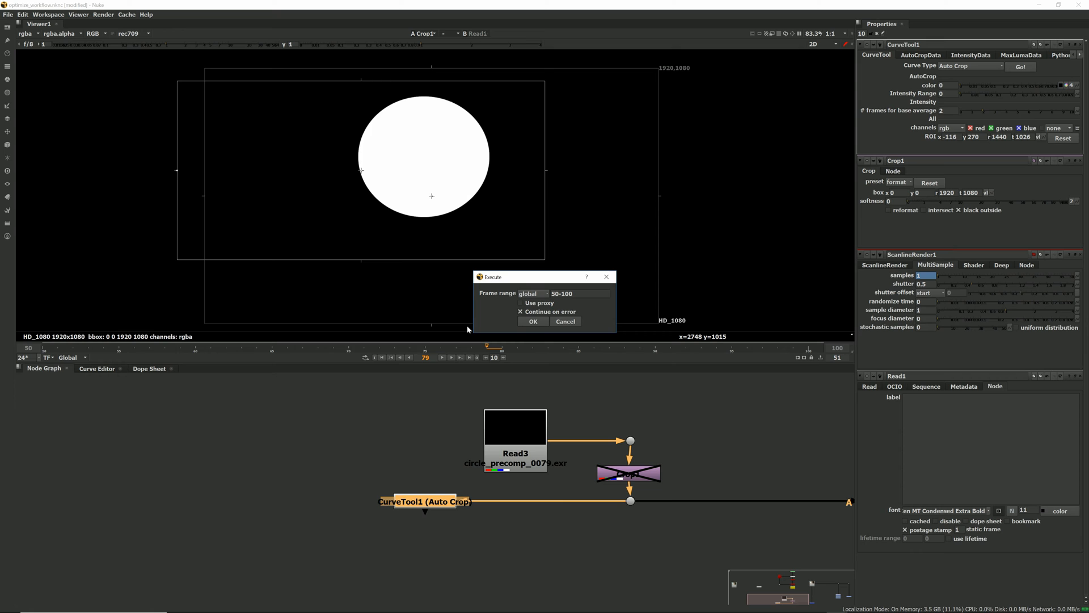
pyautogui.click(532, 321)
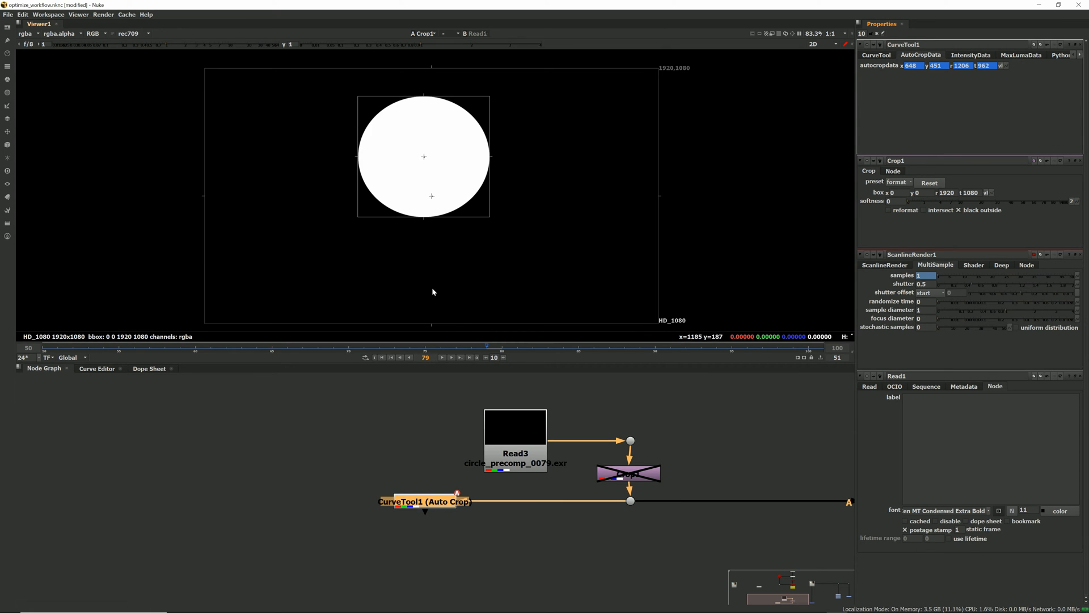
pyautogui.click(286, 346)
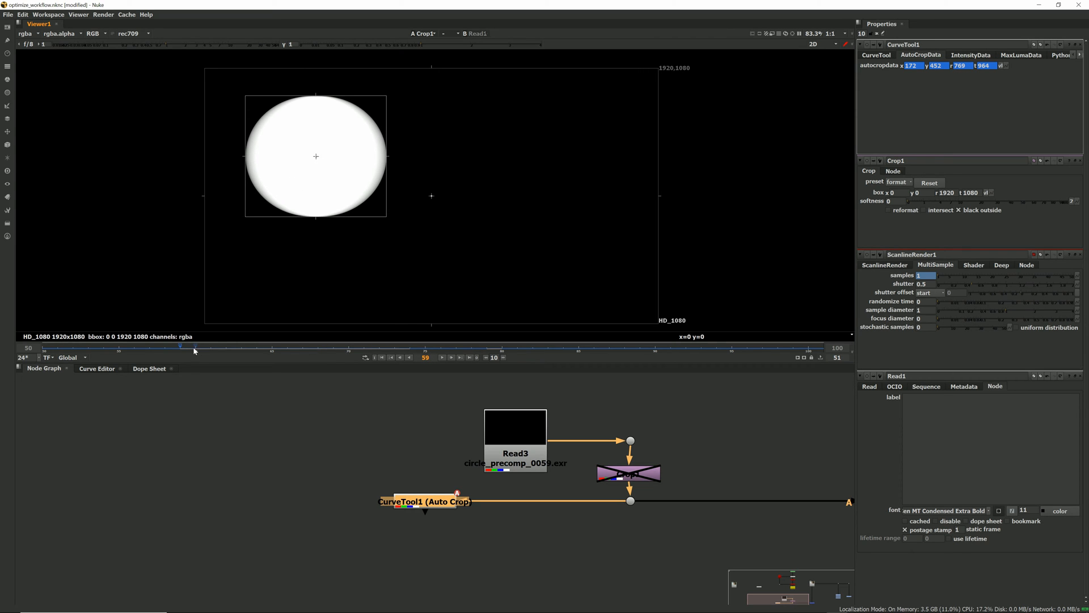
pyautogui.moveTo(294, 124)
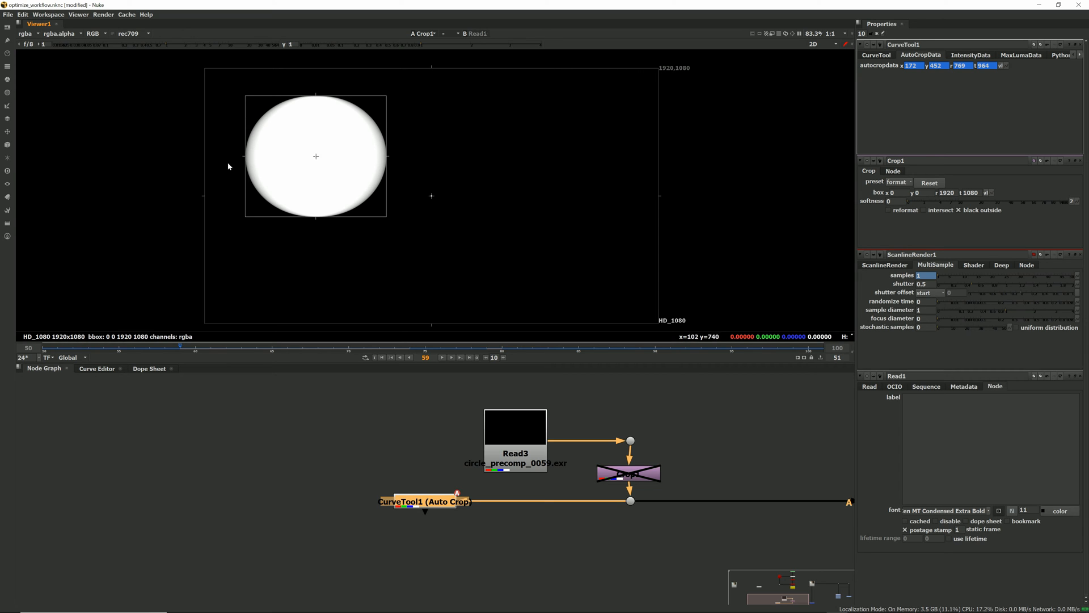
pyautogui.moveTo(260, 207)
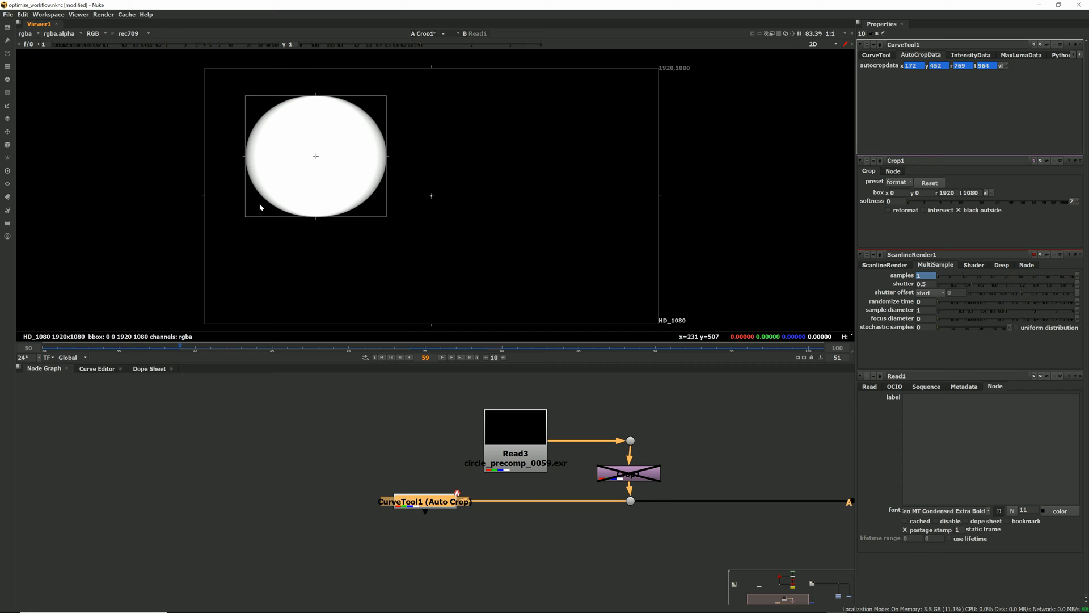
pyautogui.moveTo(402, 186)
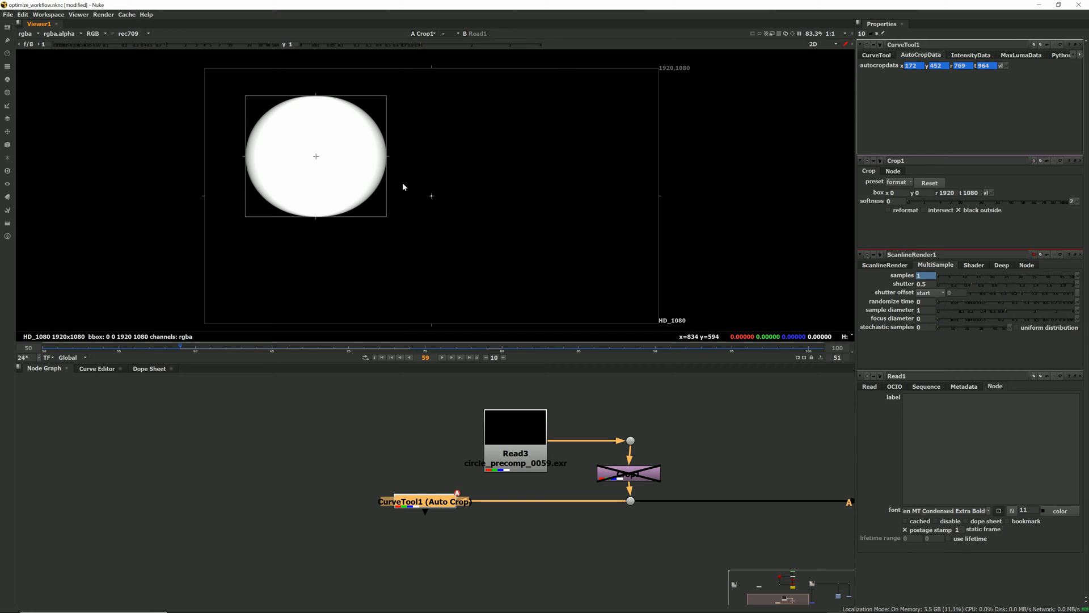
pyautogui.moveTo(997, 87)
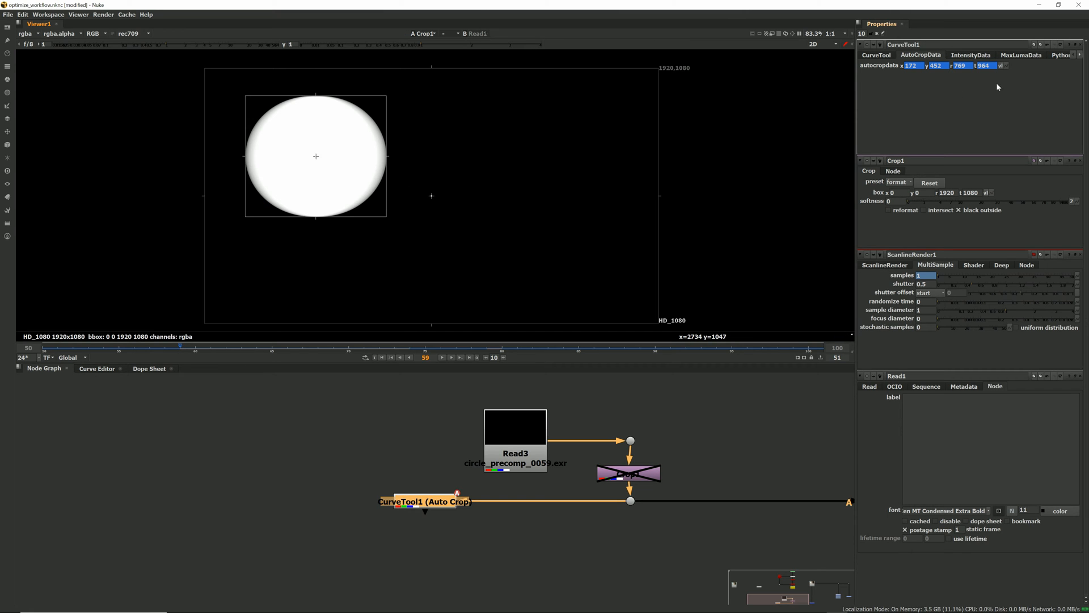
pyautogui.moveTo(1004, 65)
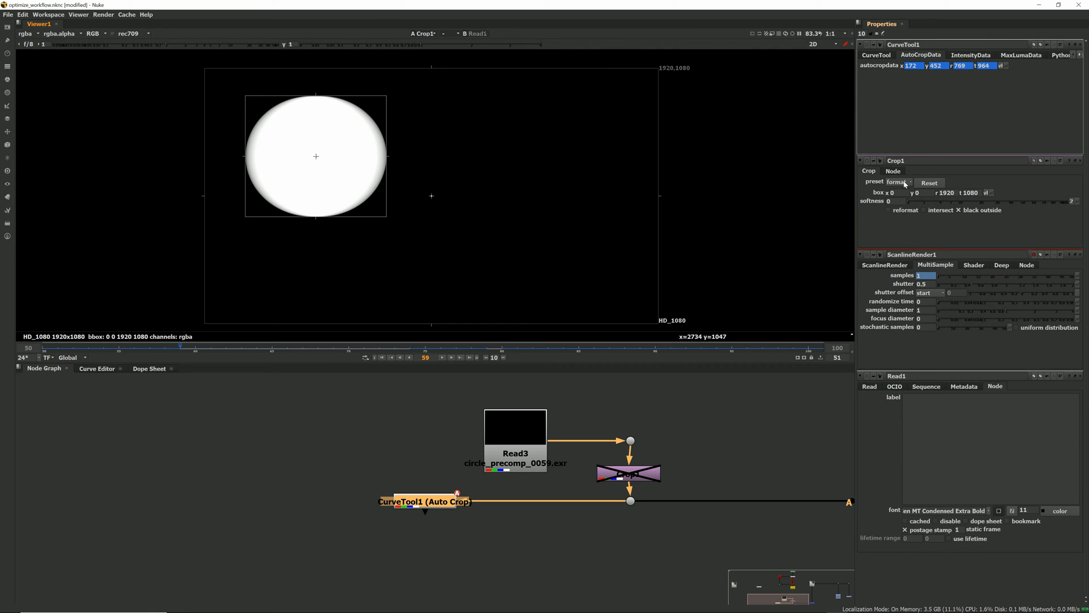
pyautogui.moveTo(1001, 66)
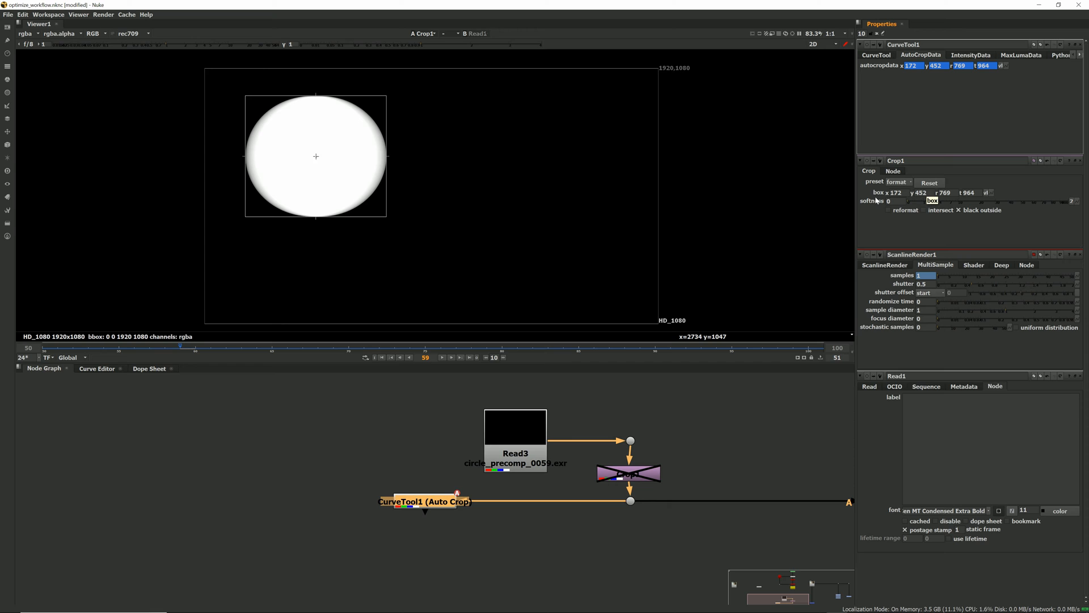
pyautogui.moveTo(1031, 66)
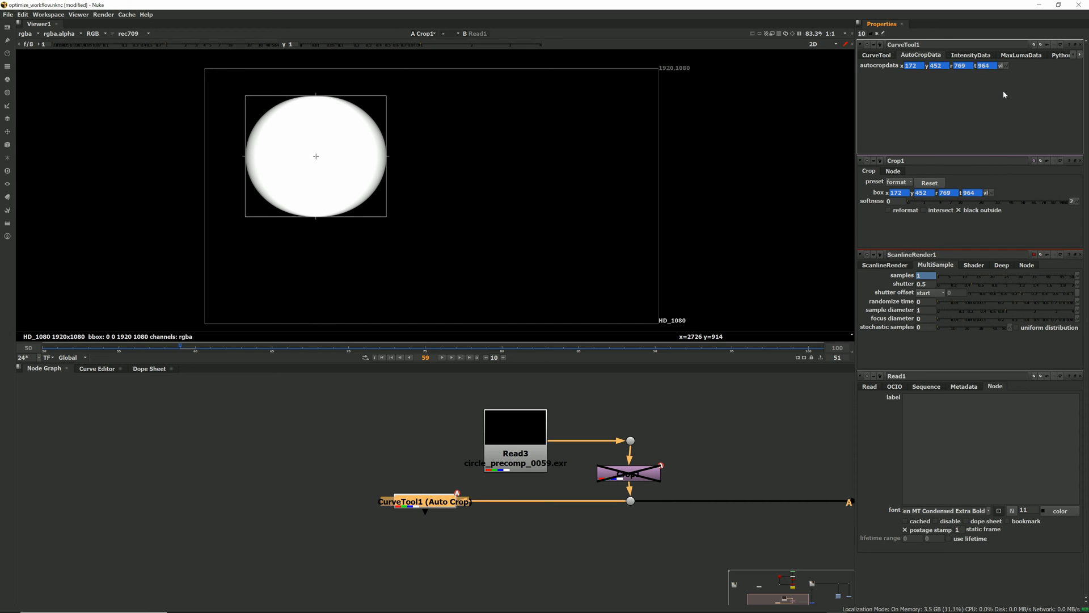
pyautogui.moveTo(1004, 71)
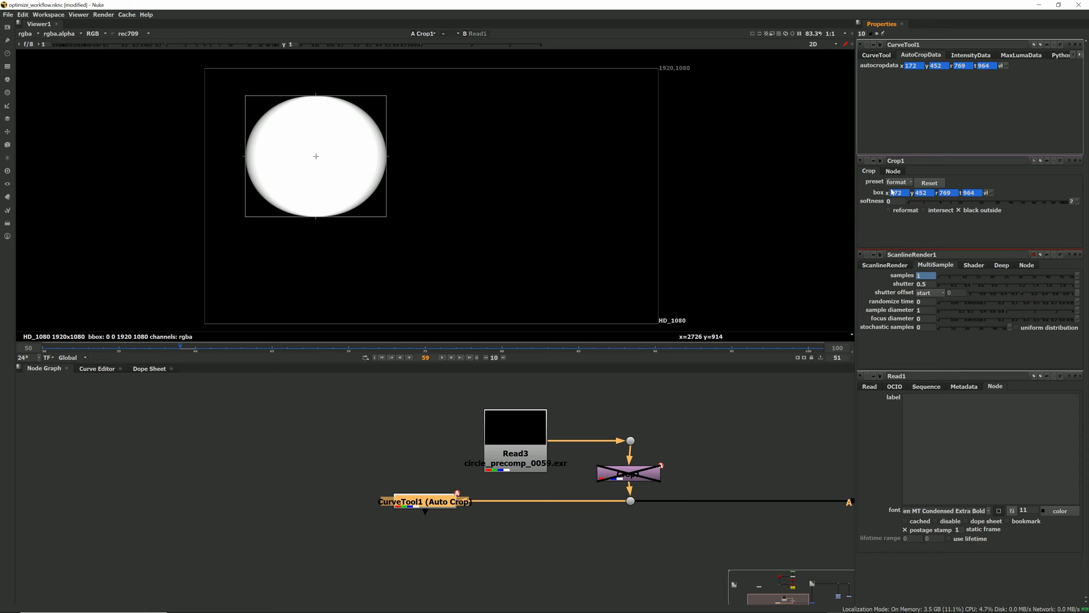
pyautogui.moveTo(1084, 166)
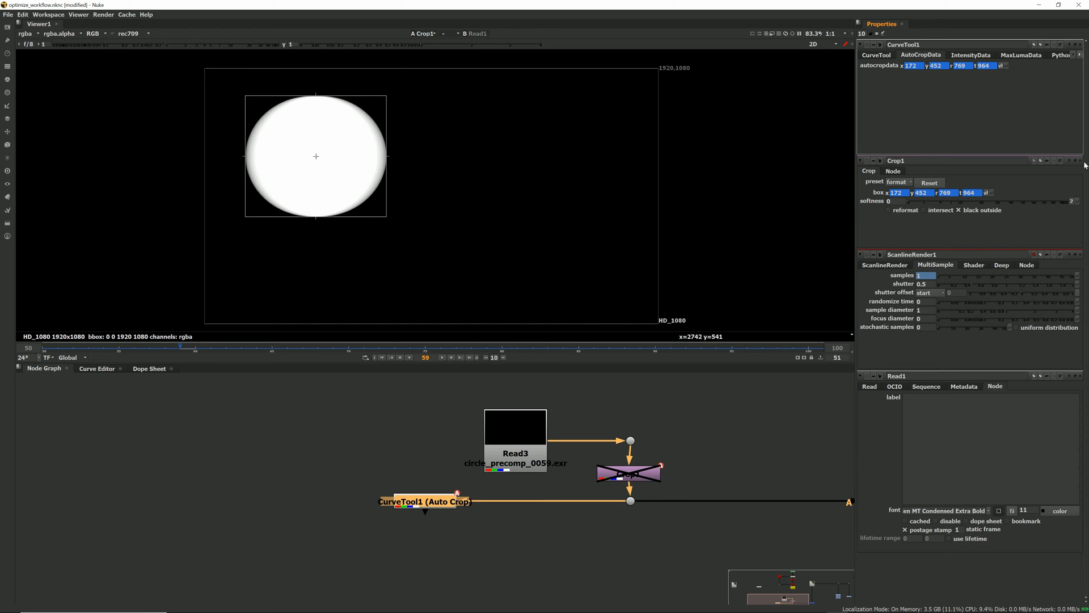
pyautogui.moveTo(1033, 161)
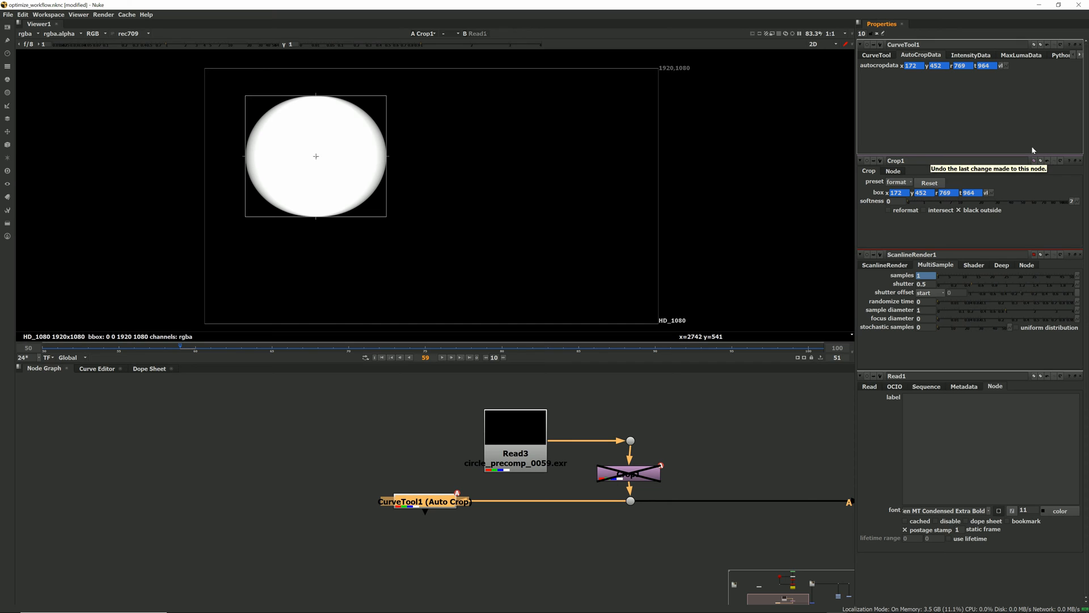
pyautogui.moveTo(1029, 120)
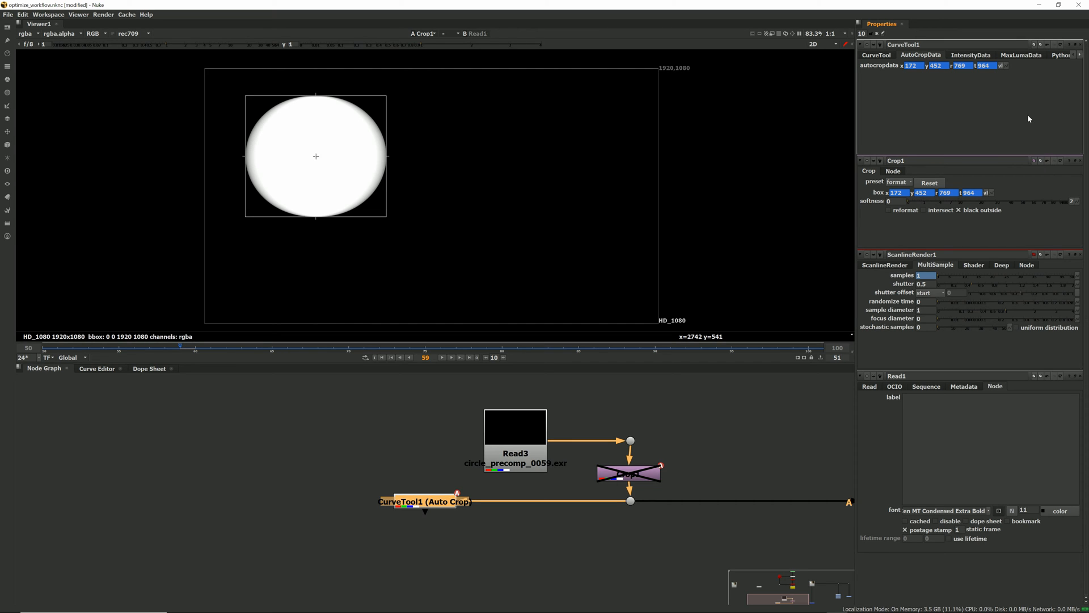
pyautogui.moveTo(1010, 143)
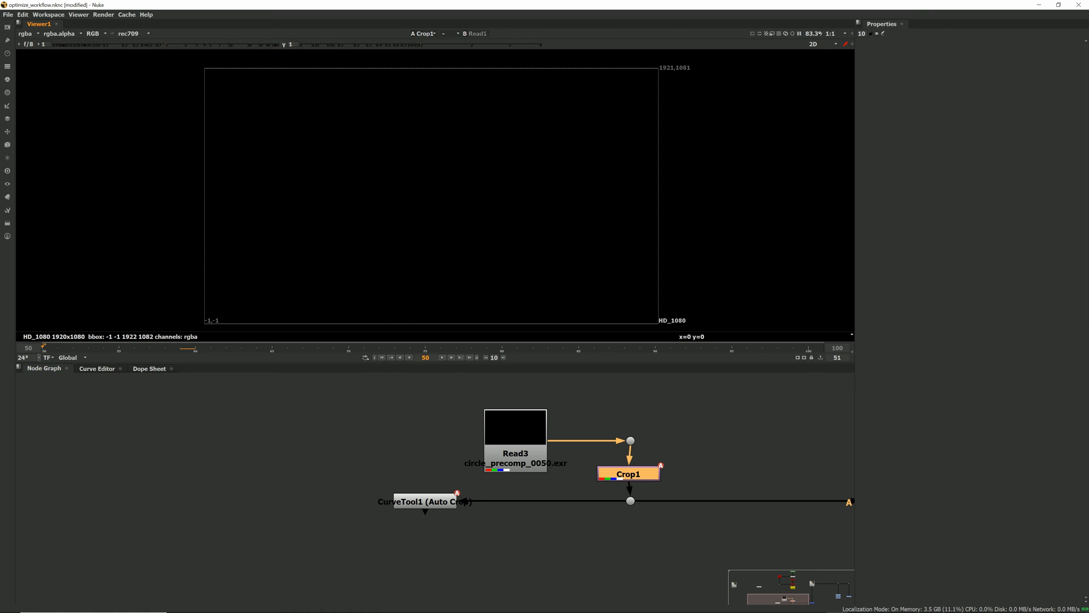
# Step: View Merge1 and change its operation from over to mask
pyautogui.click(450, 357)
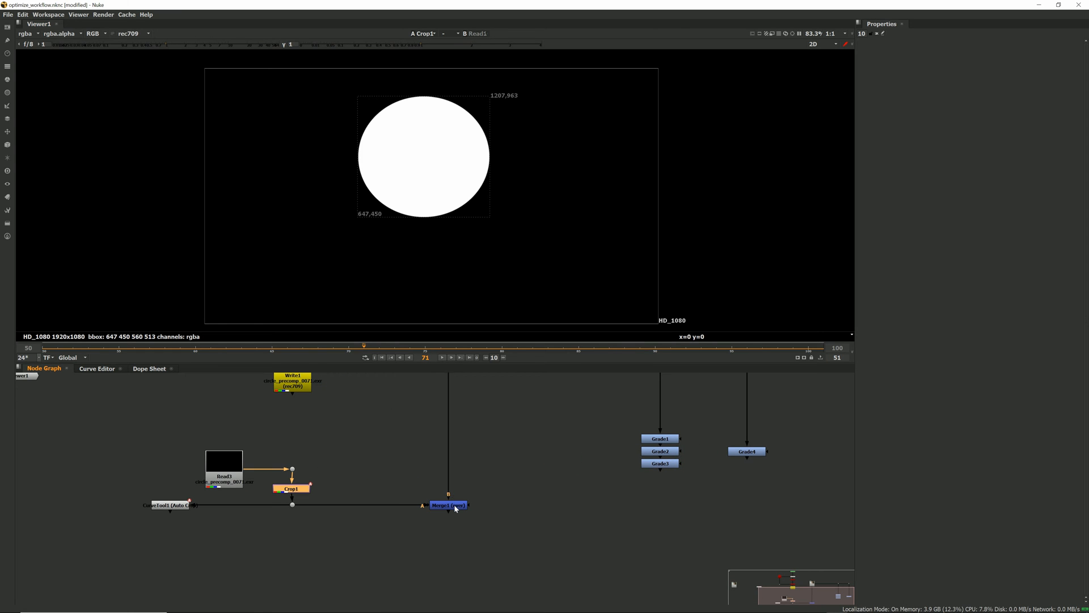
pyautogui.click(447, 503)
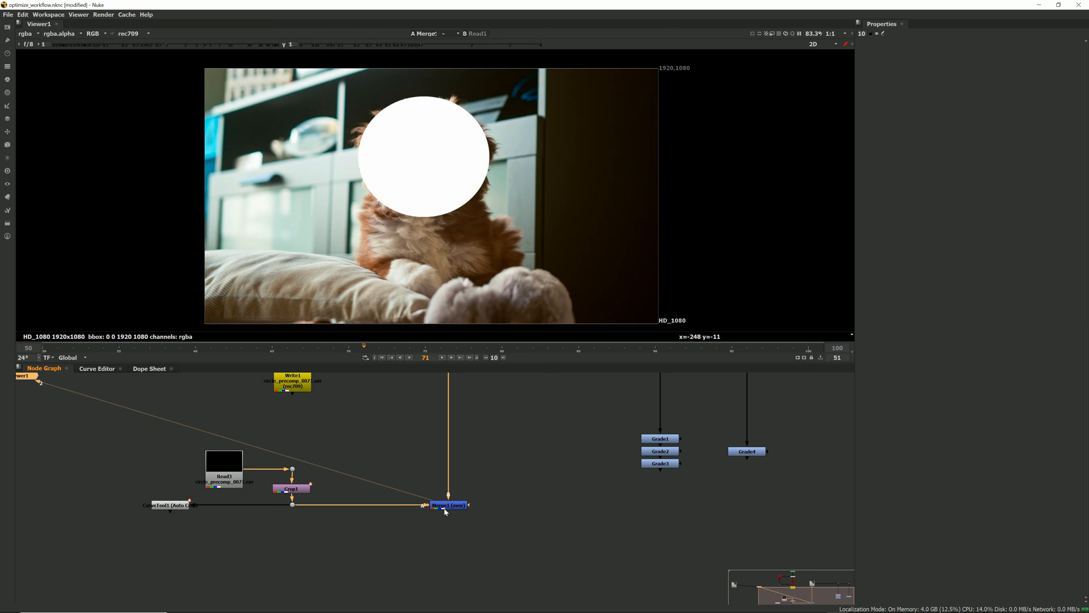
pyautogui.click(449, 504)
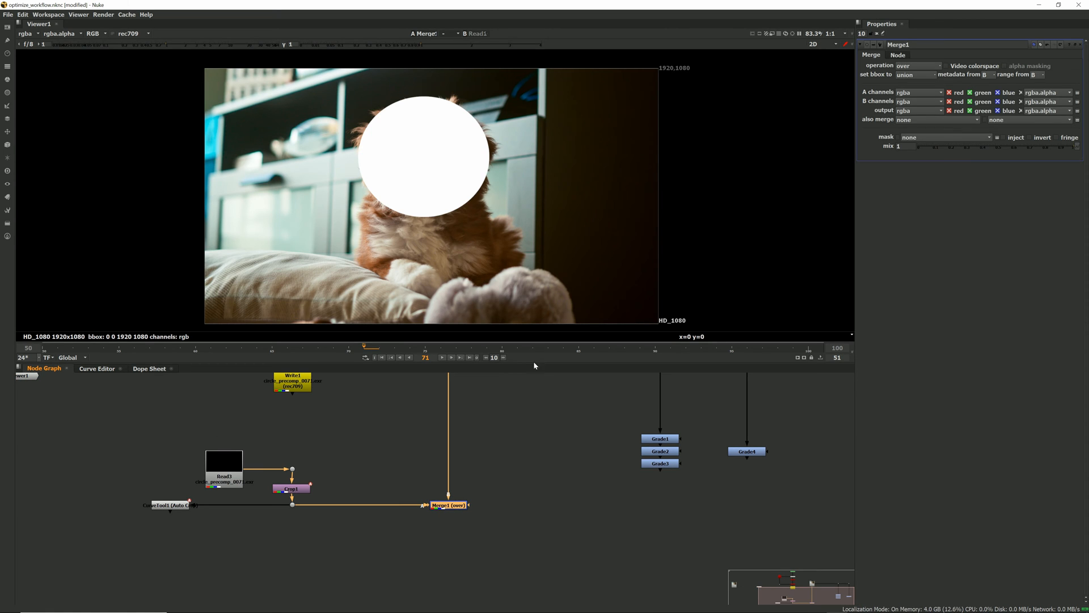
pyautogui.click(938, 65)
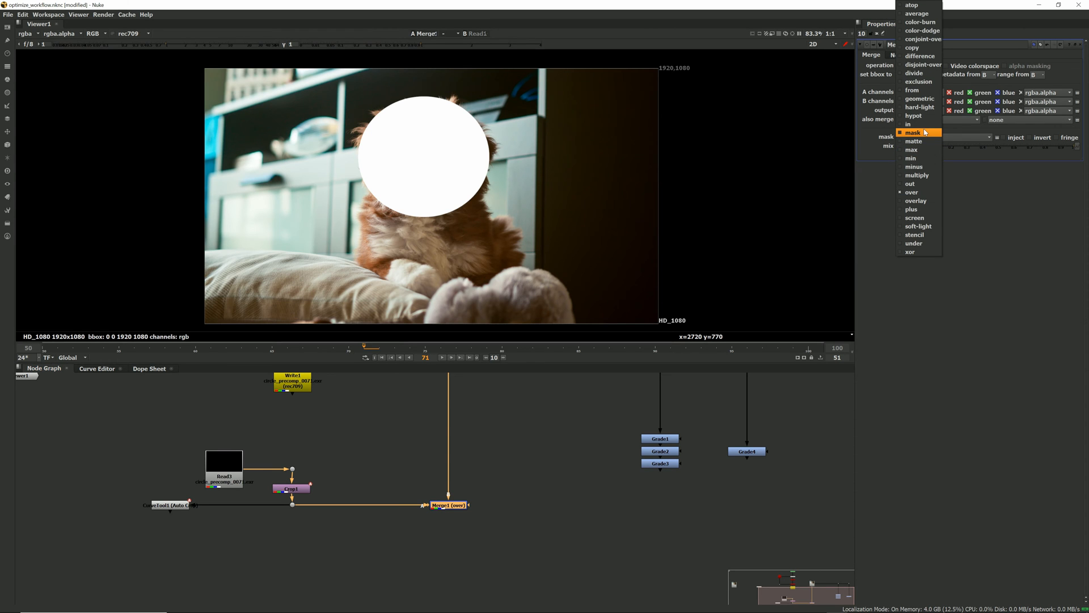
pyautogui.click(912, 132)
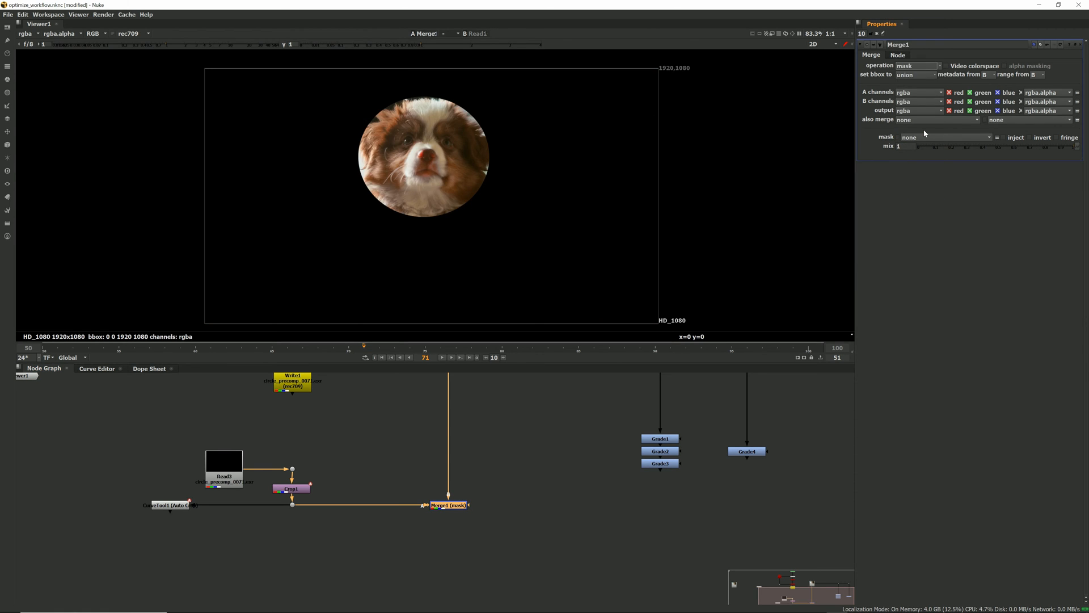
pyautogui.moveTo(518, 168)
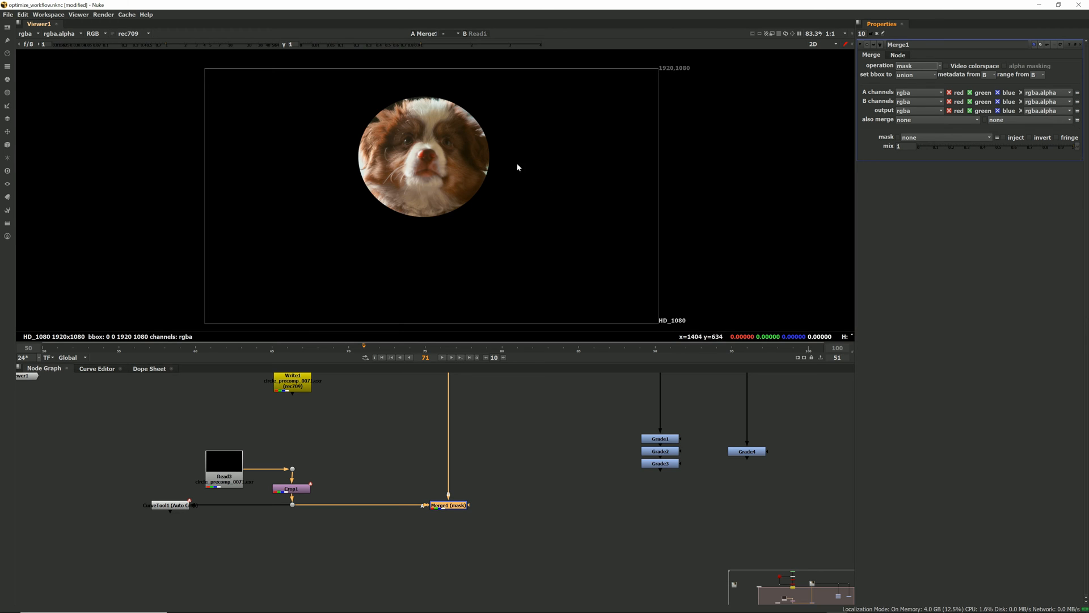
pyautogui.moveTo(379, 361)
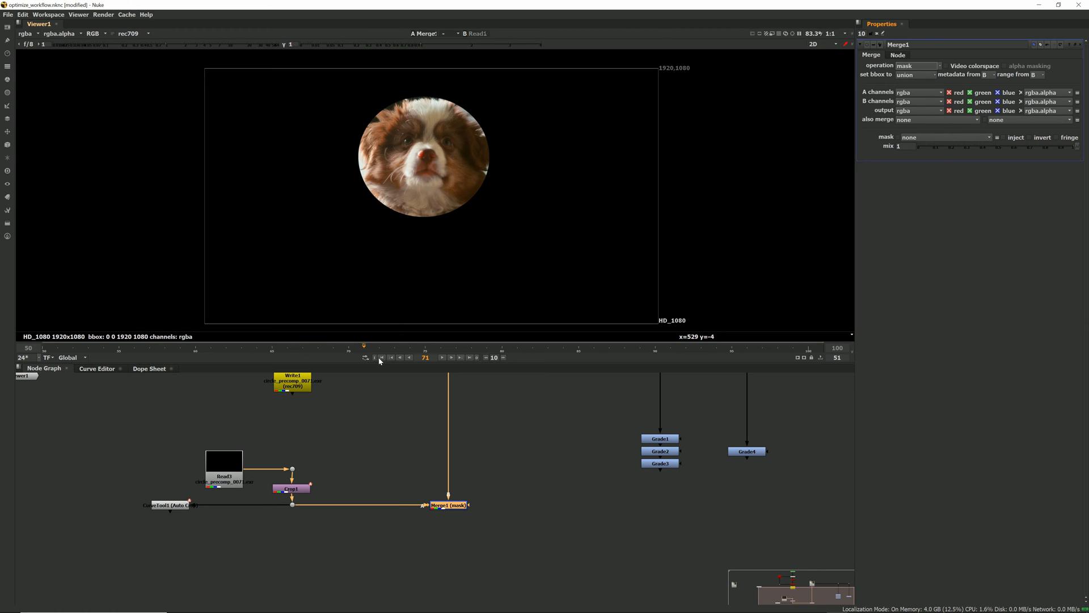
pyautogui.click(442, 358)
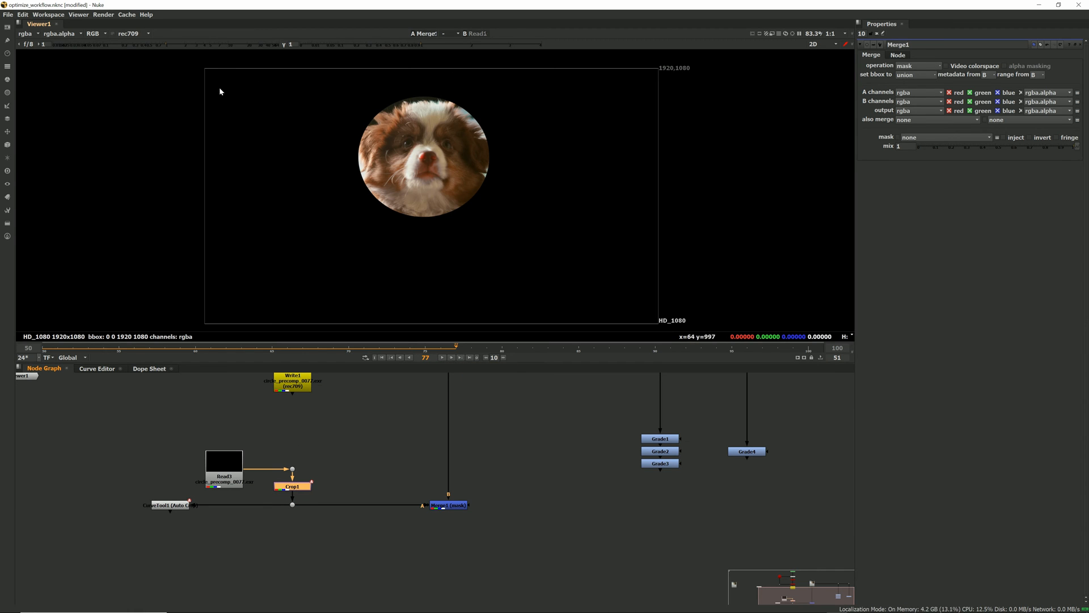
pyautogui.moveTo(231, 132)
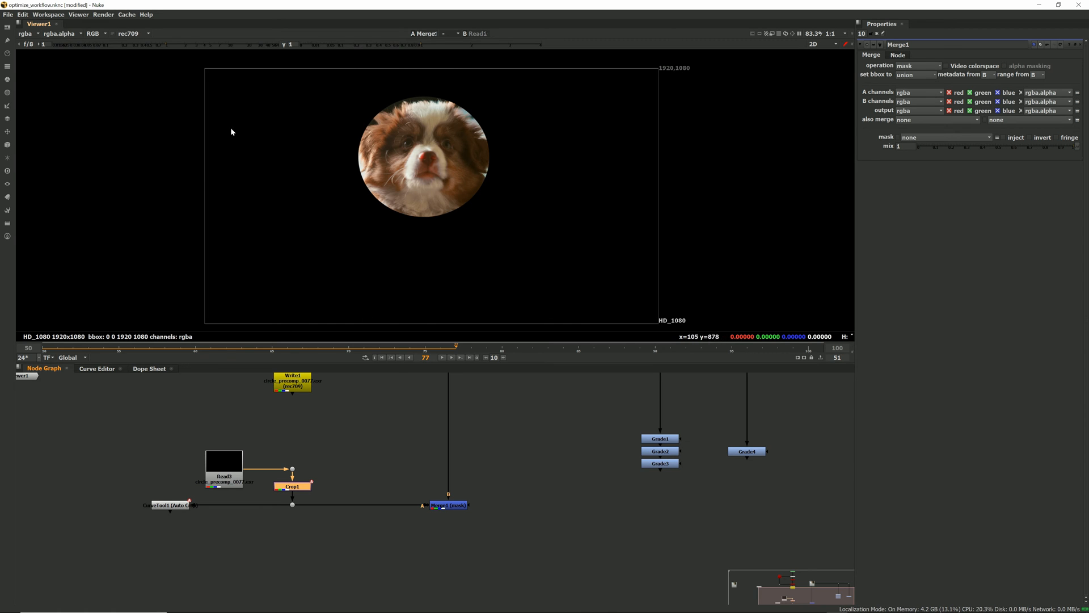
pyautogui.moveTo(640, 314)
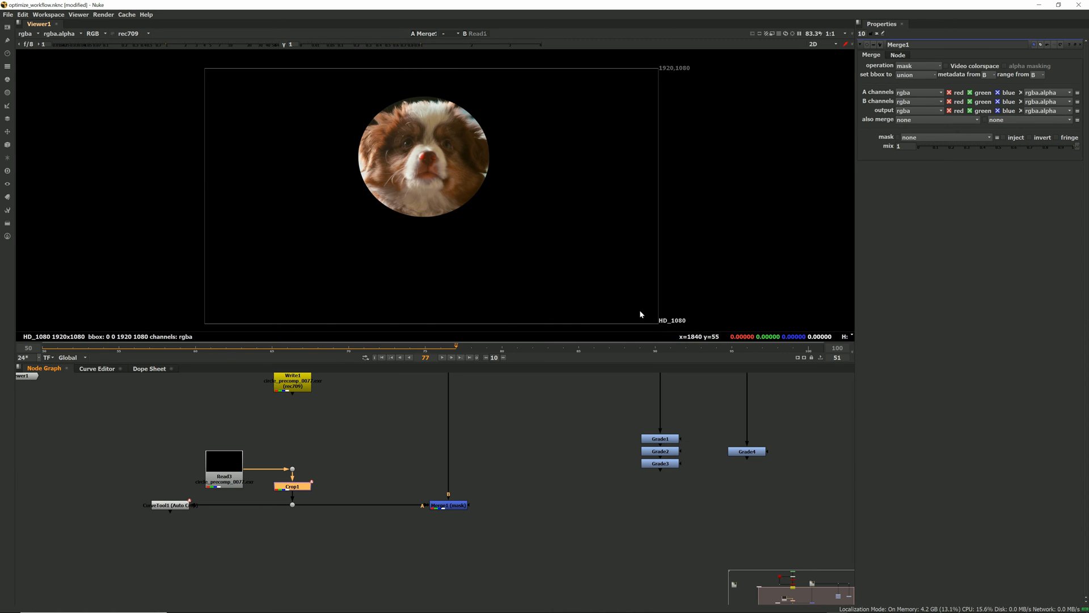
pyautogui.moveTo(324, 166)
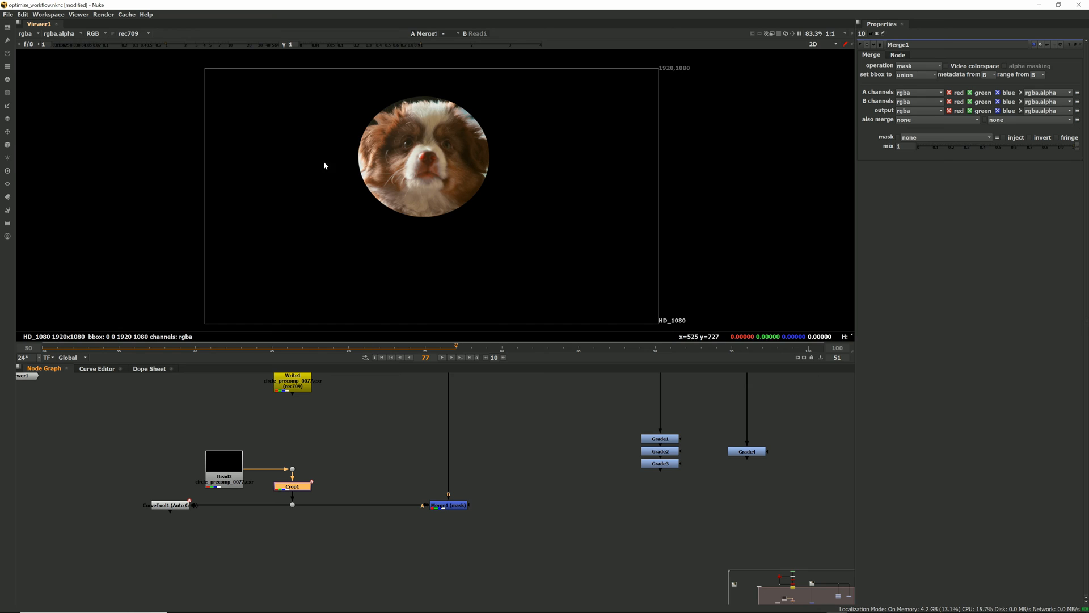
pyautogui.moveTo(302, 264)
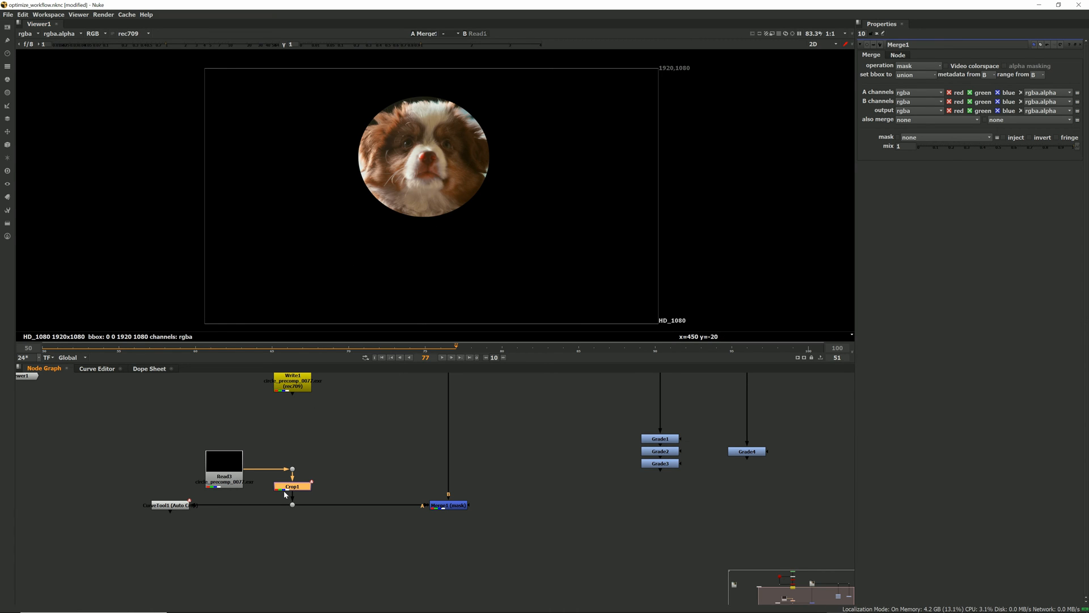
pyautogui.moveTo(591, 496)
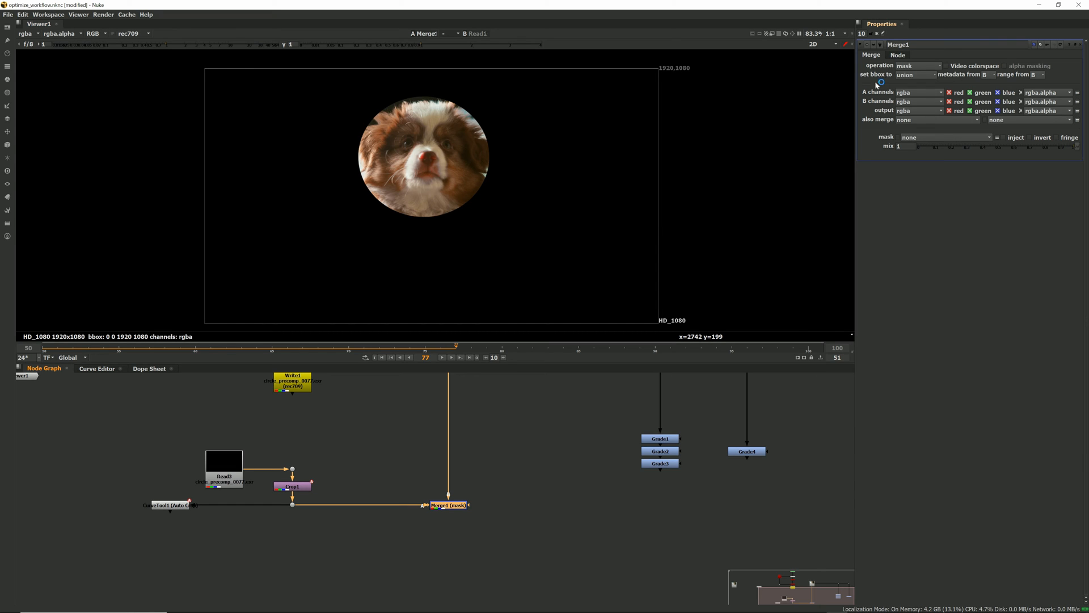
pyautogui.moveTo(895, 79)
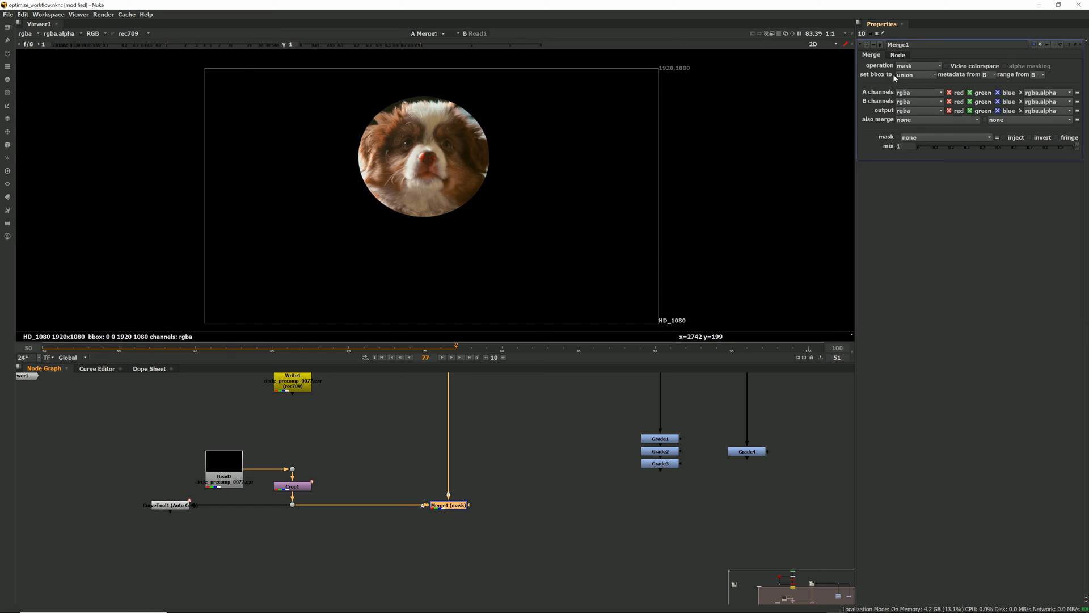
pyautogui.click(916, 75)
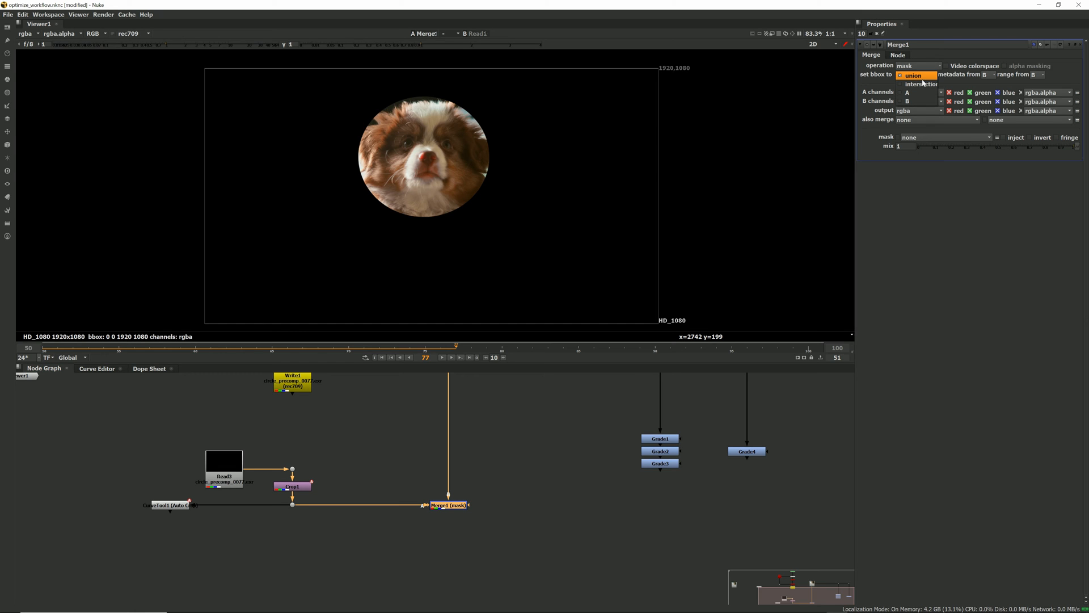
pyautogui.moveTo(920, 82)
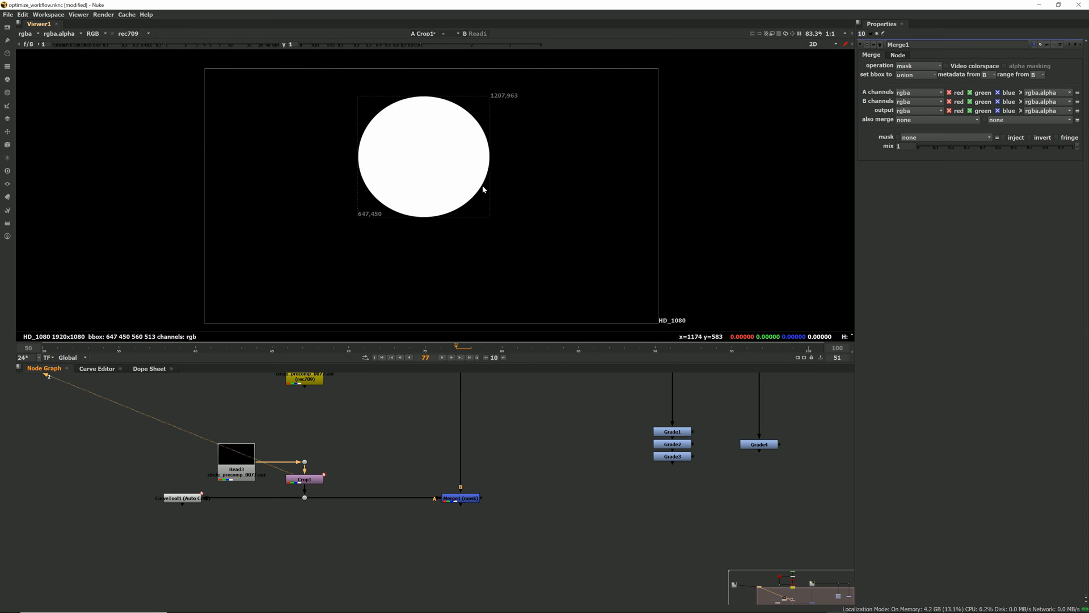
pyautogui.moveTo(403, 340)
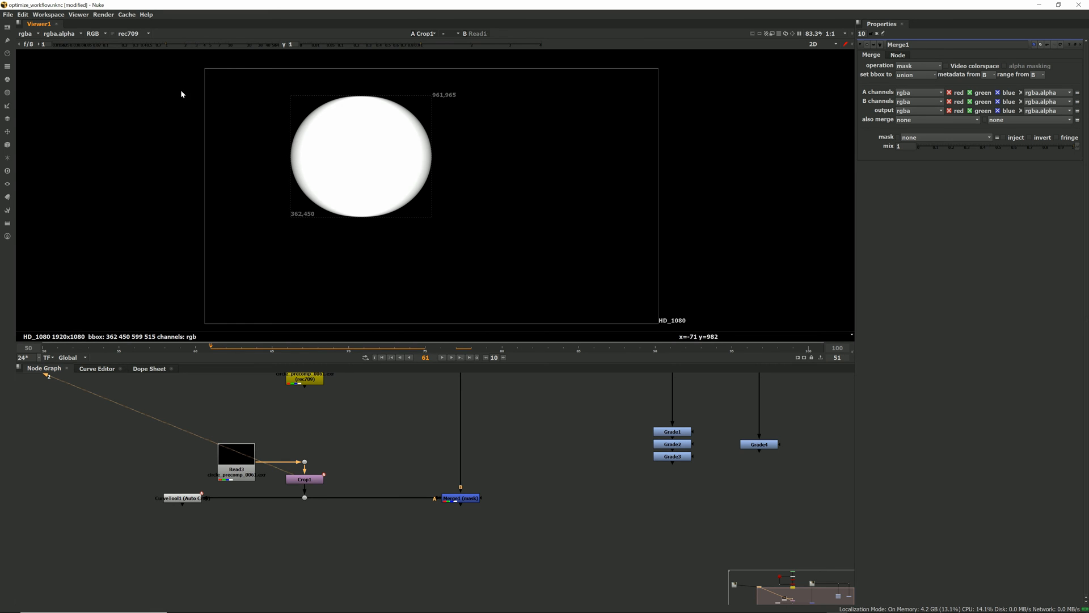
pyautogui.moveTo(229, 193)
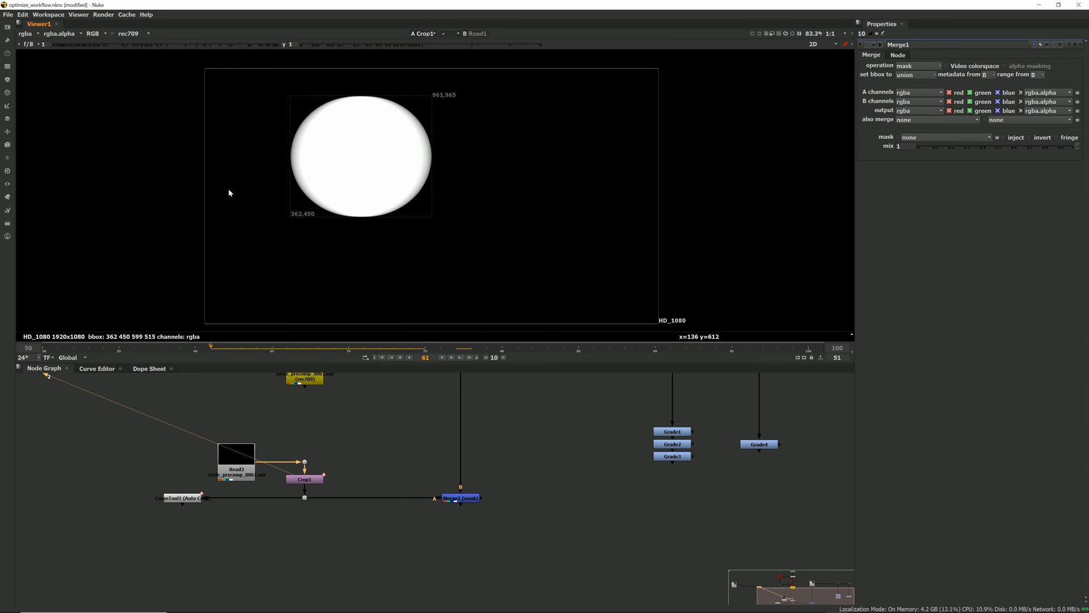
pyautogui.click(459, 497)
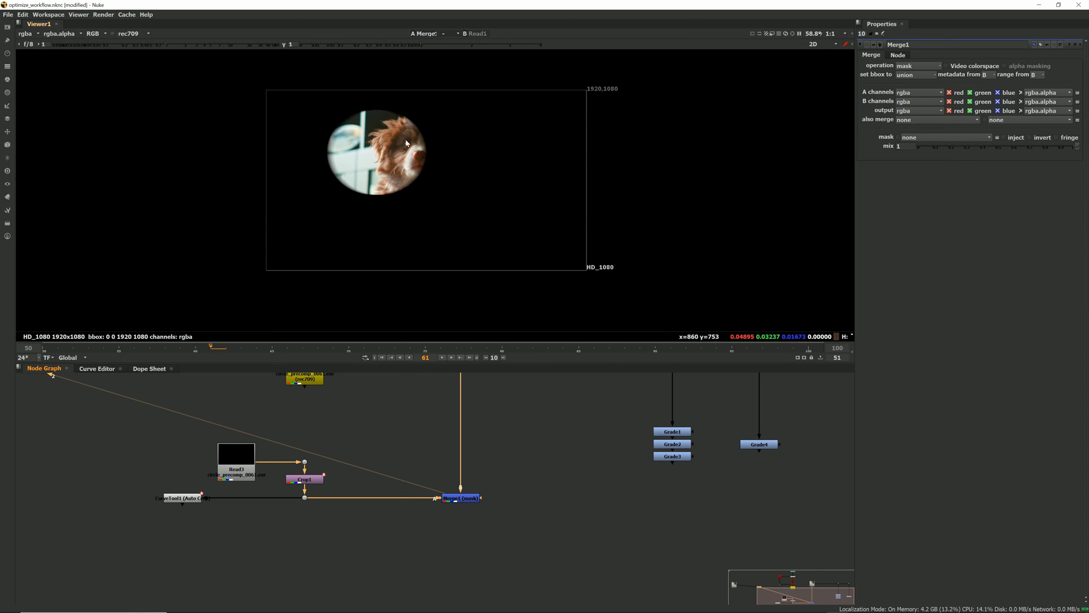
pyautogui.moveTo(234, 115)
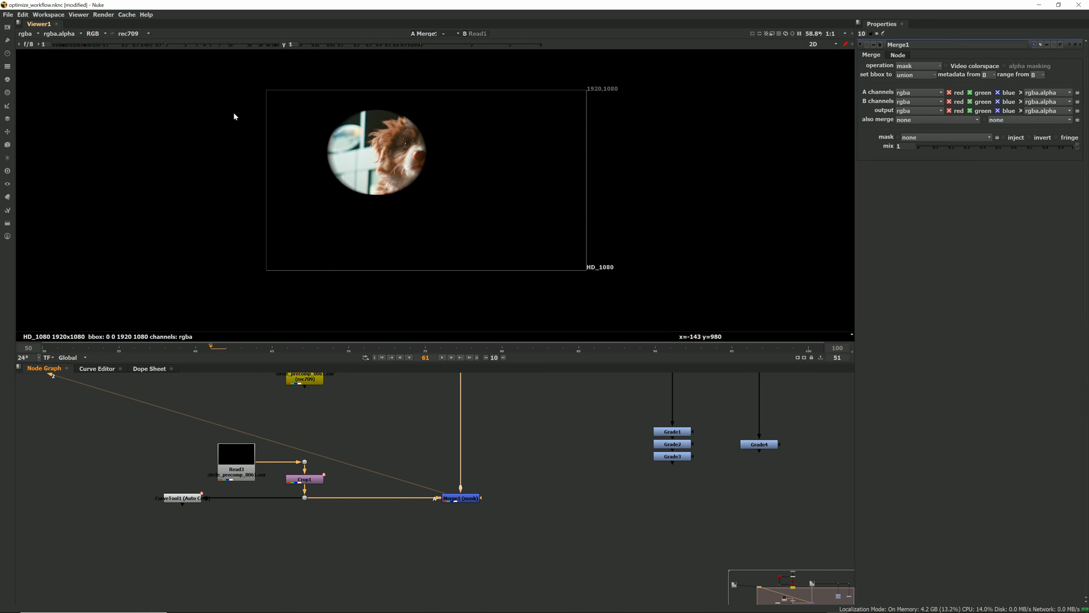
pyautogui.moveTo(104, 357)
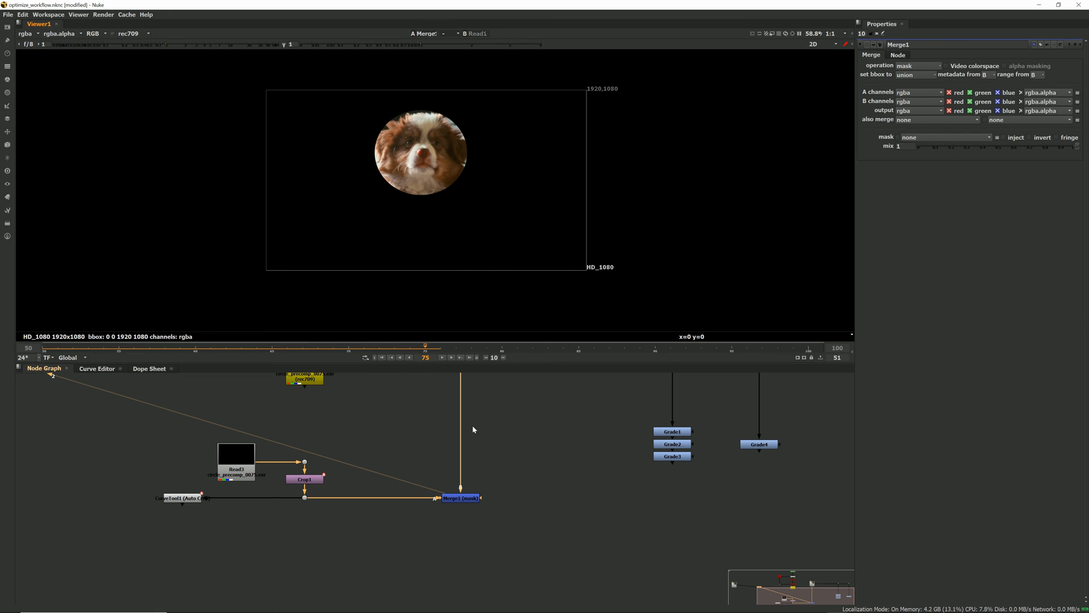
# Step: Set Merge1's bbox to A first, then to B so the masked puppy keeps its 1920x1080 box
pyautogui.click(916, 74)
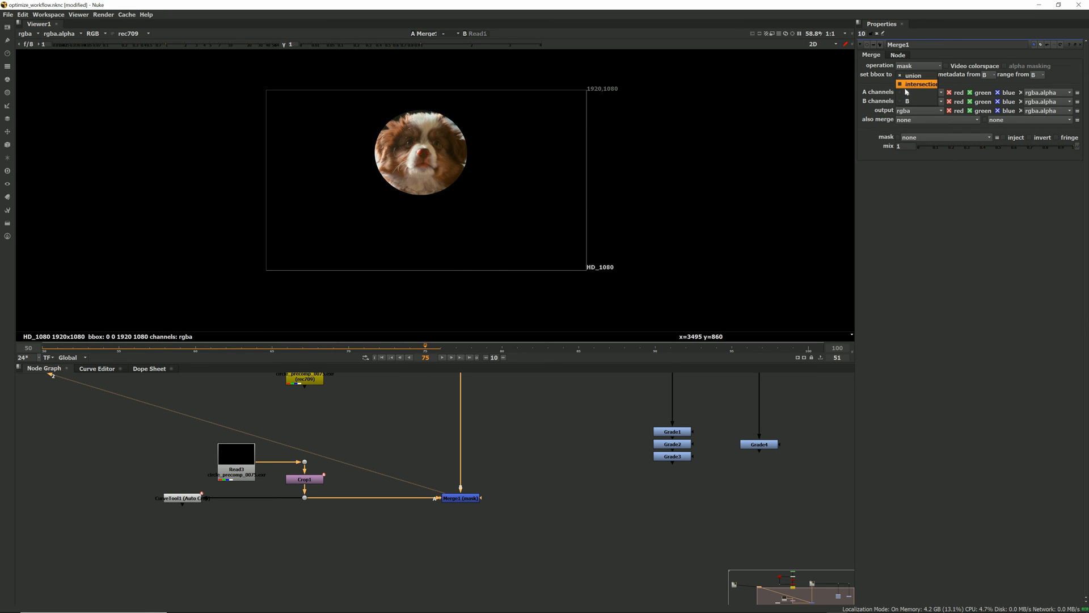
pyautogui.click(916, 75)
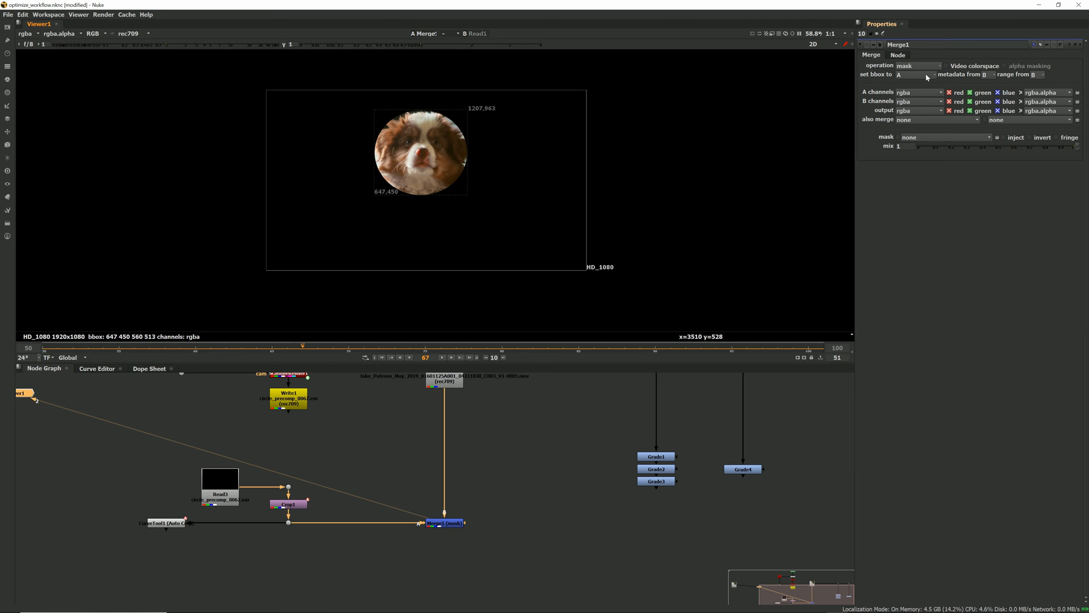
pyautogui.click(913, 75)
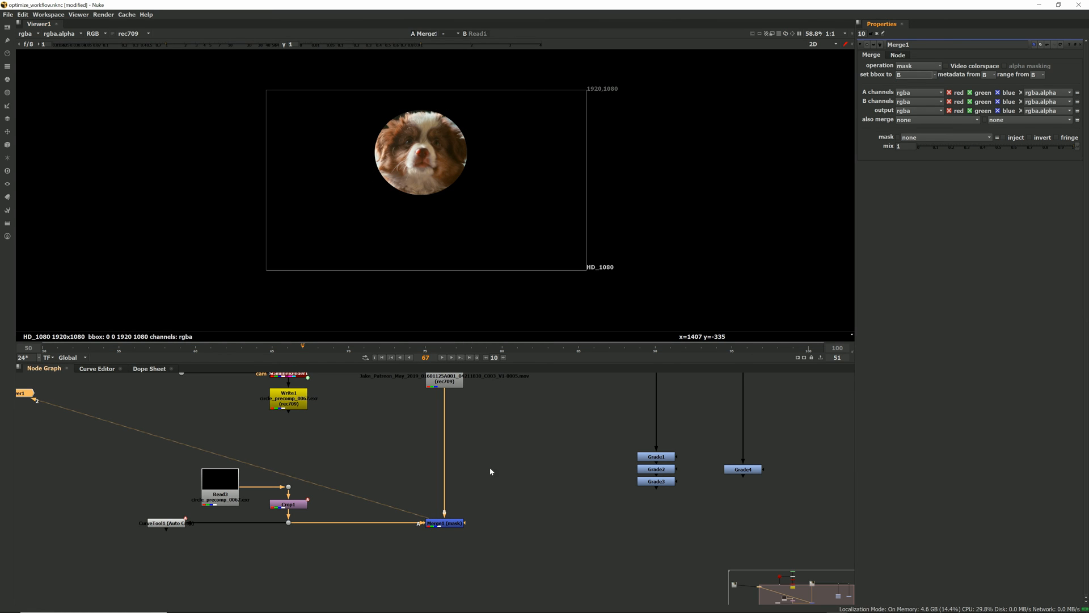
pyautogui.moveTo(498, 531)
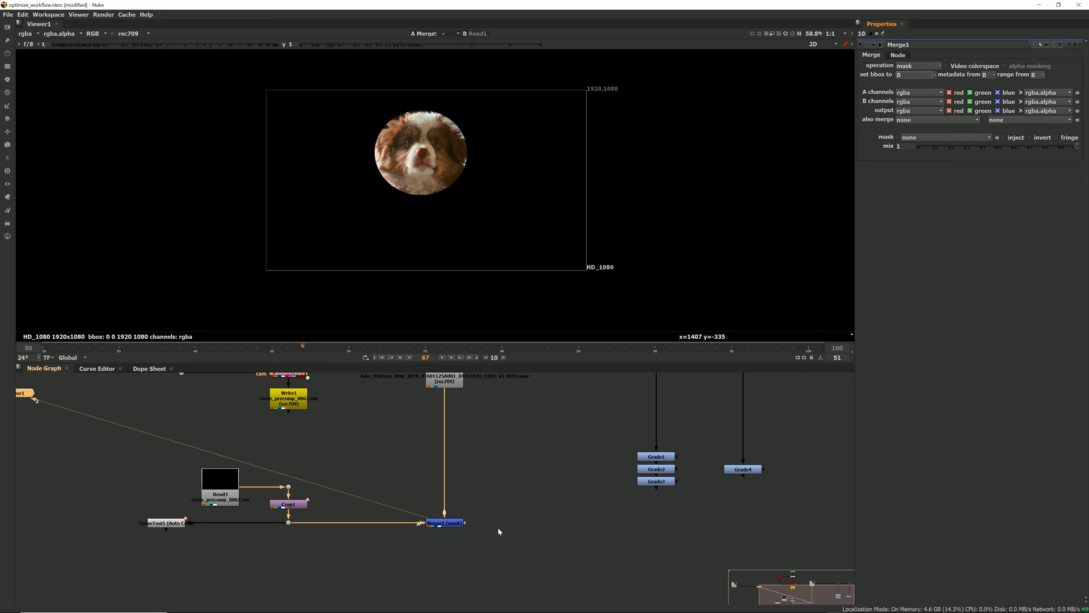
pyautogui.moveTo(241, 55)
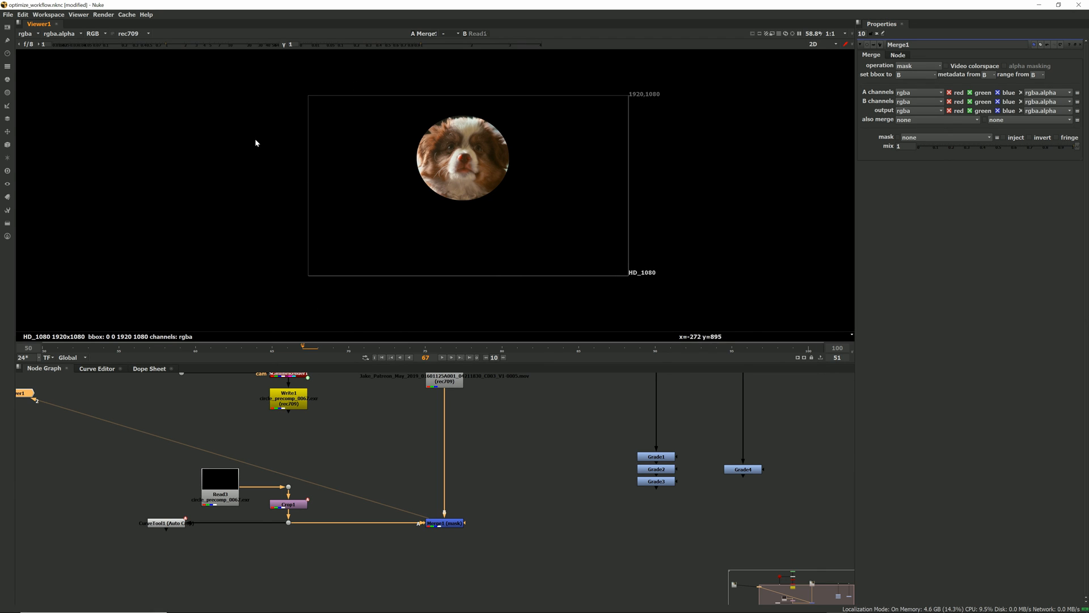
pyautogui.moveTo(915, 82)
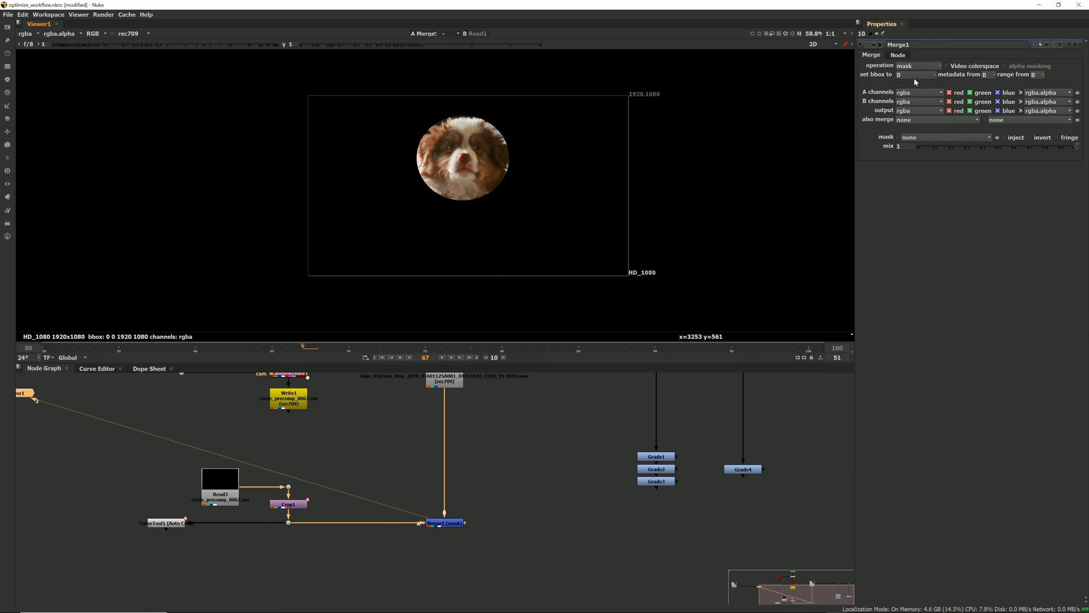